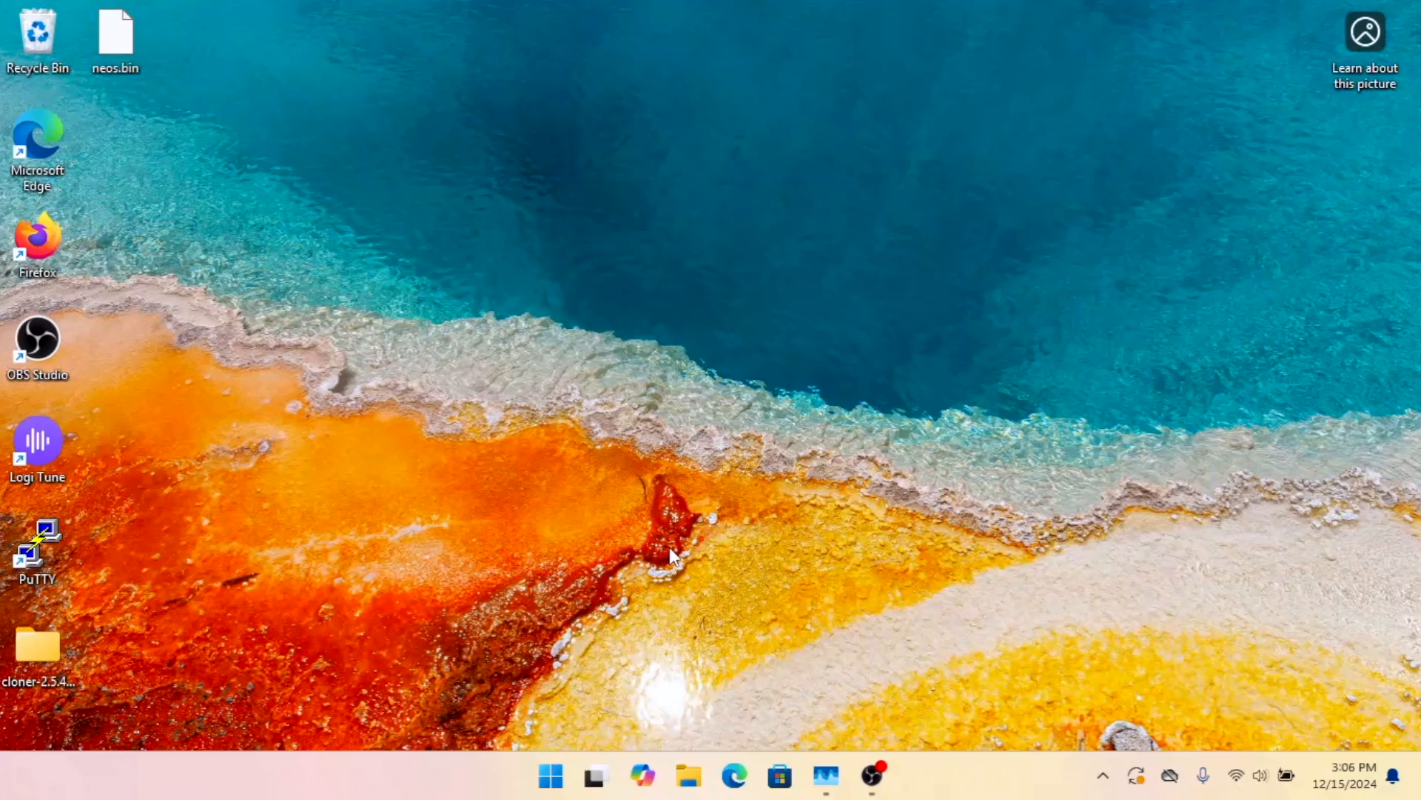
mouse_move(594, 417)
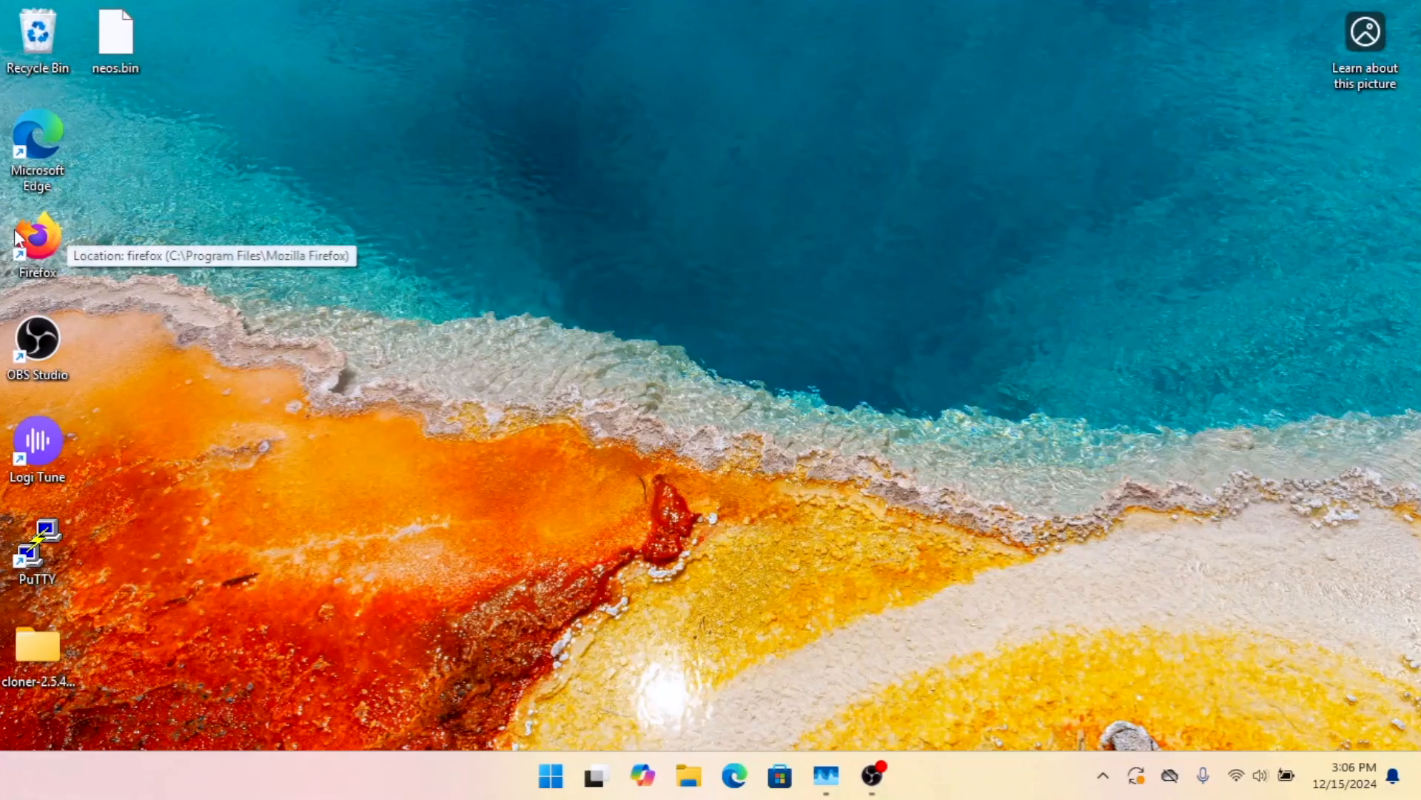
Step: Launch Firefox, reach the thingino-firmware GitHub wiki from thingino.com and browse its Pages list to Ingenic USB Cloner
double_click(39, 237)
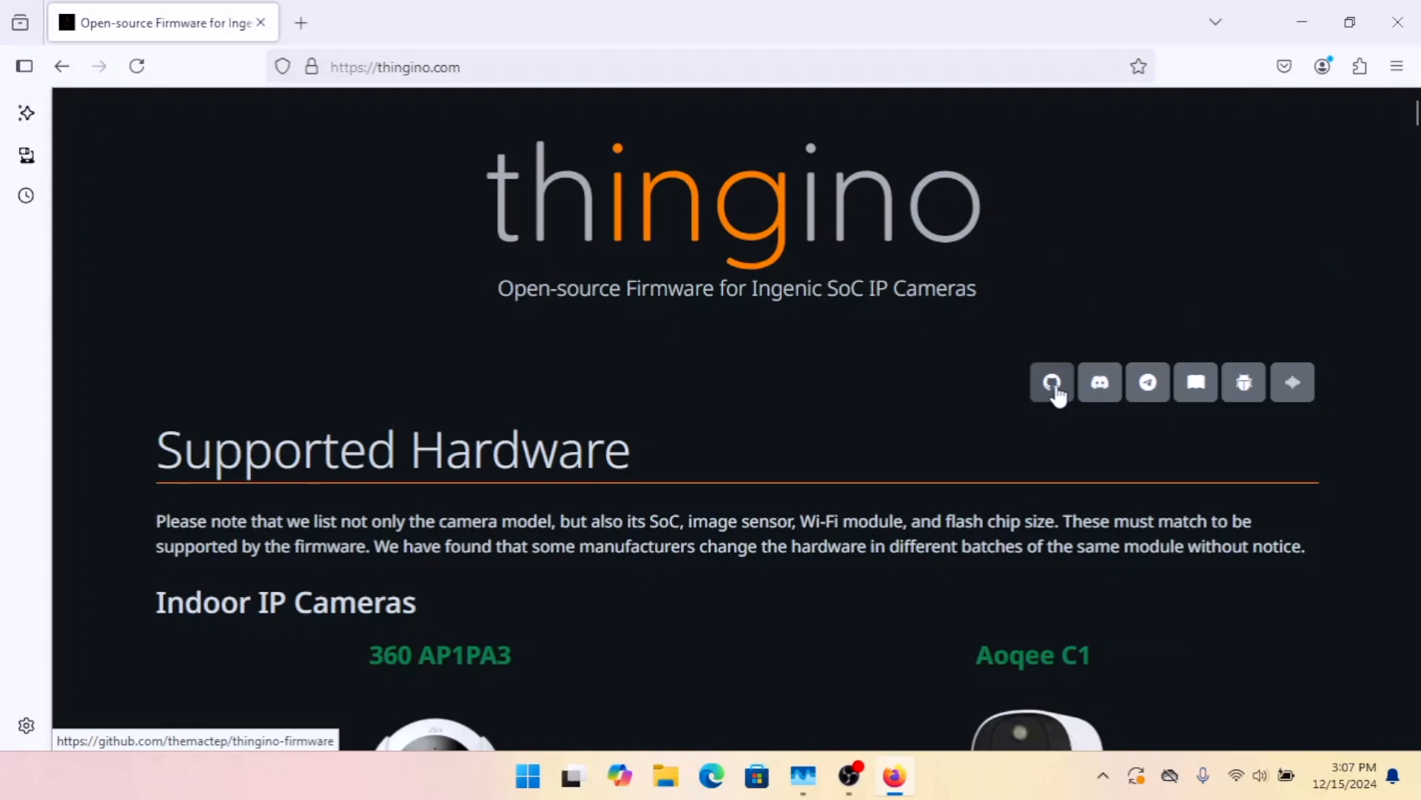
left_click(1051, 382)
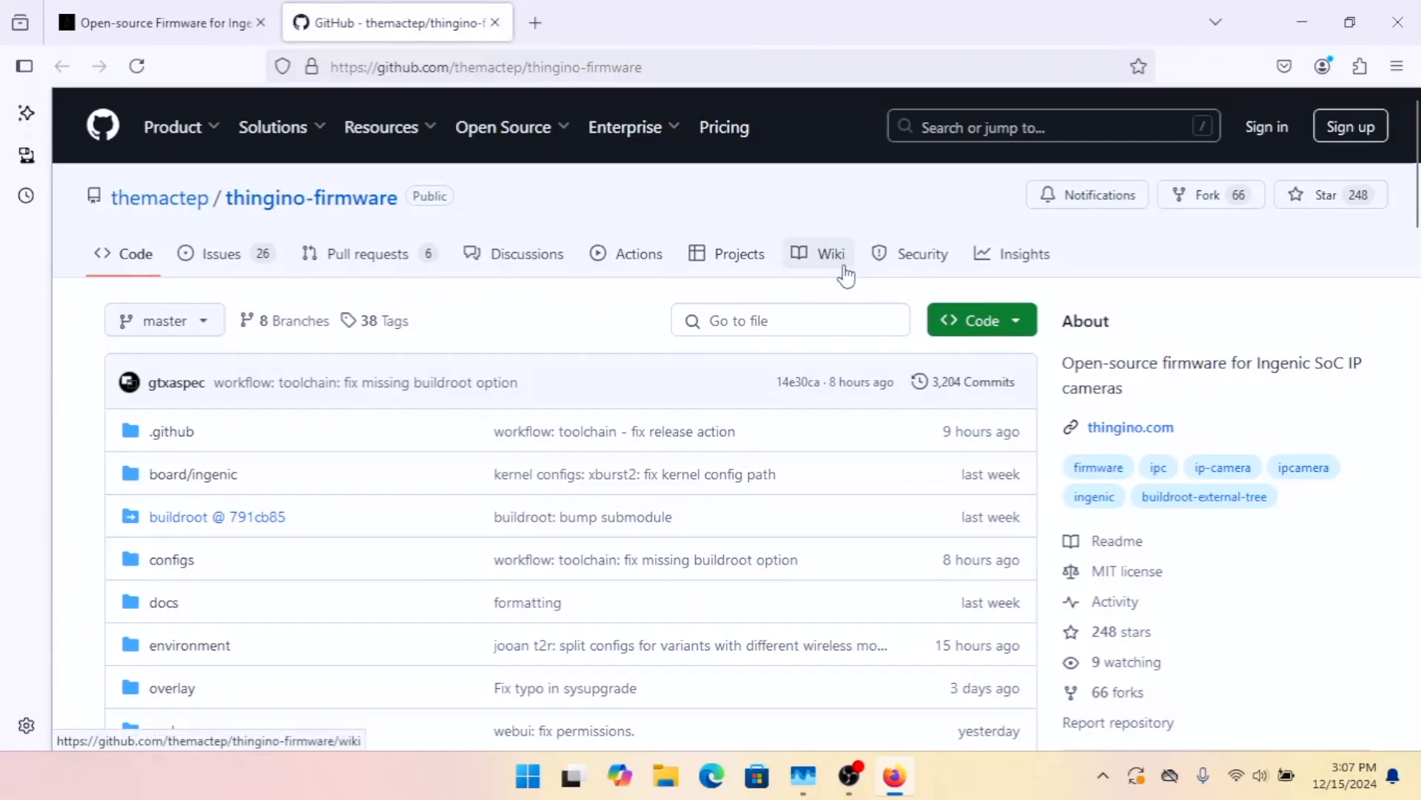
left_click(831, 253)
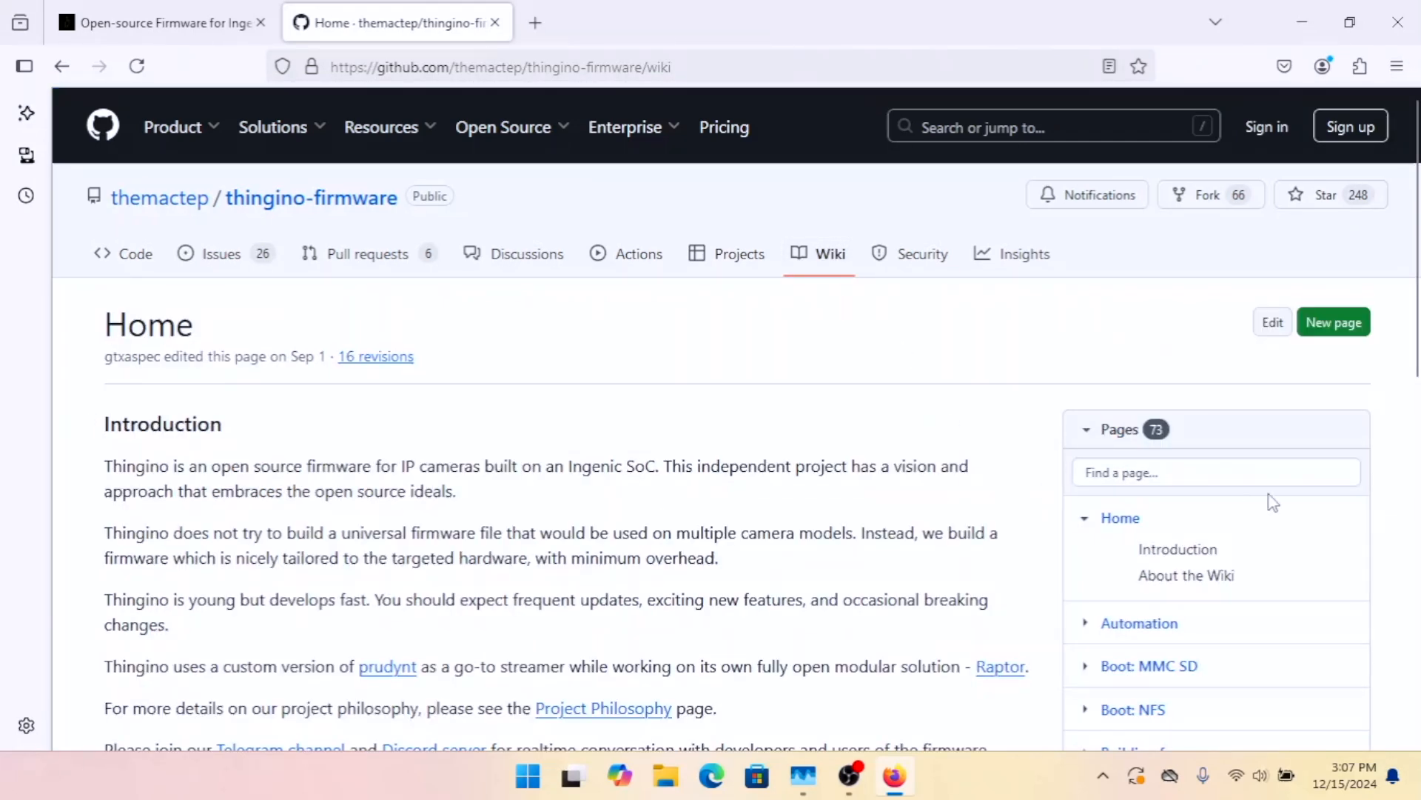
scroll("down", 3)
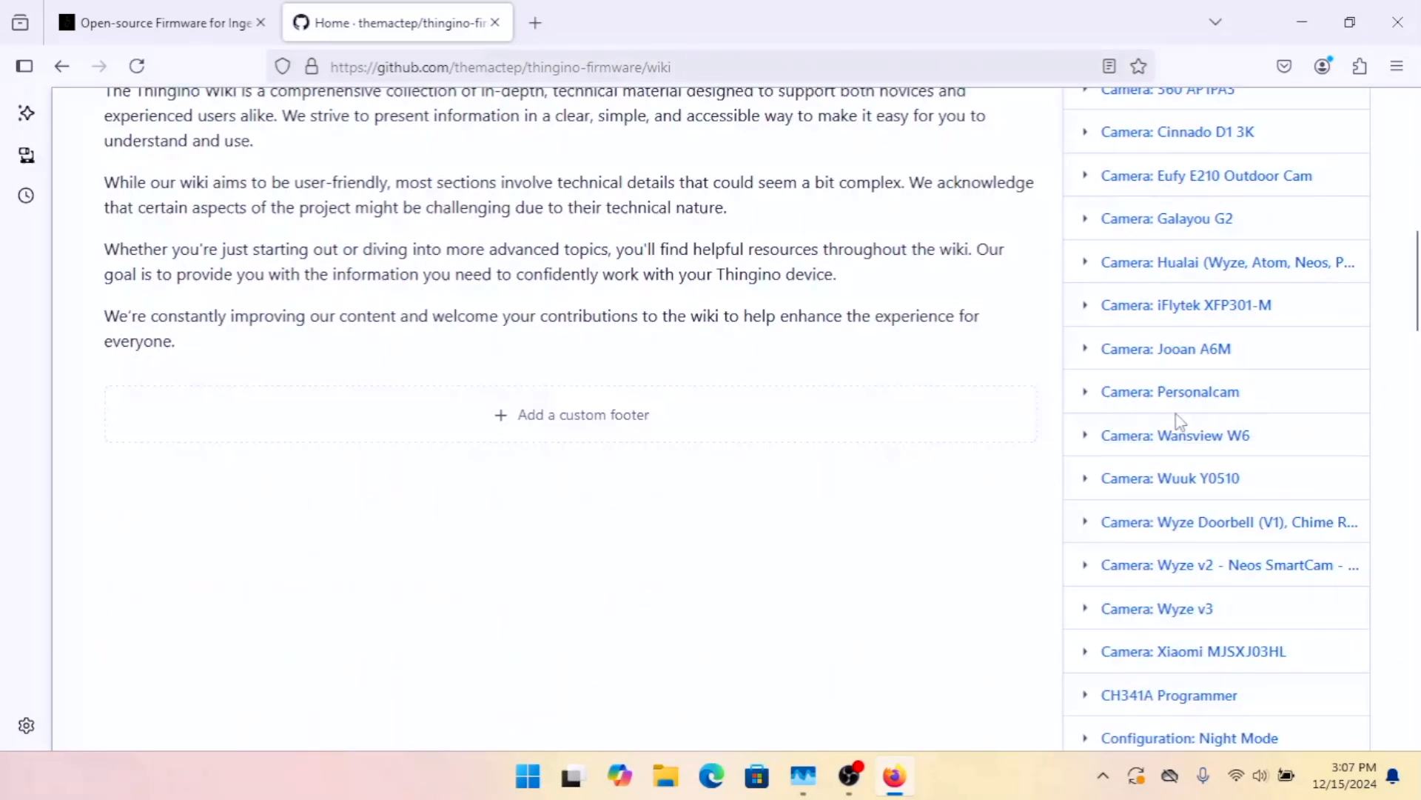
scroll("down", 3)
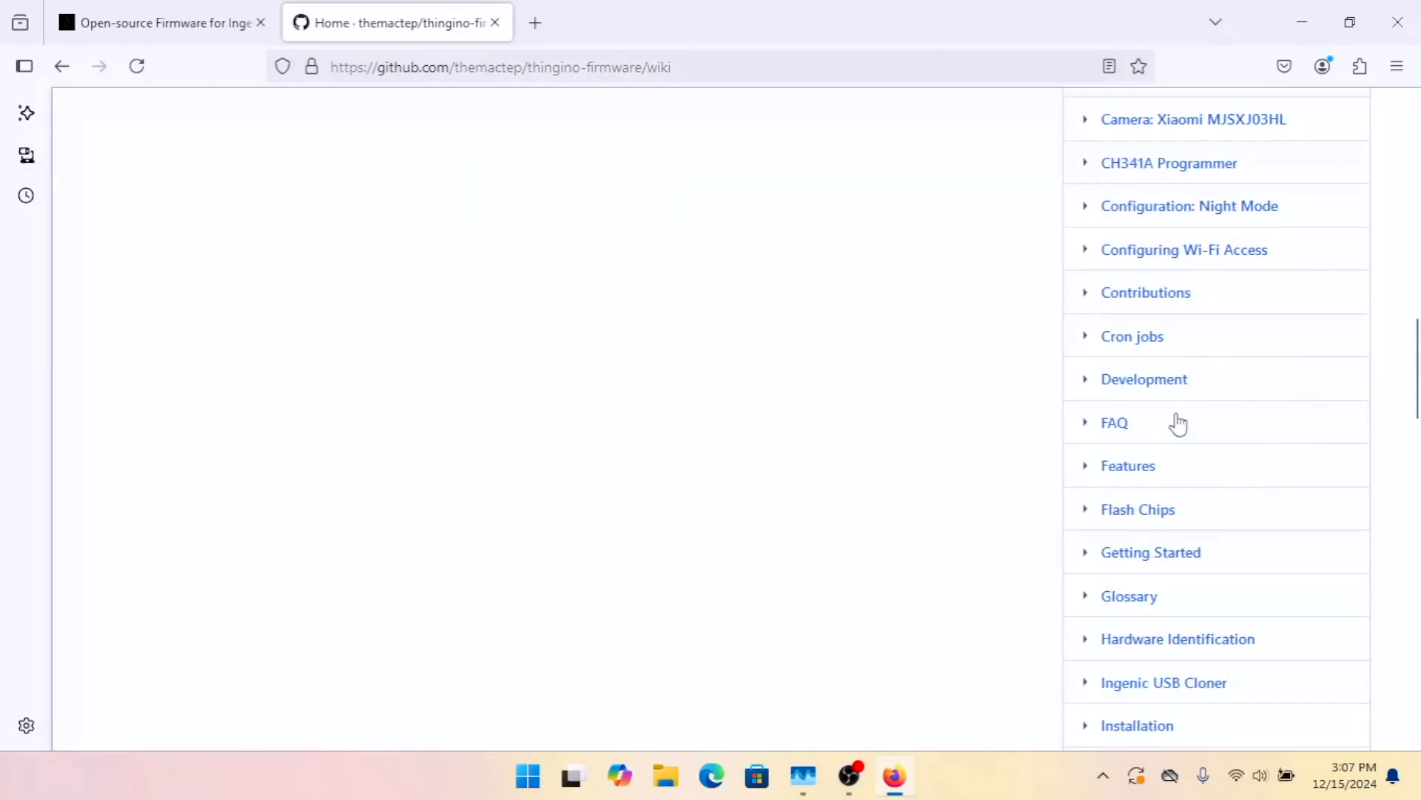
scroll("down", 3)
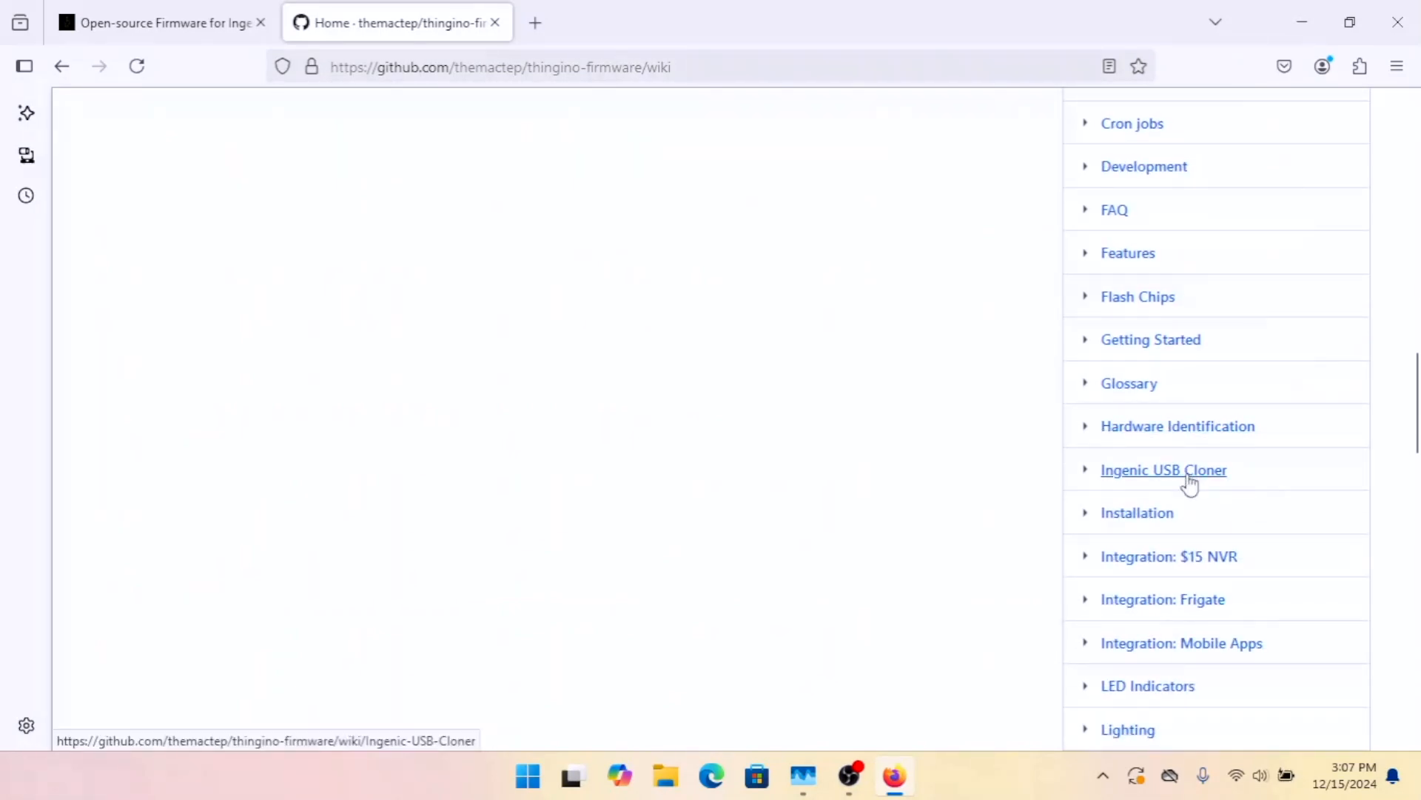
Step: From the Ingenic USB Cloner wiki page's Downloading Cloner section, download cloner-2.5.43-windows_thingino.7z for Windows
left_click(1164, 470)
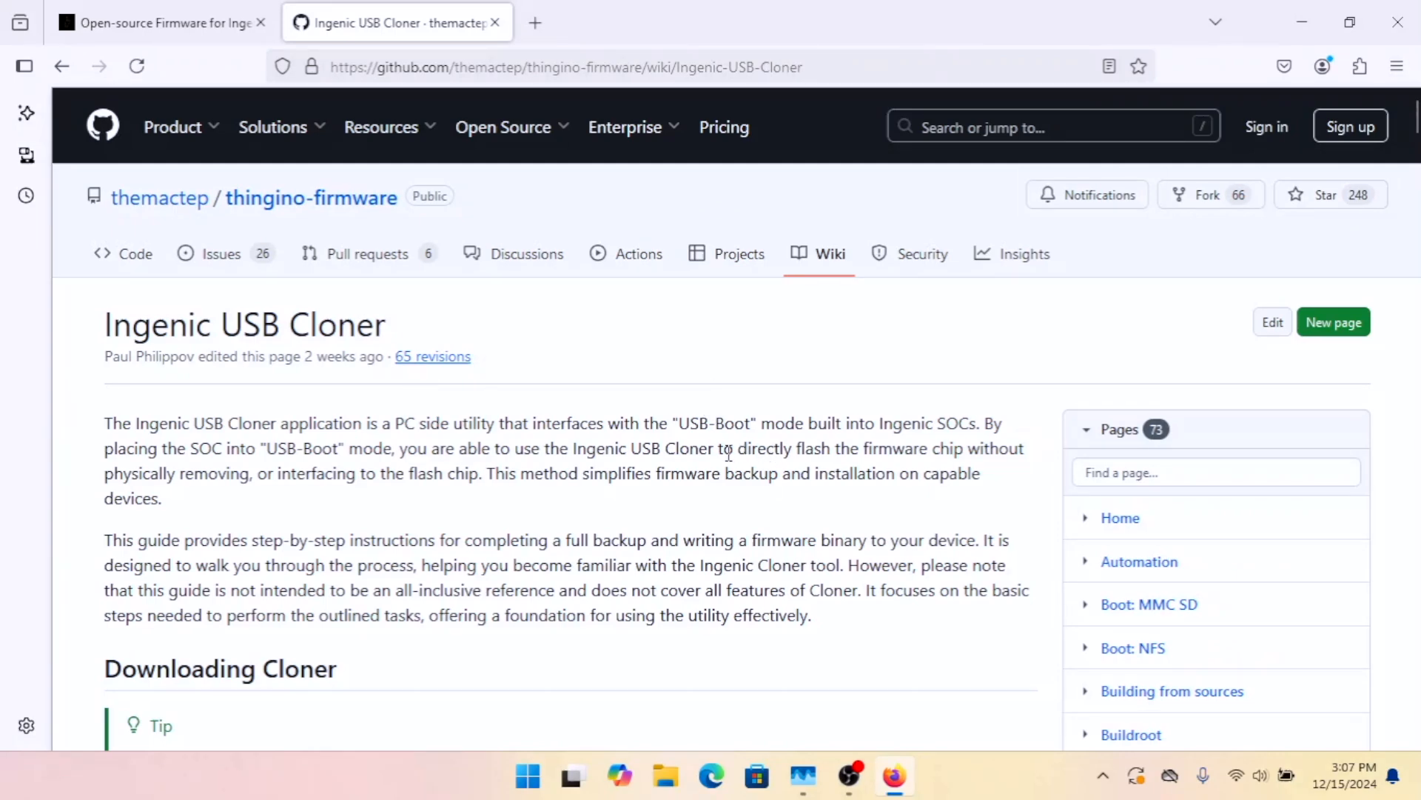
scroll("down", 3)
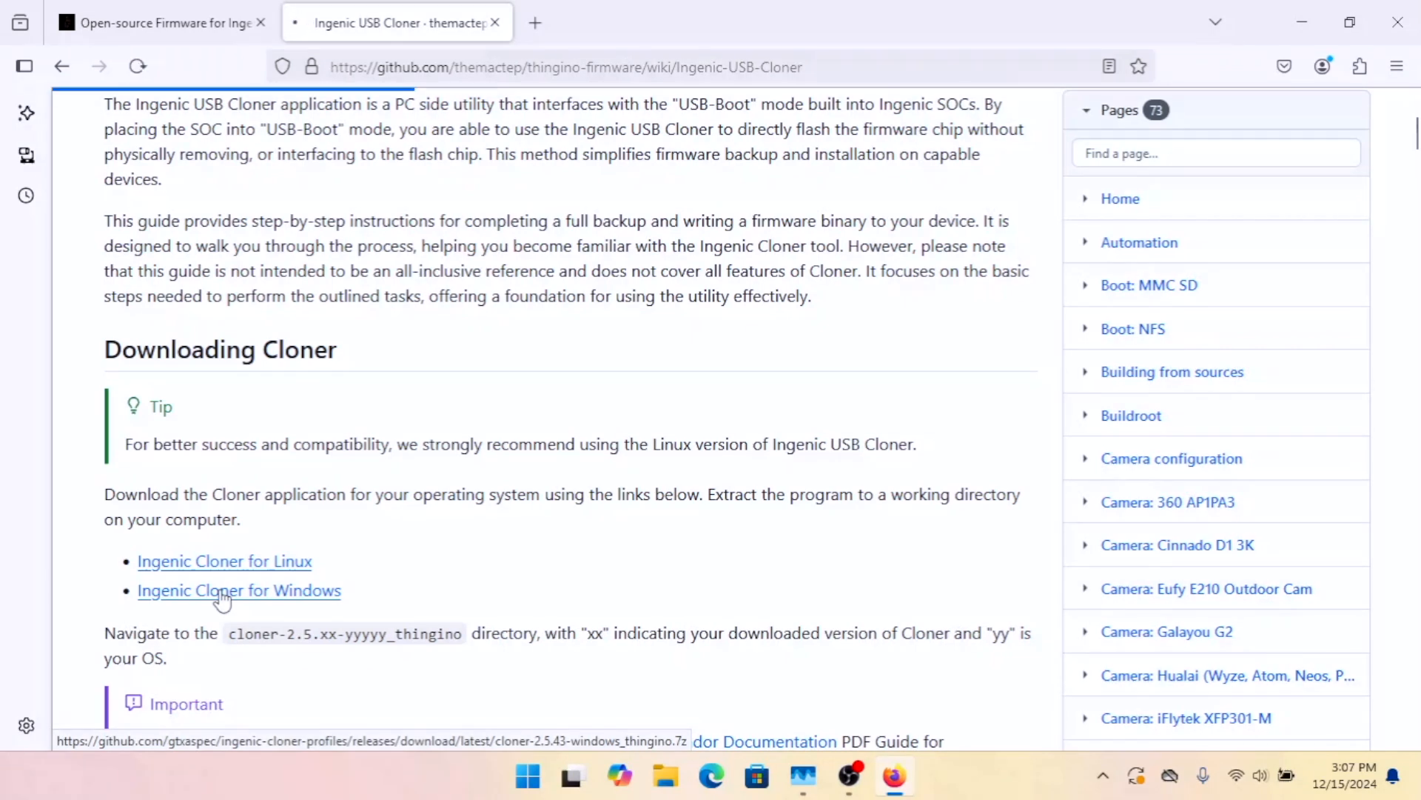
left_click(222, 591)
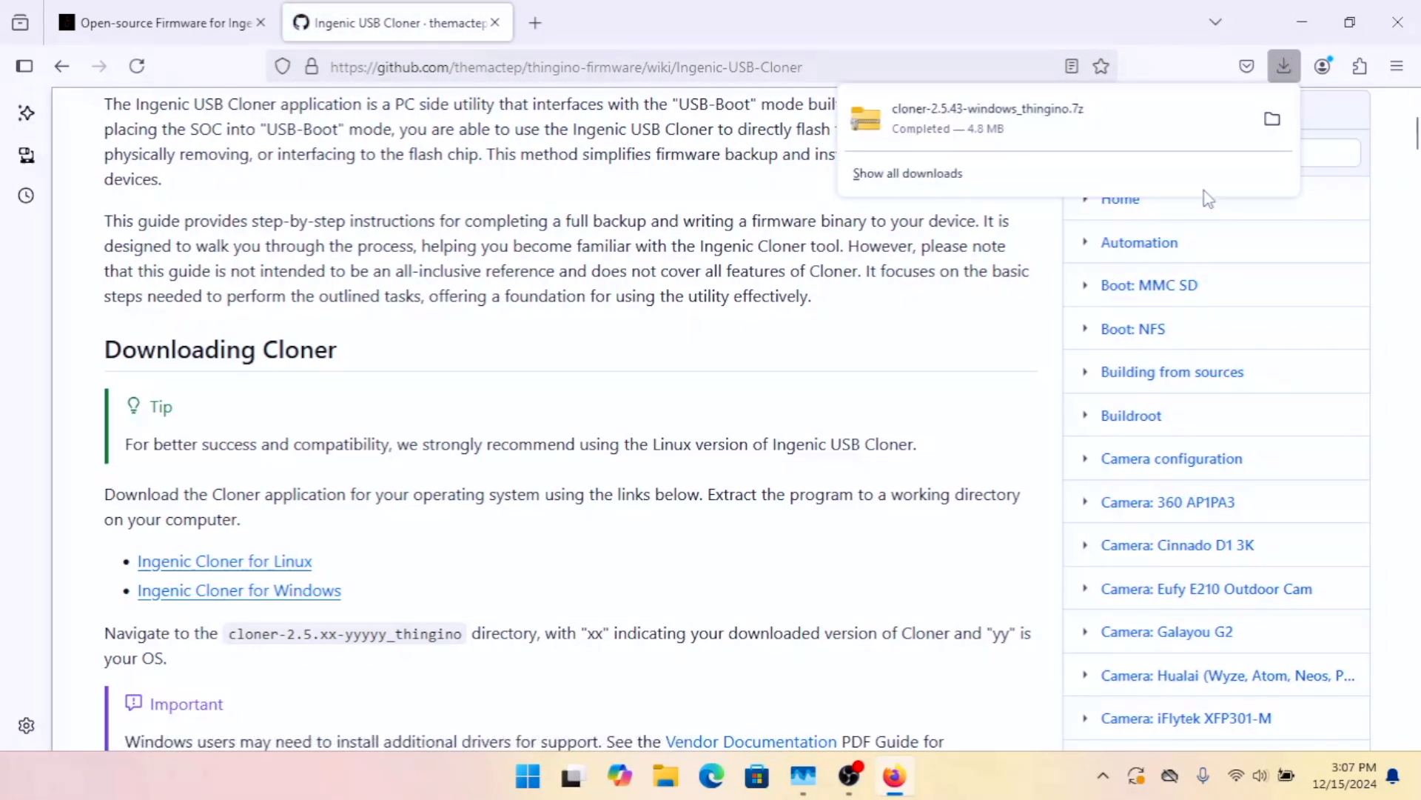
mouse_move(1015, 752)
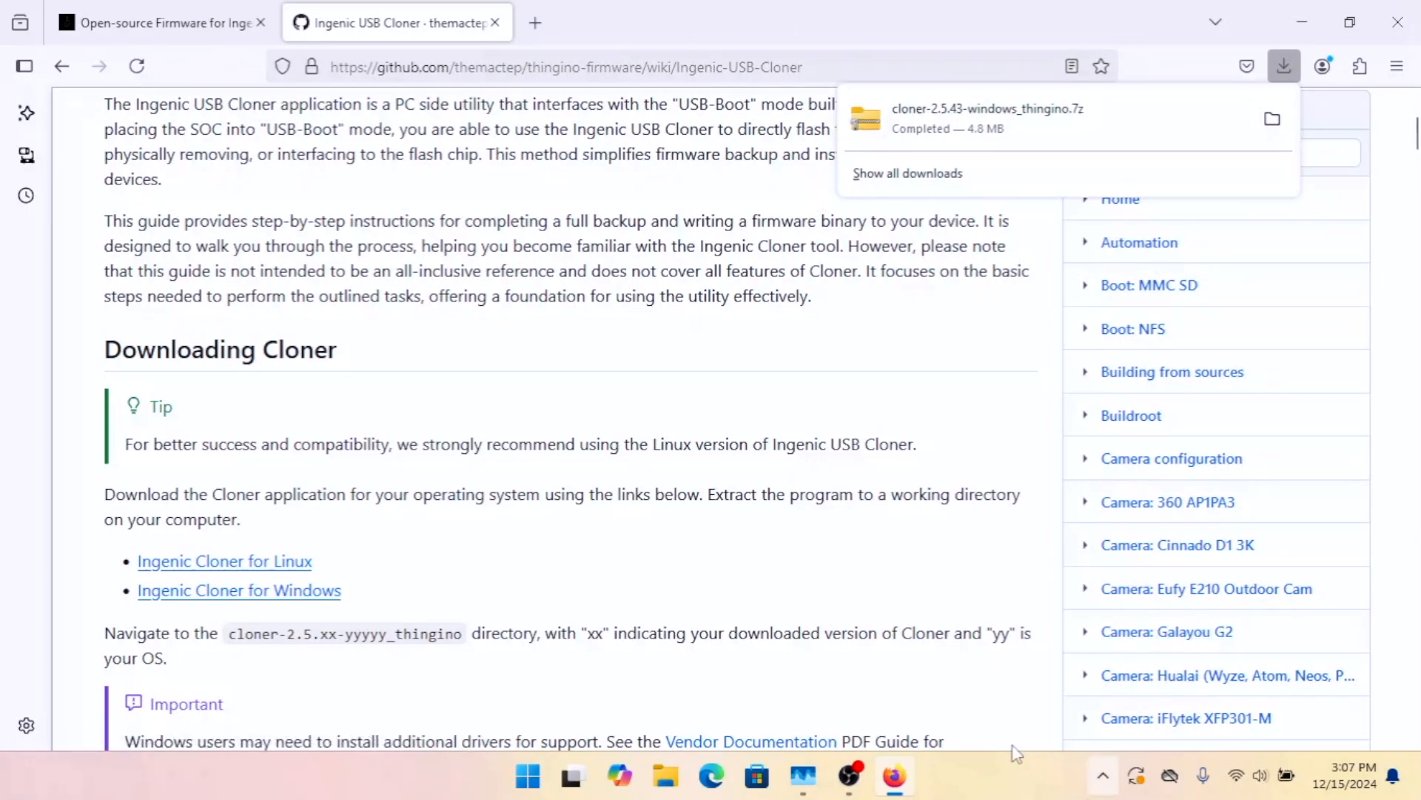
mouse_move(690, 785)
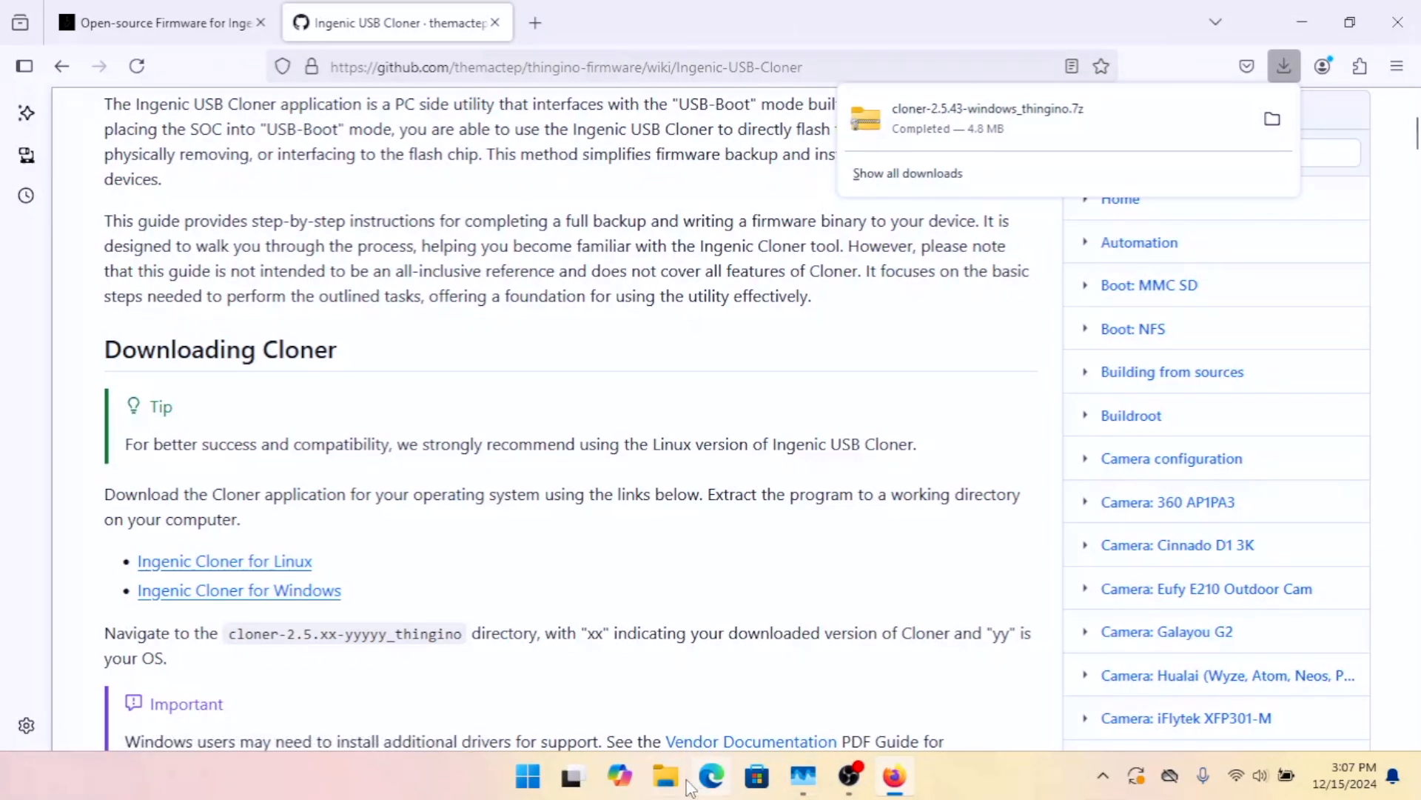
Step: Locate the downloaded cloner archive in Downloads and start Extract All on it
left_click(666, 797)
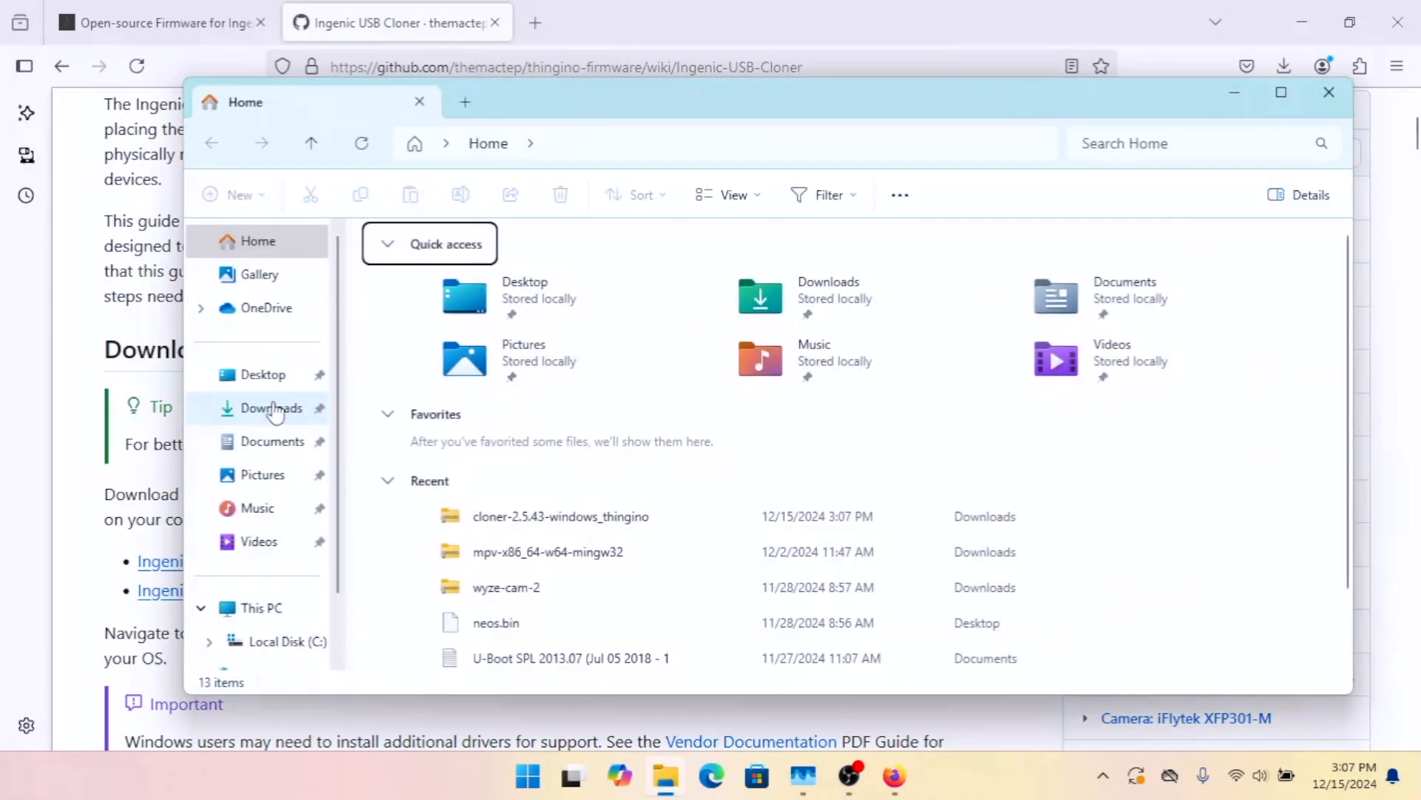
left_click(270, 408)
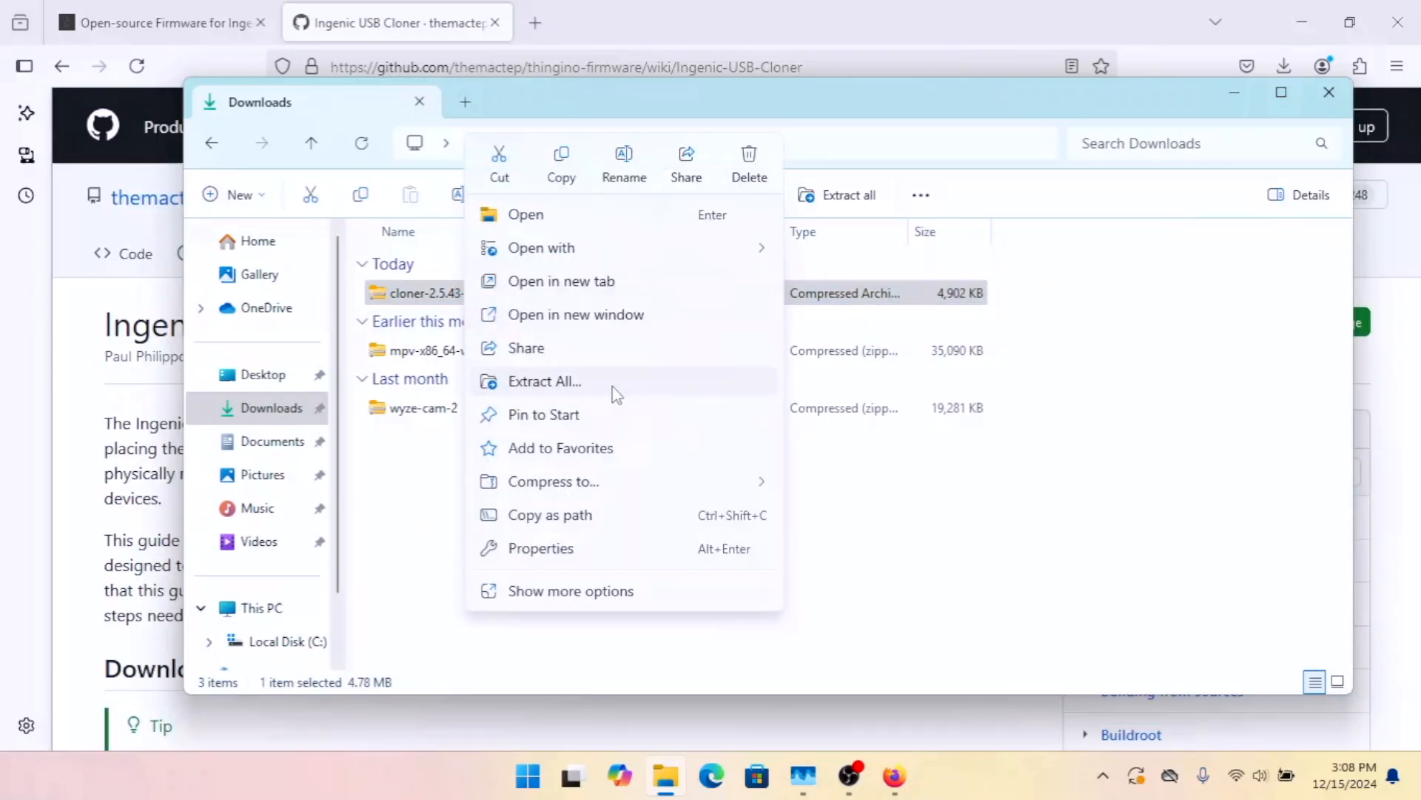
left_click(544, 381)
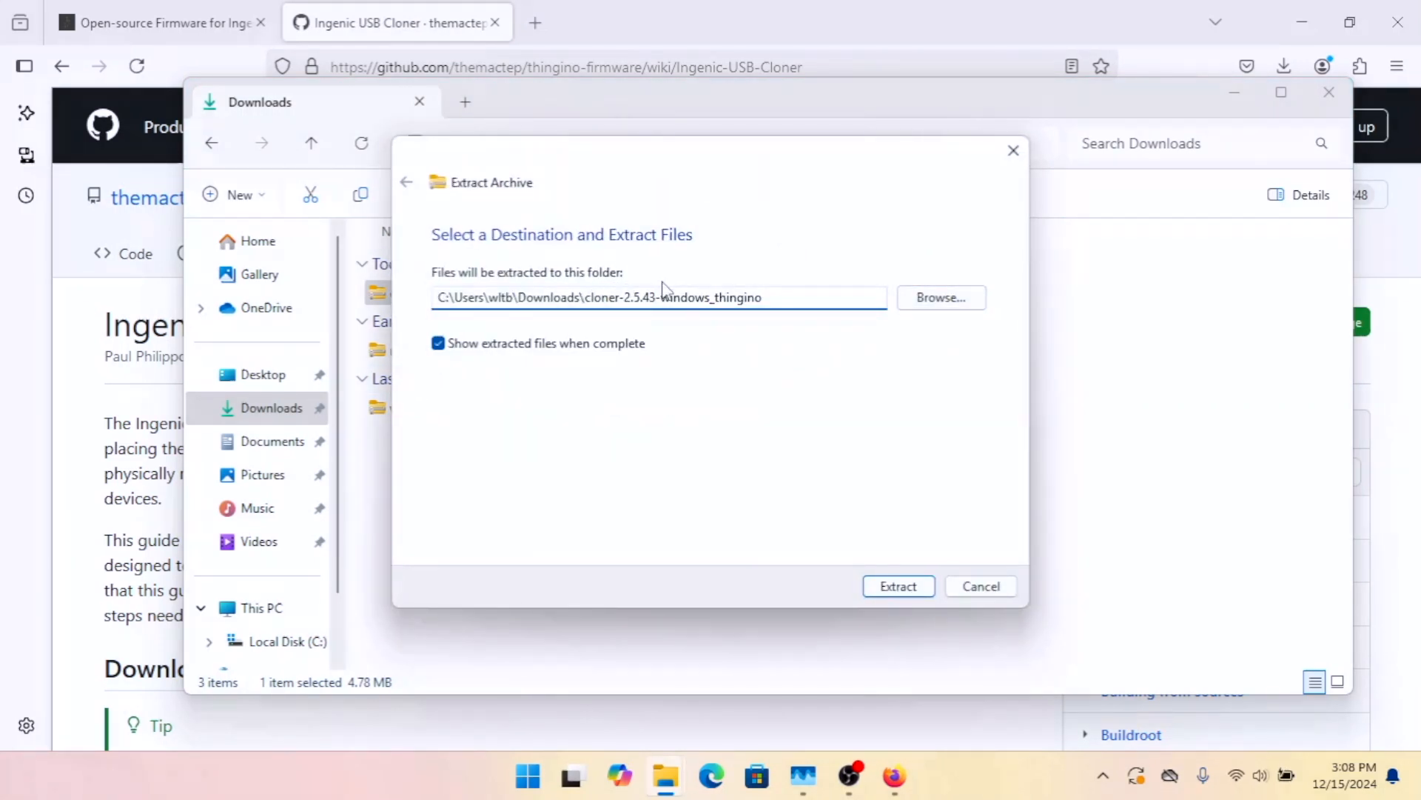
Step: Extract the archive to the Desktop, producing the cloner-2.5.43-windows_thingino folder
left_click(941, 298)
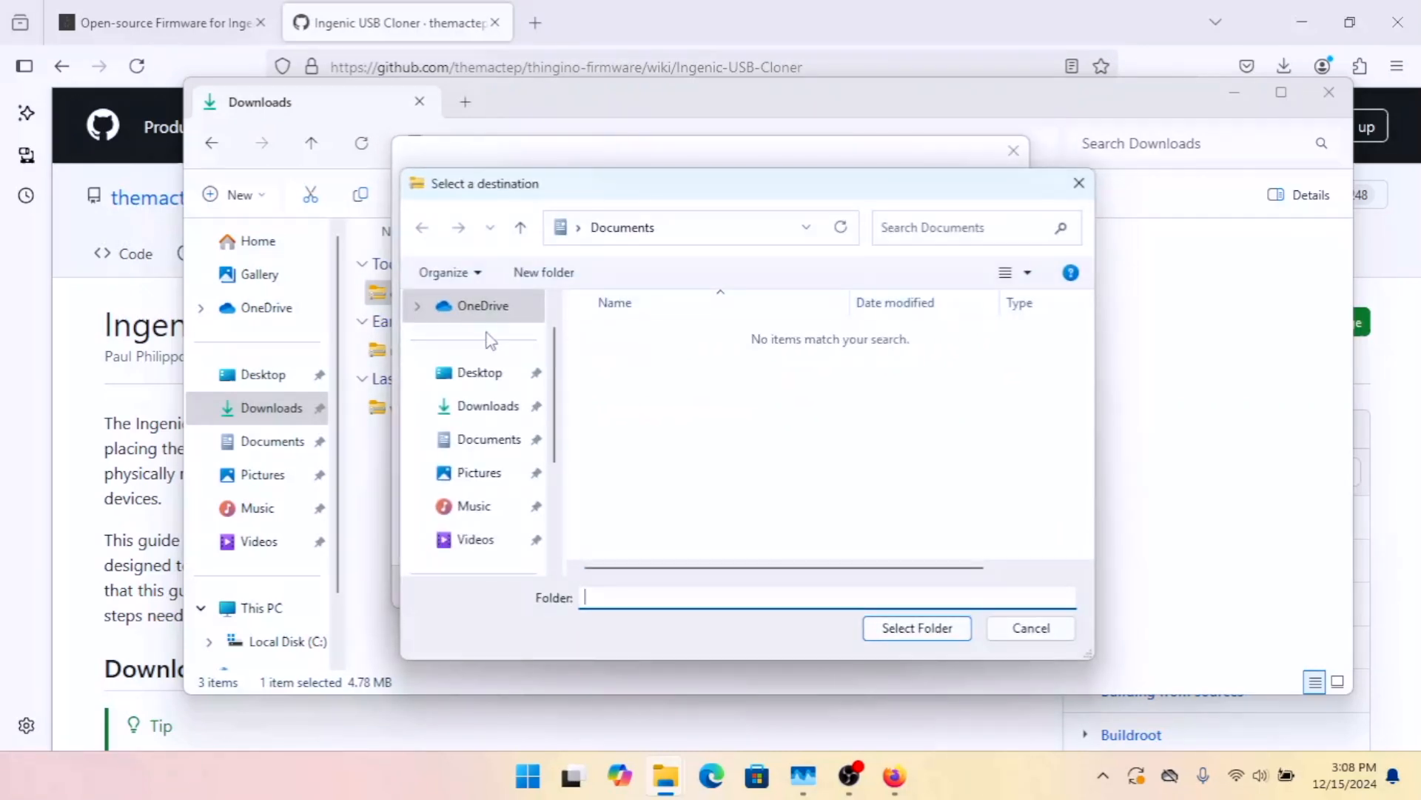
left_click(480, 372)
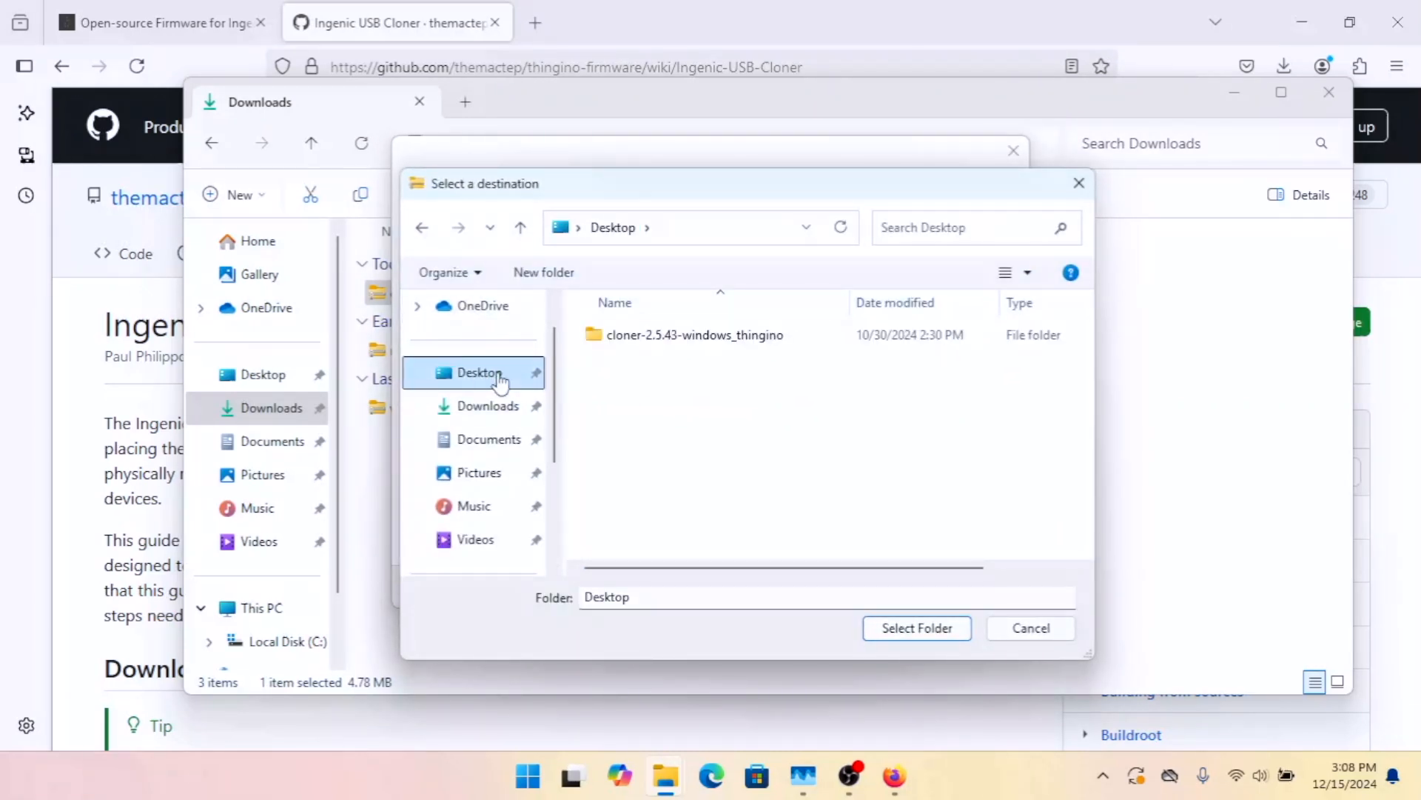
mouse_move(919, 629)
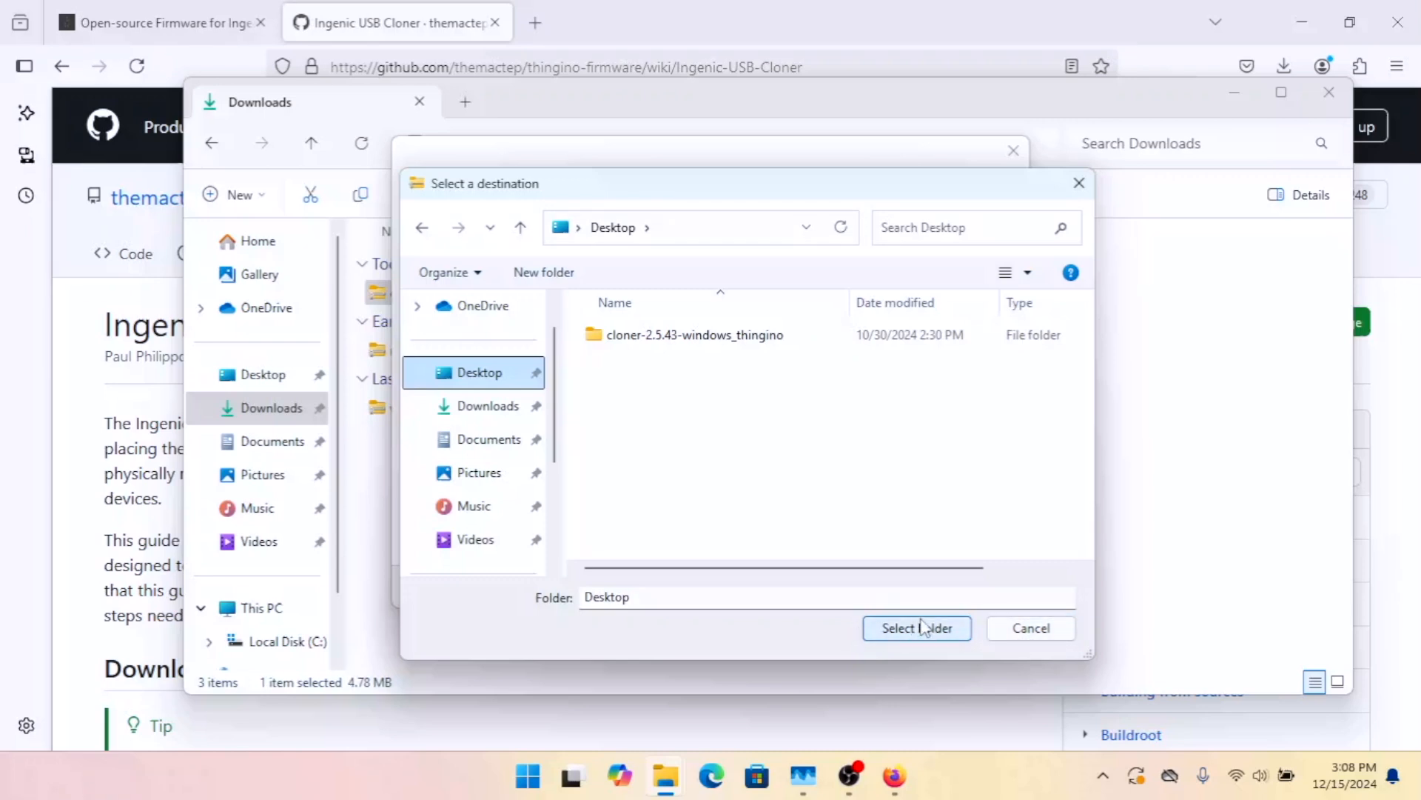
left_click(918, 627)
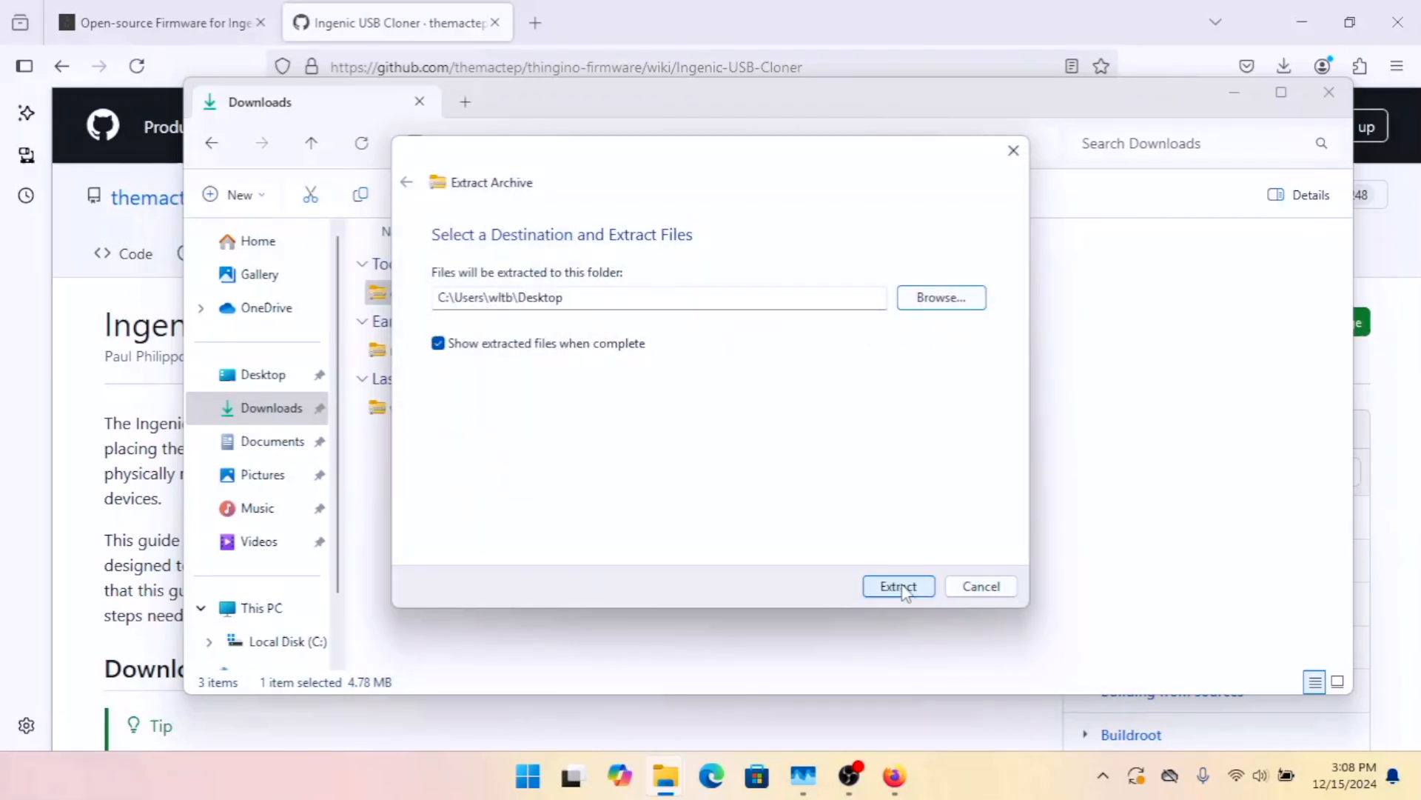
left_click(899, 587)
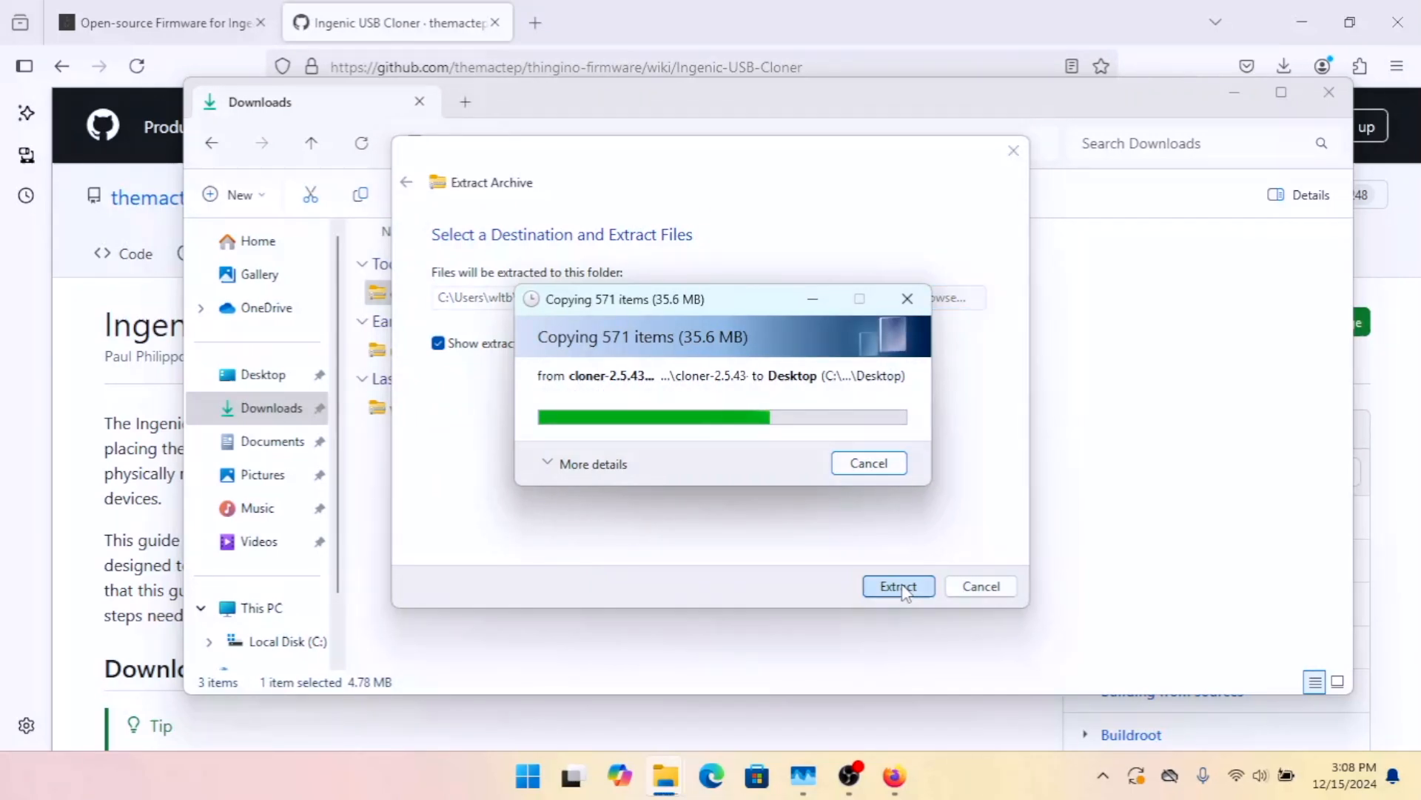
left_click(898, 586)
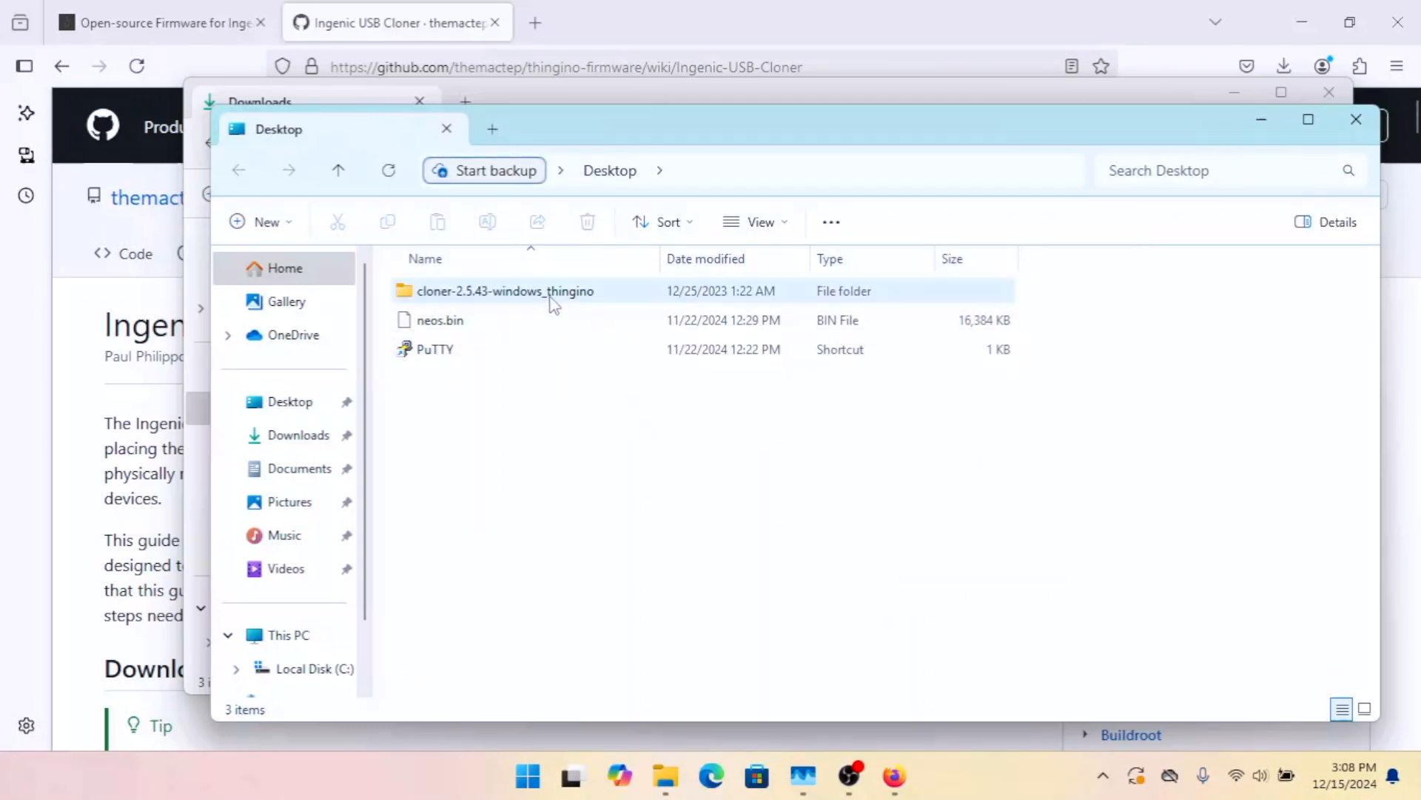
Step: Browse into the extracted folder's cloner-2.5.43-windows_alpha subfolder
double_click(505, 291)
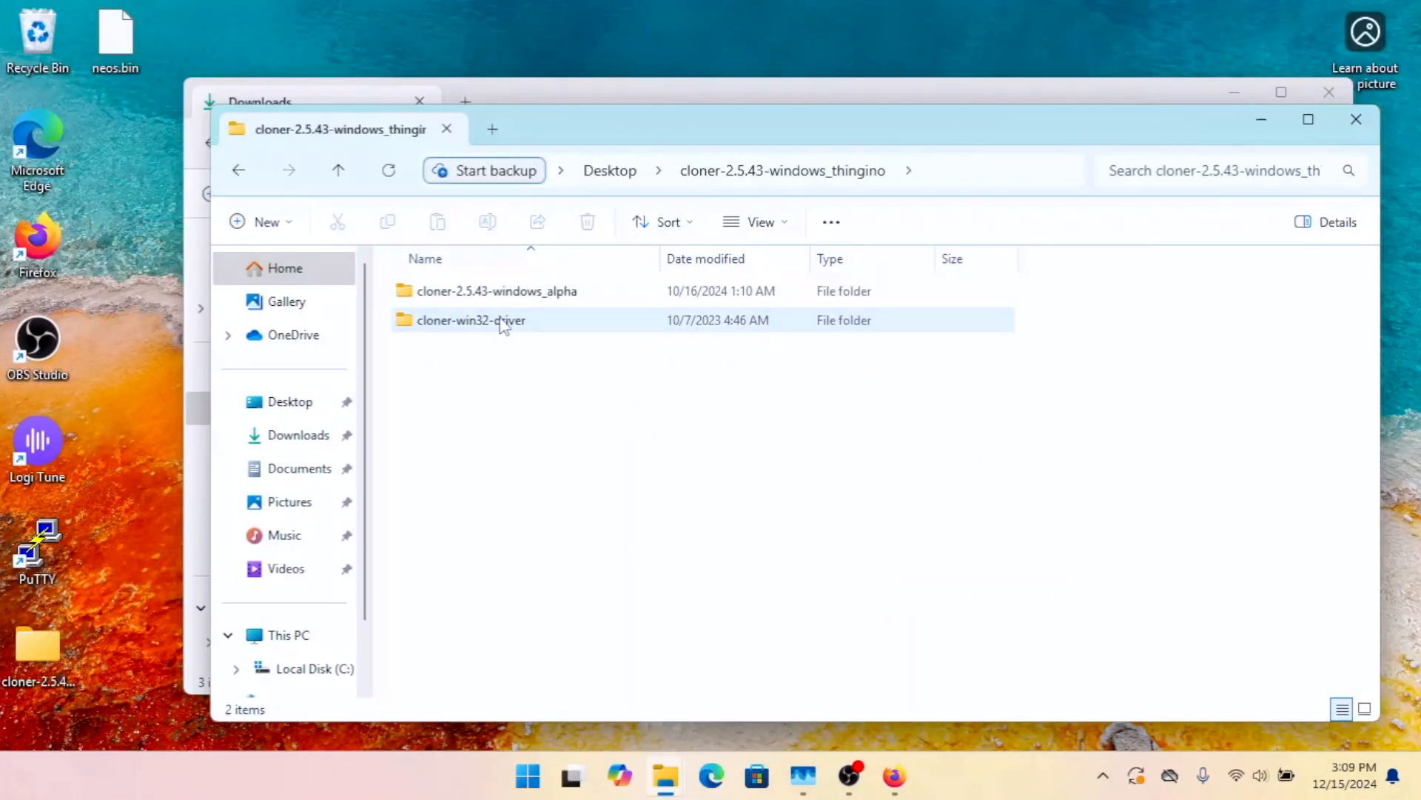
left_click(497, 291)
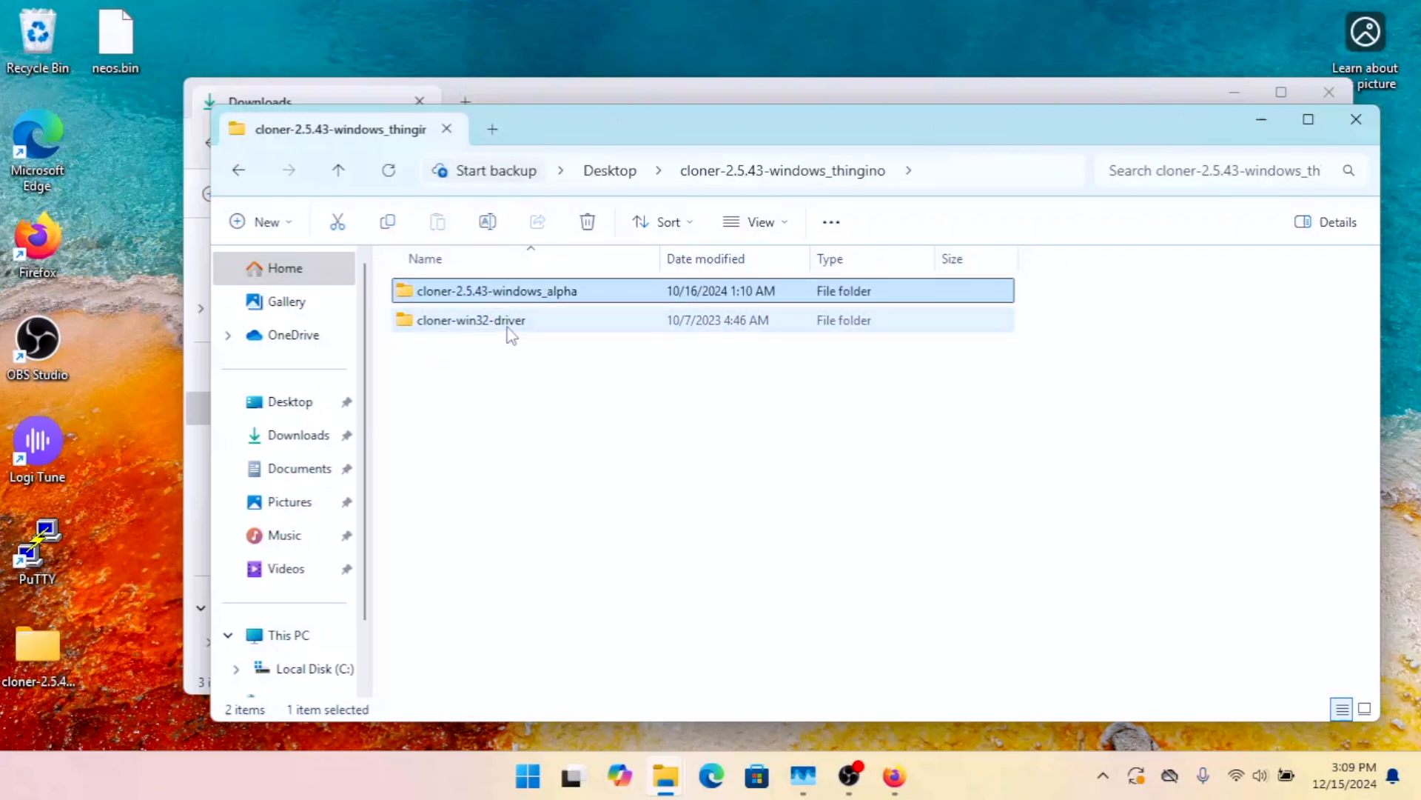
mouse_move(510, 299)
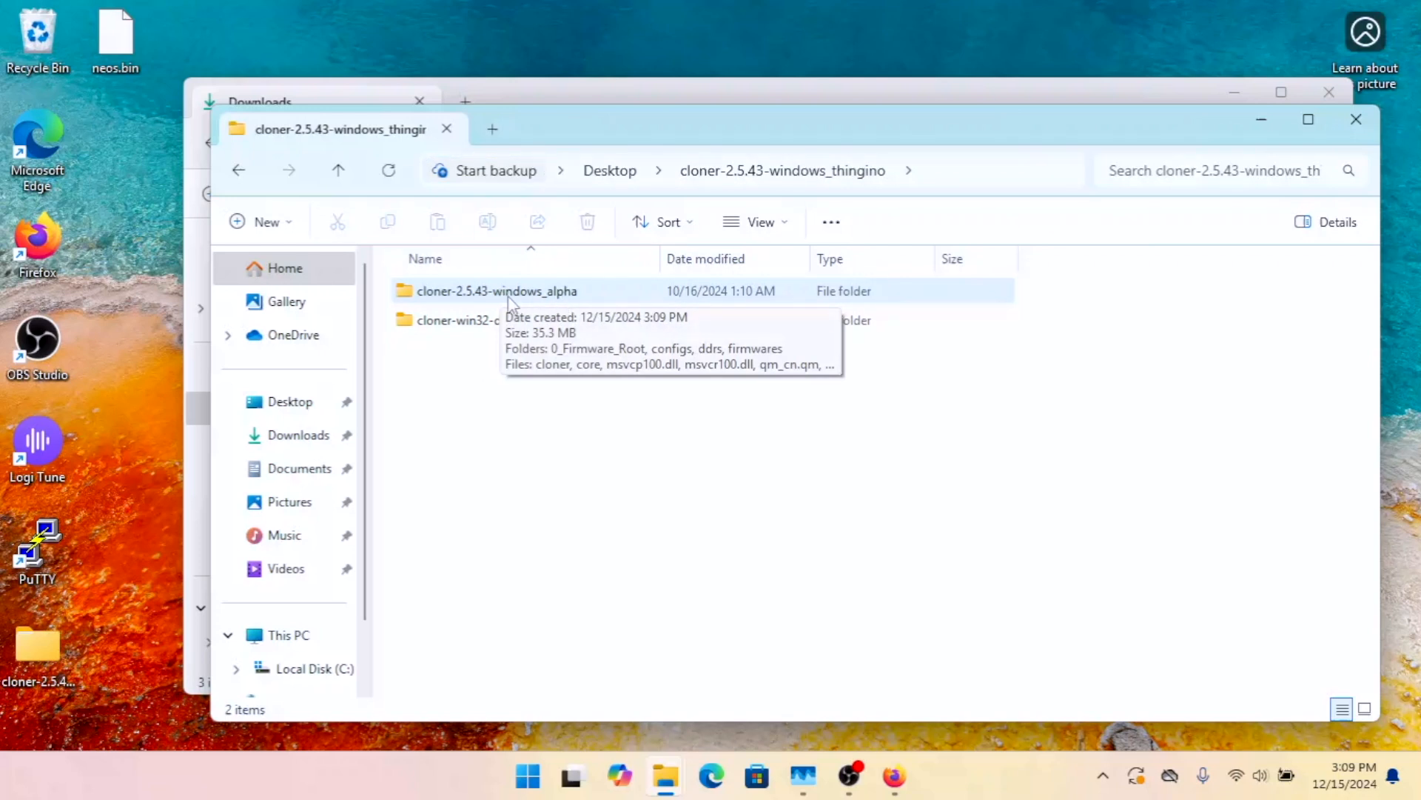
double_click(487, 291)
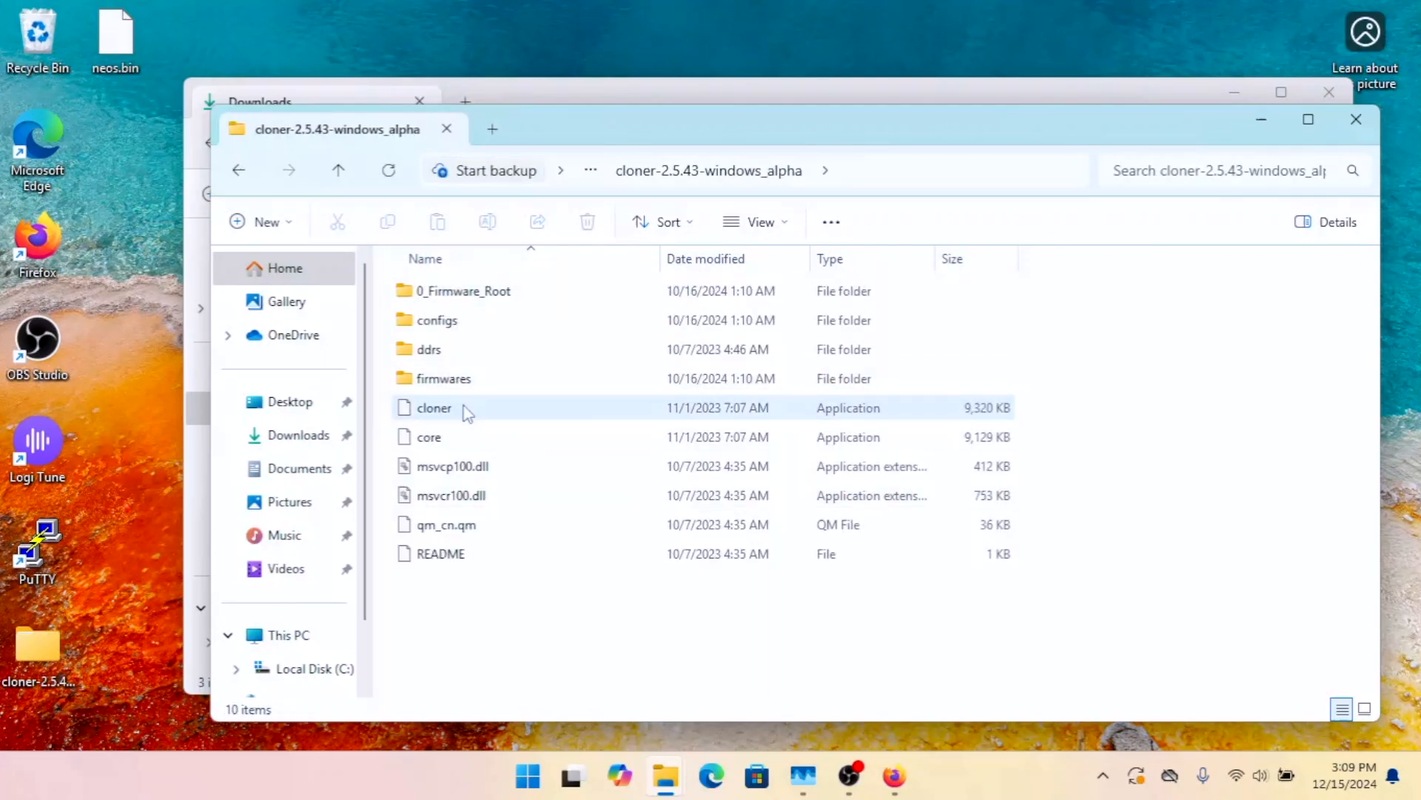
Step: Launch cloner.exe and allow it past the Windows SmartScreen warning
left_click(434, 408)
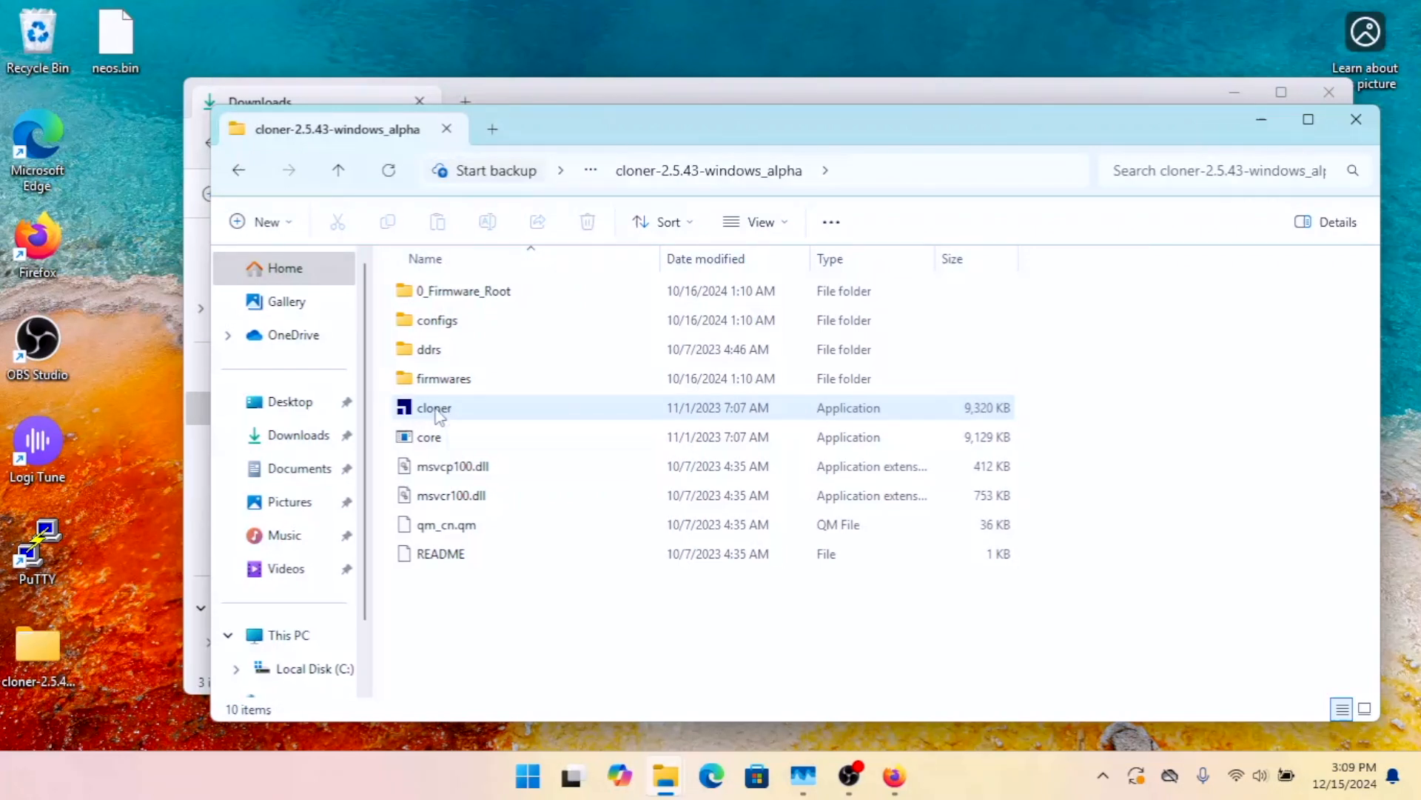
double_click(433, 408)
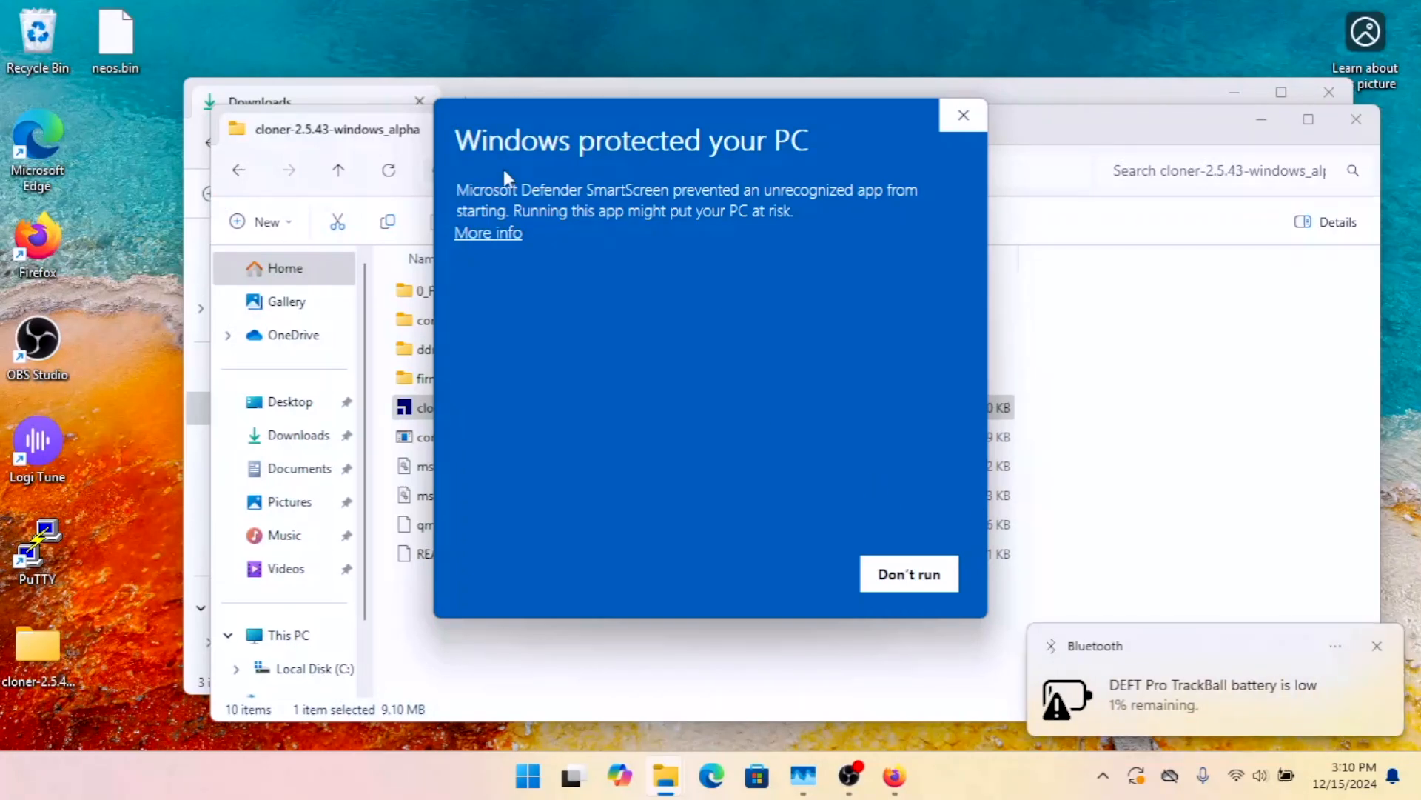
mouse_move(490, 263)
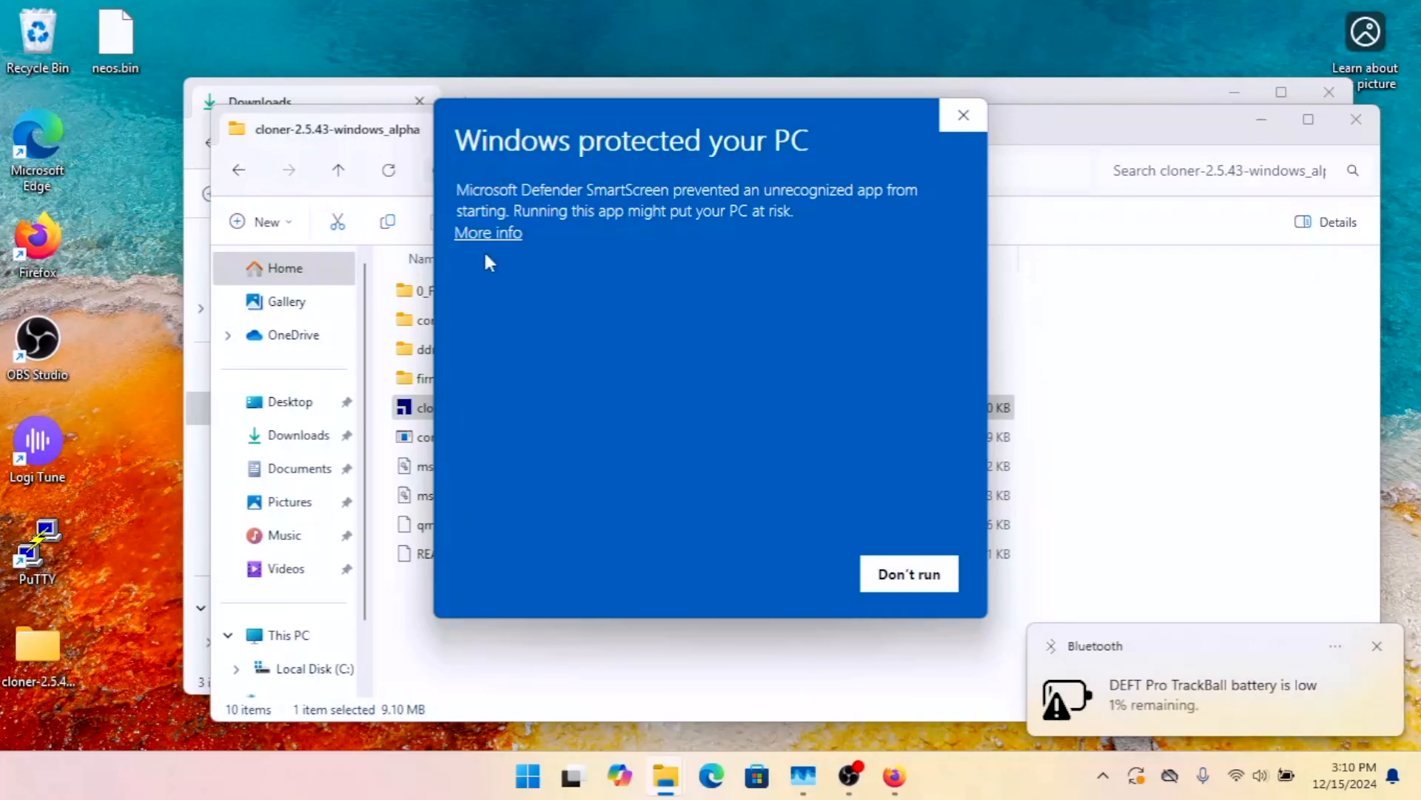
left_click(487, 232)
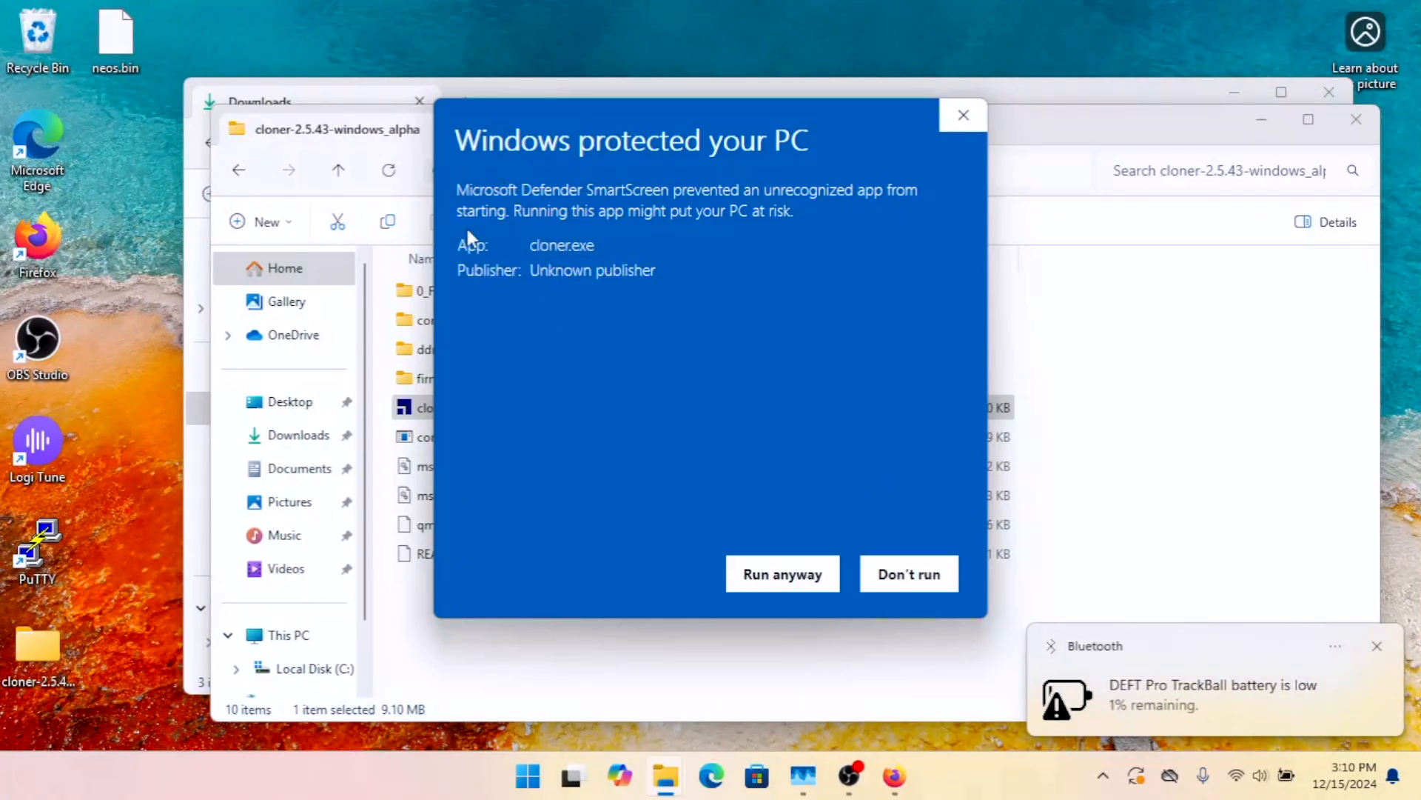
mouse_move(789, 593)
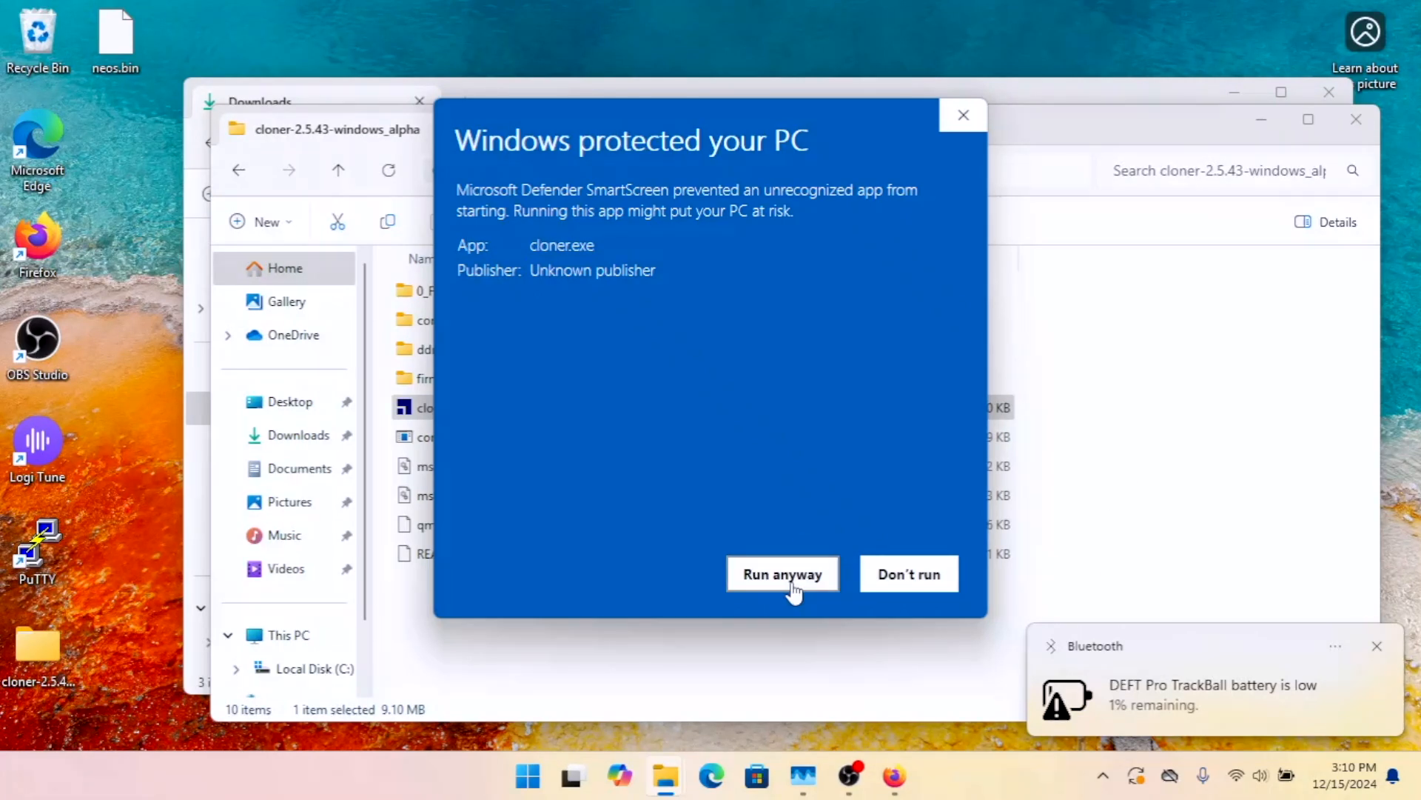
left_click(782, 574)
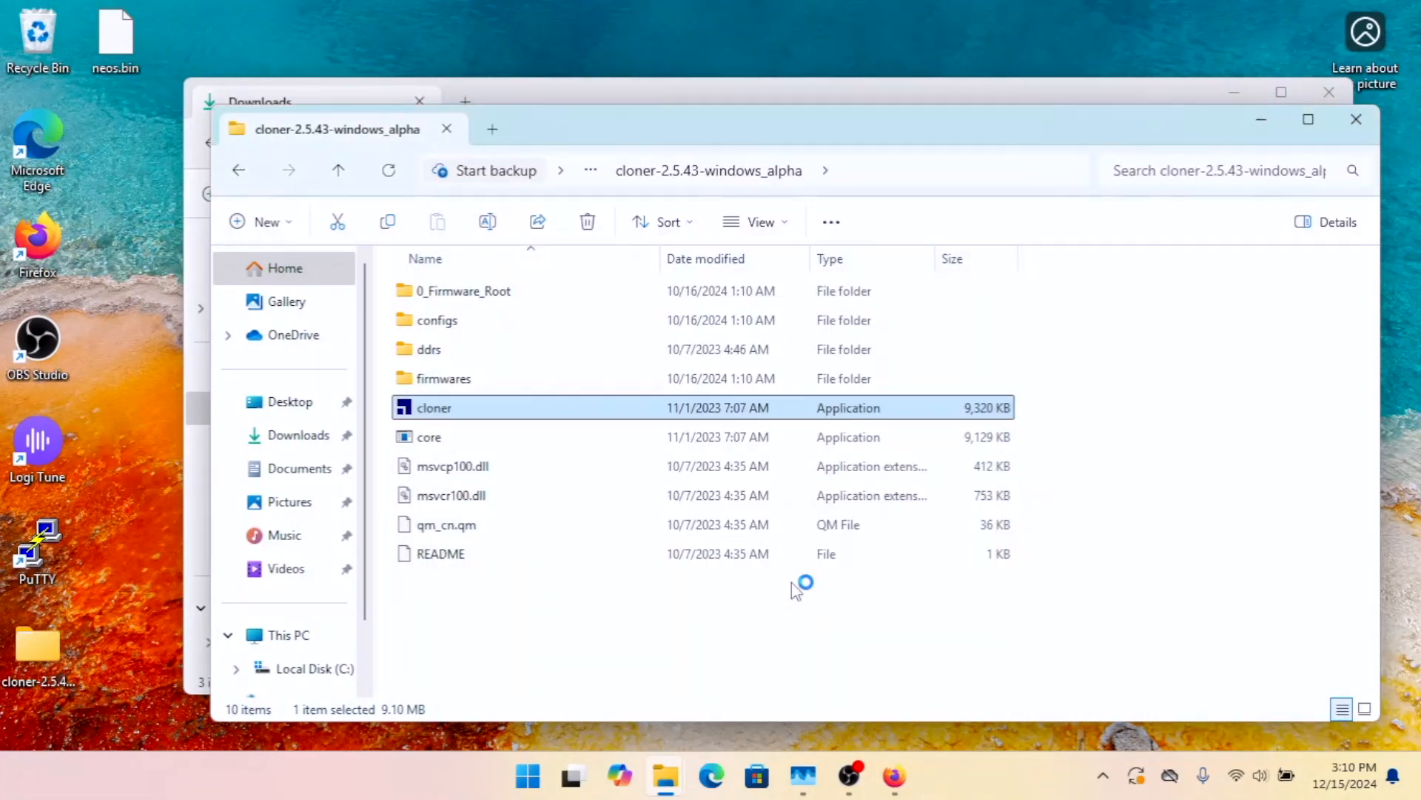
Step: Run Ingenic USB Cloner 2.5.43 and bring up its Config dialog (platform T31X shown)
double_click(435, 408)
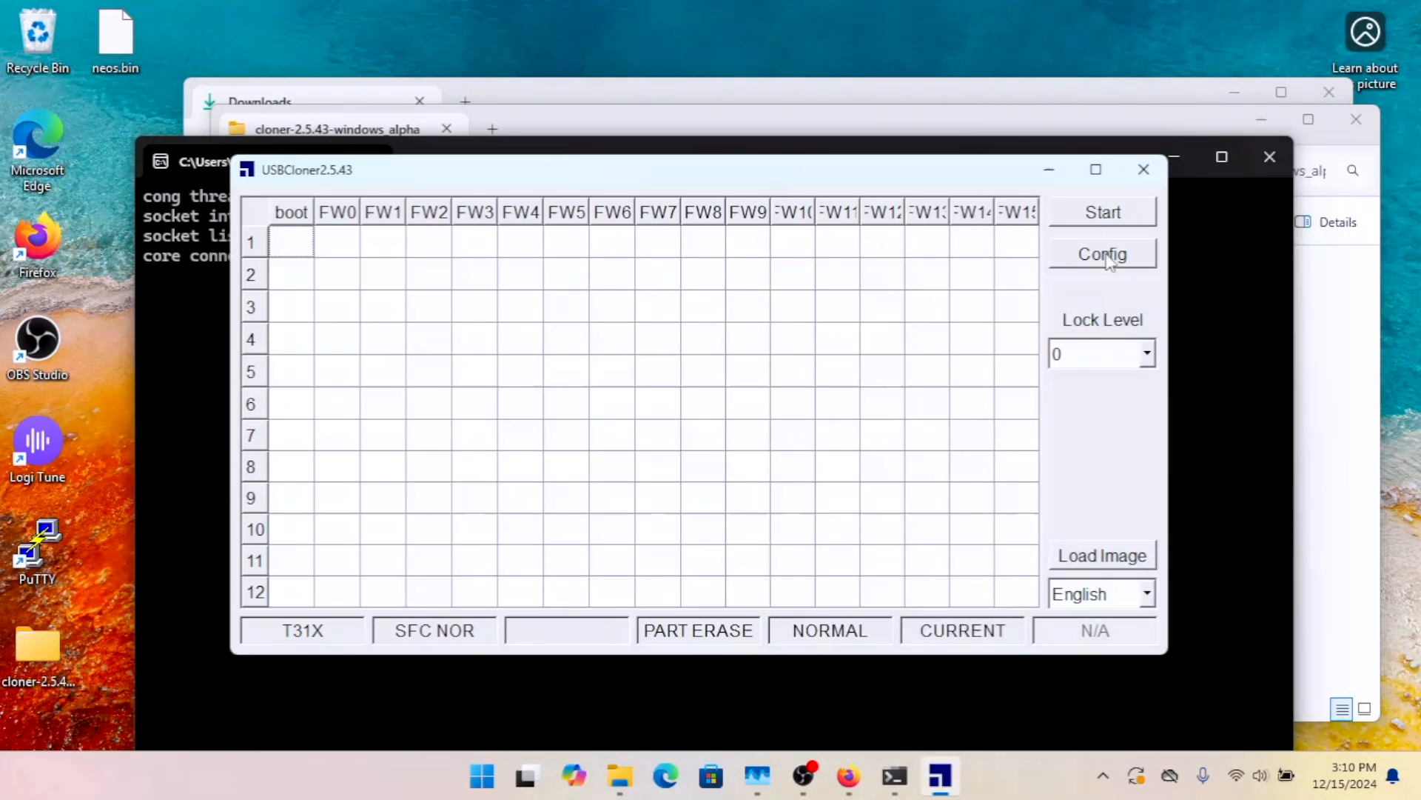
left_click(1102, 253)
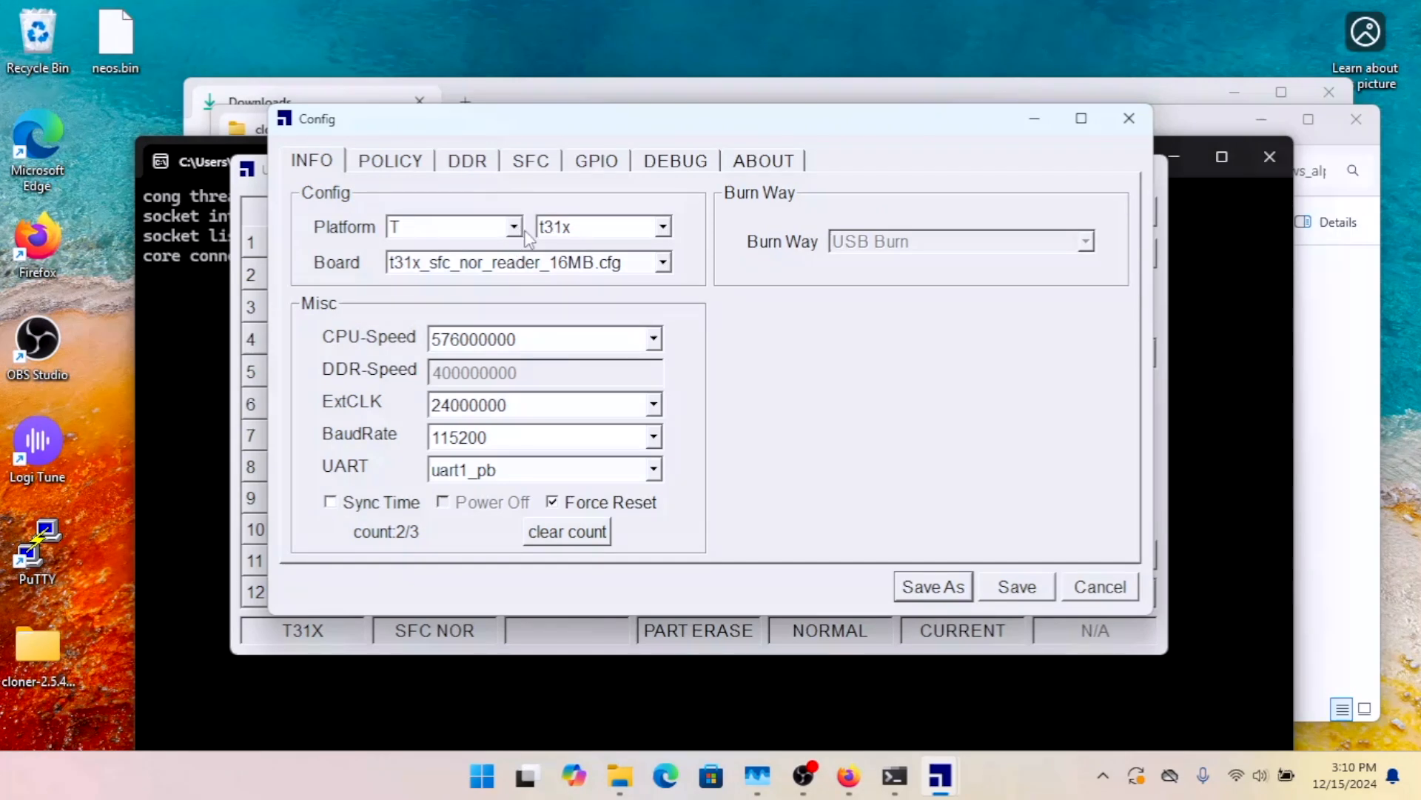
Step: On the INFO tab change the chip from t31x to t20 and the board to t20_sfc_nor_writer_full.cfg
left_click(512, 227)
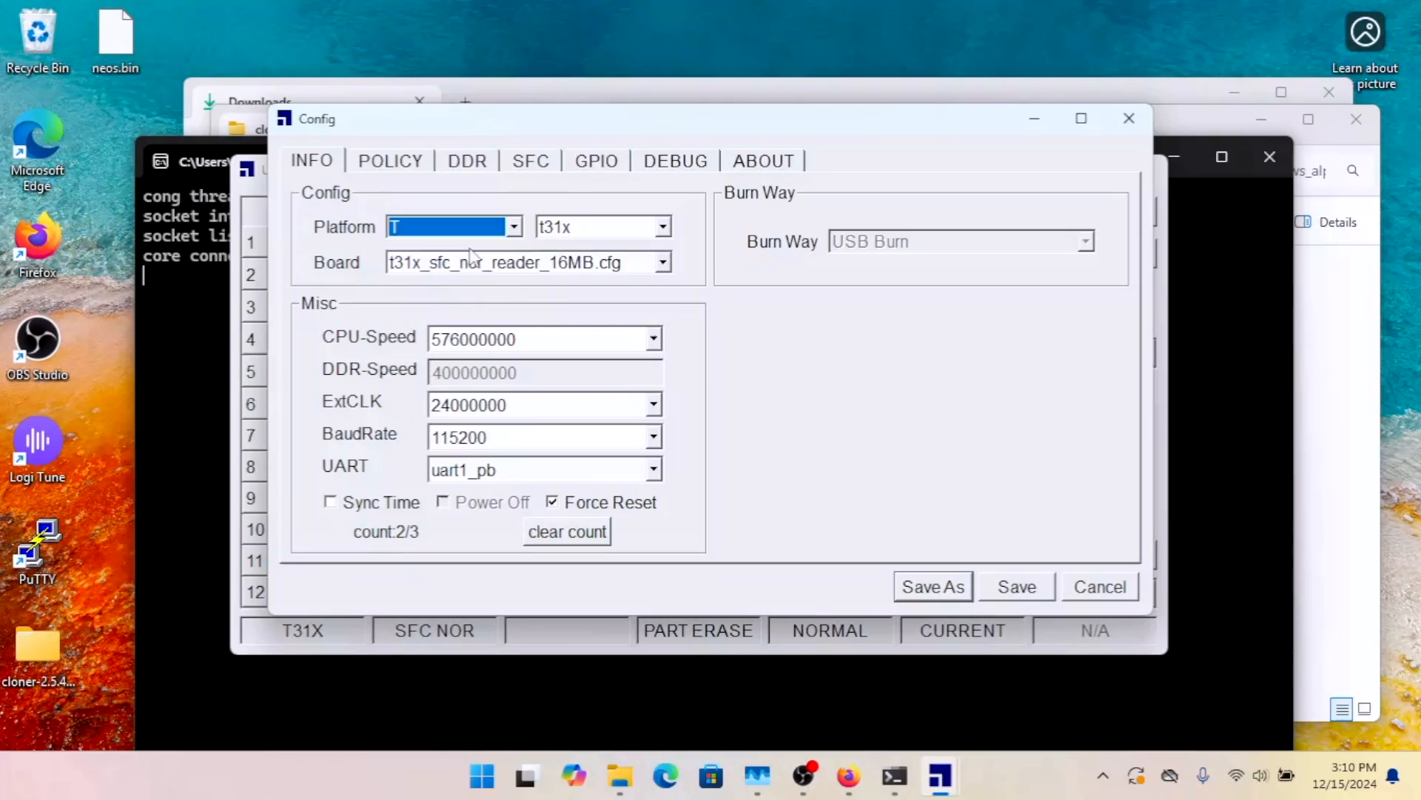
left_click(659, 226)
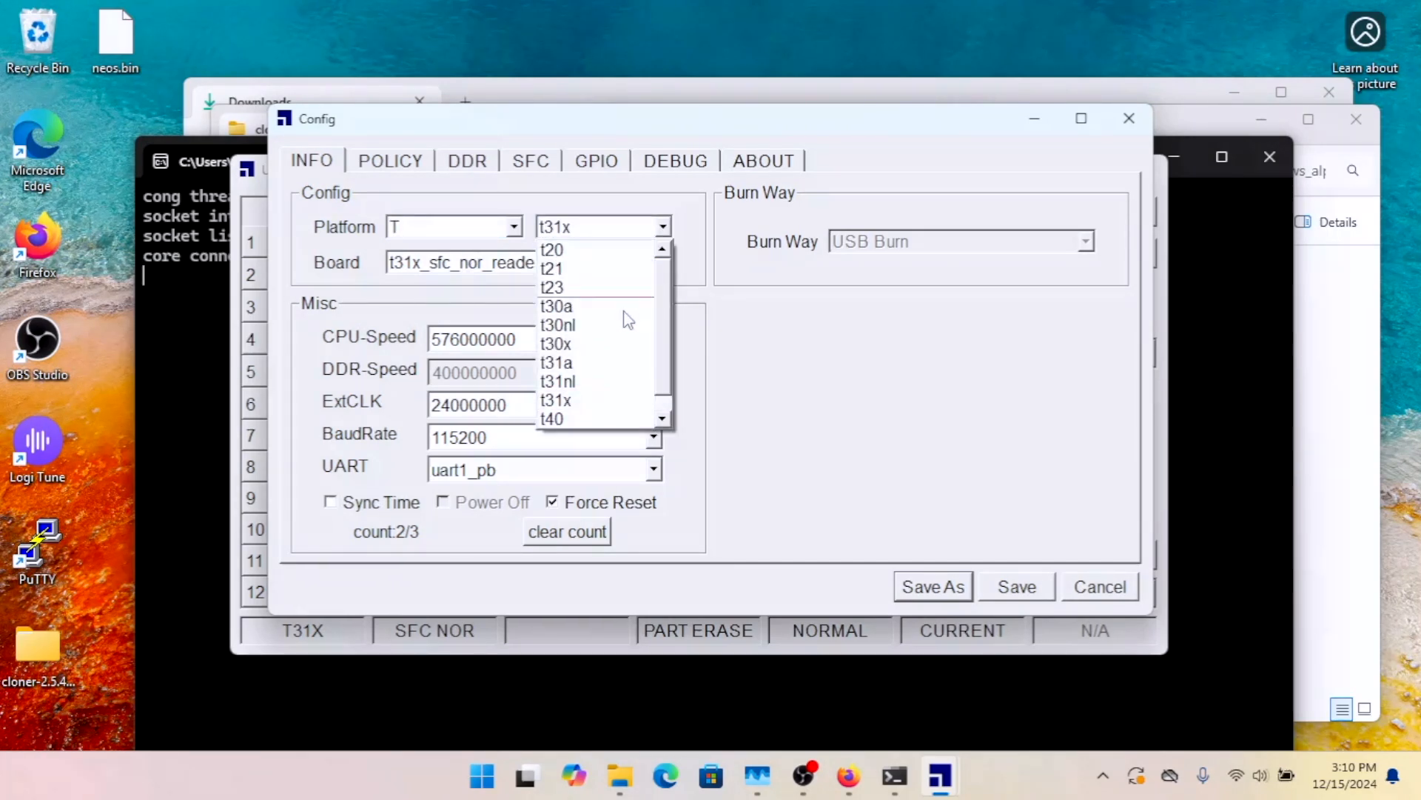
mouse_move(629, 344)
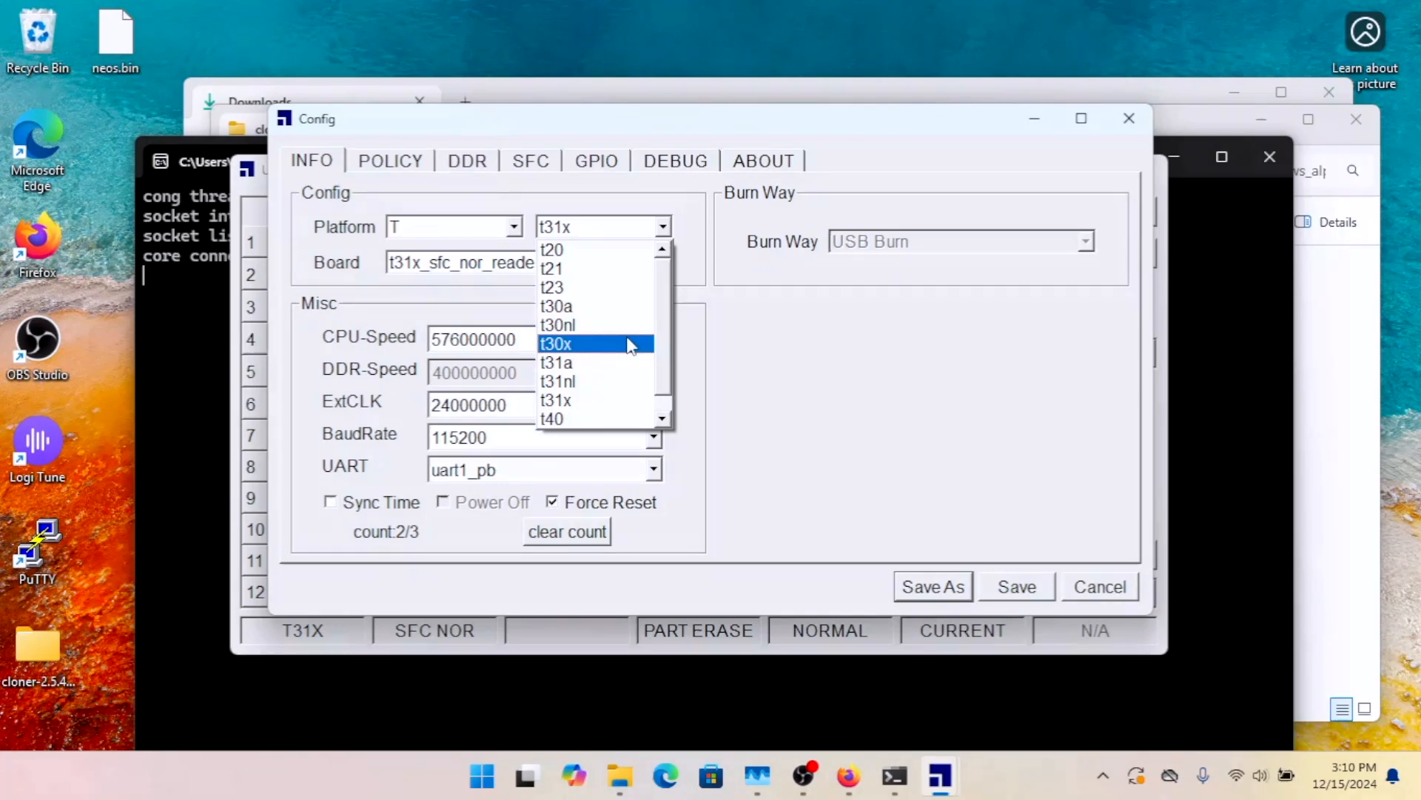
left_click(593, 343)
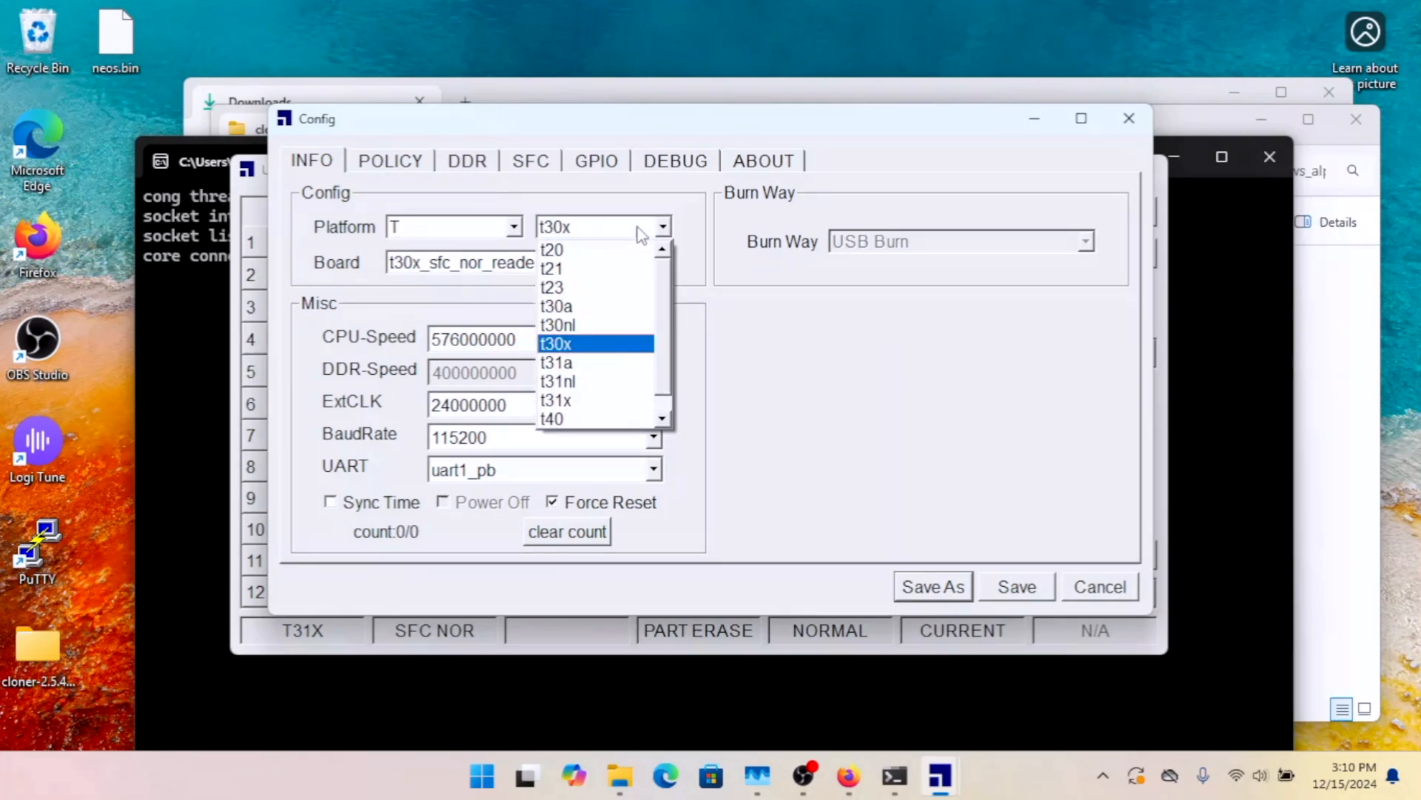
left_click(552, 249)
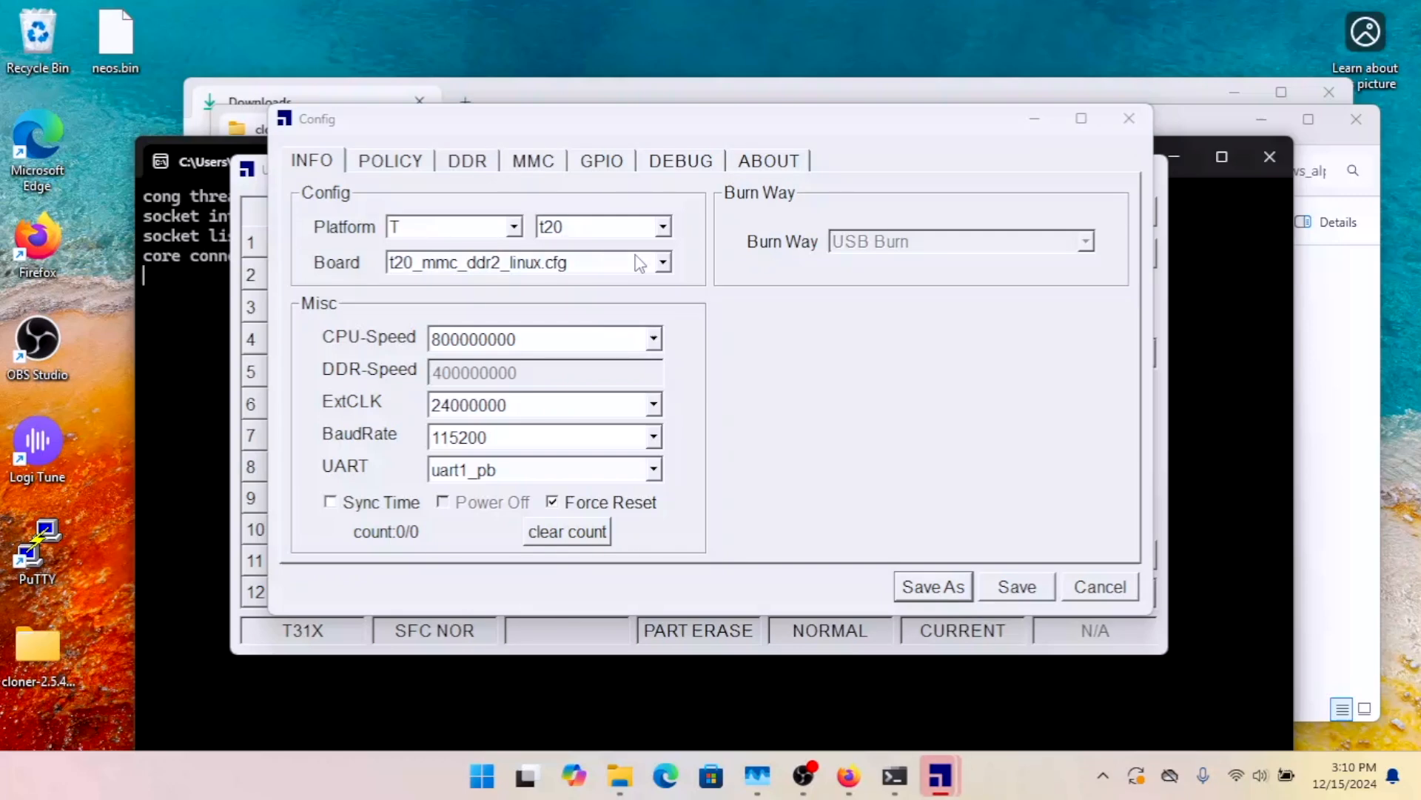
mouse_move(744, 300)
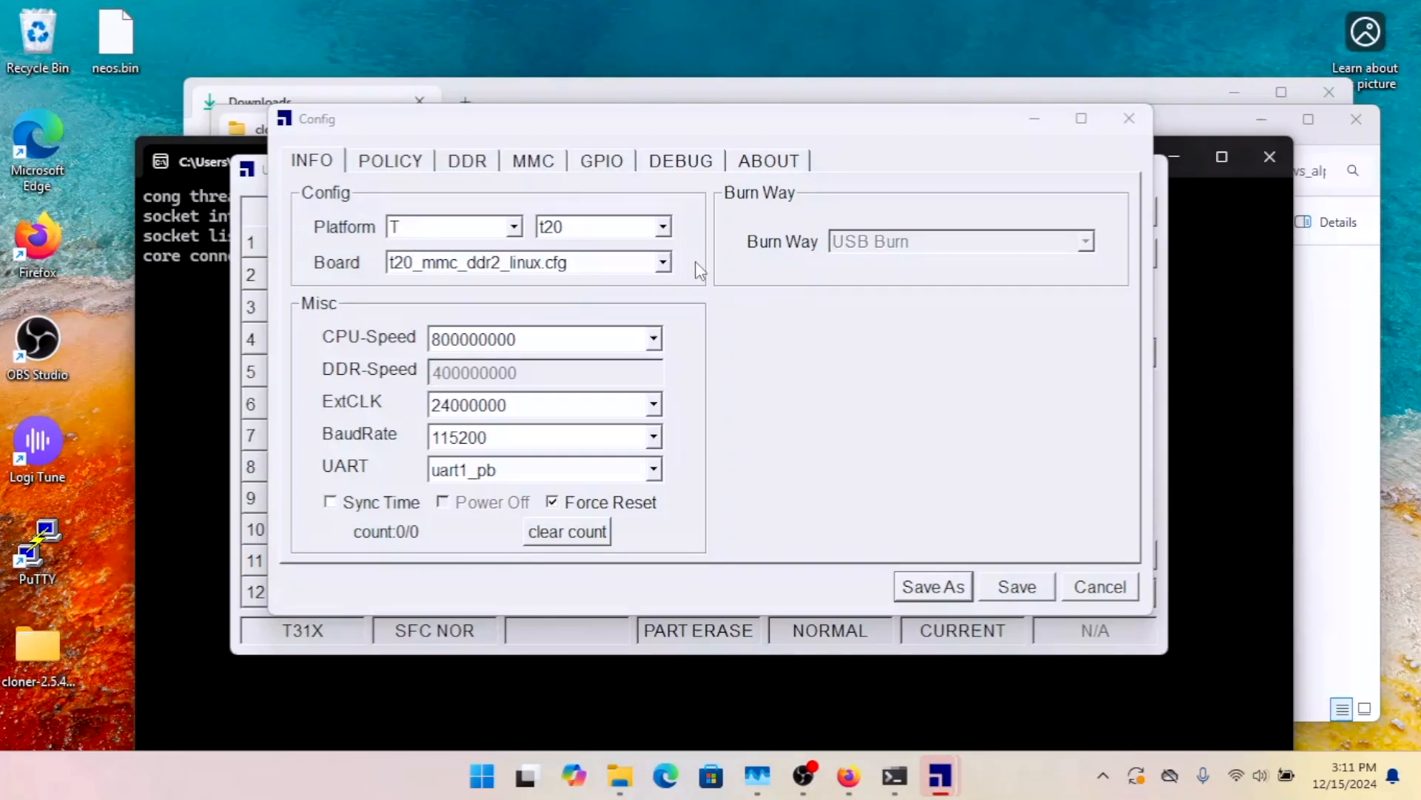
left_click(662, 263)
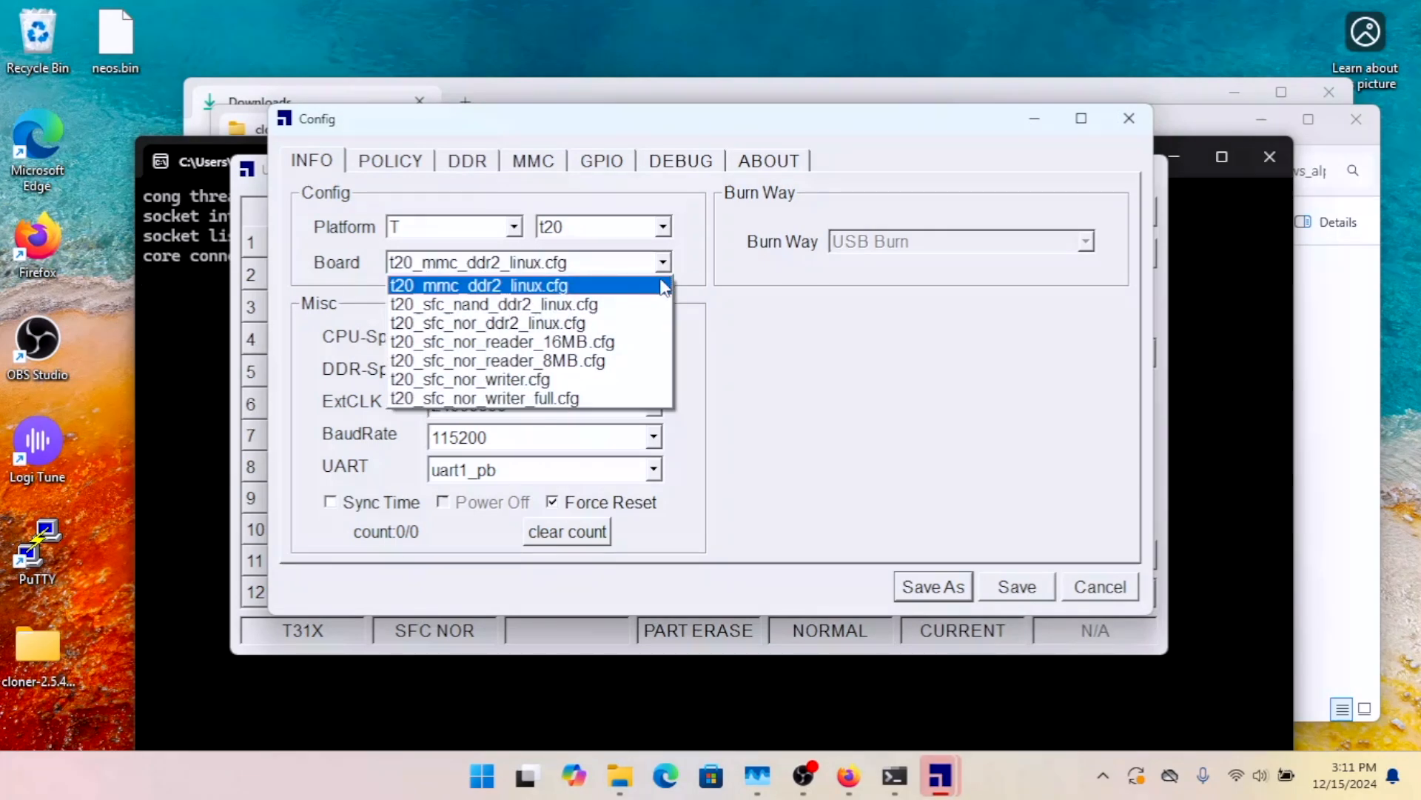
mouse_move(629, 404)
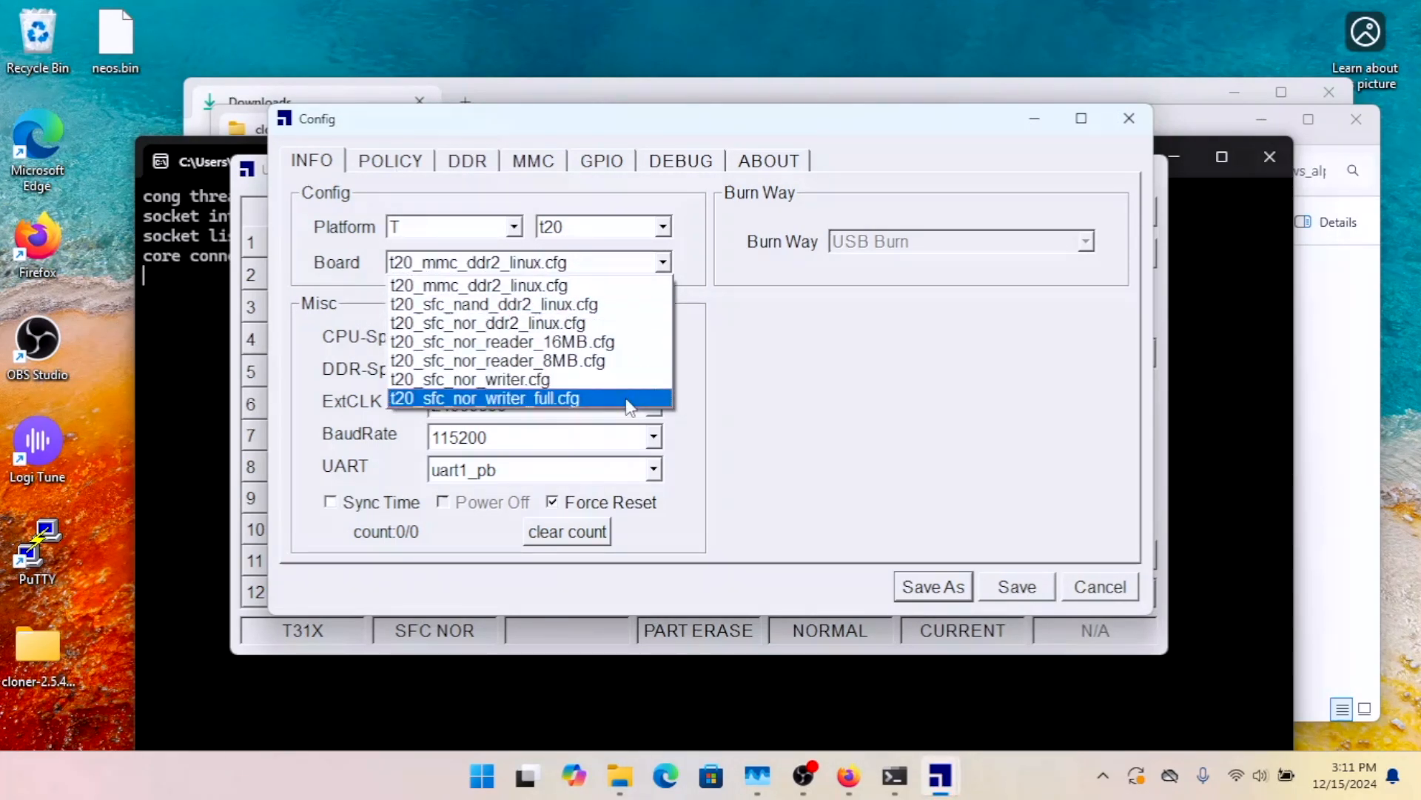
mouse_move(576, 406)
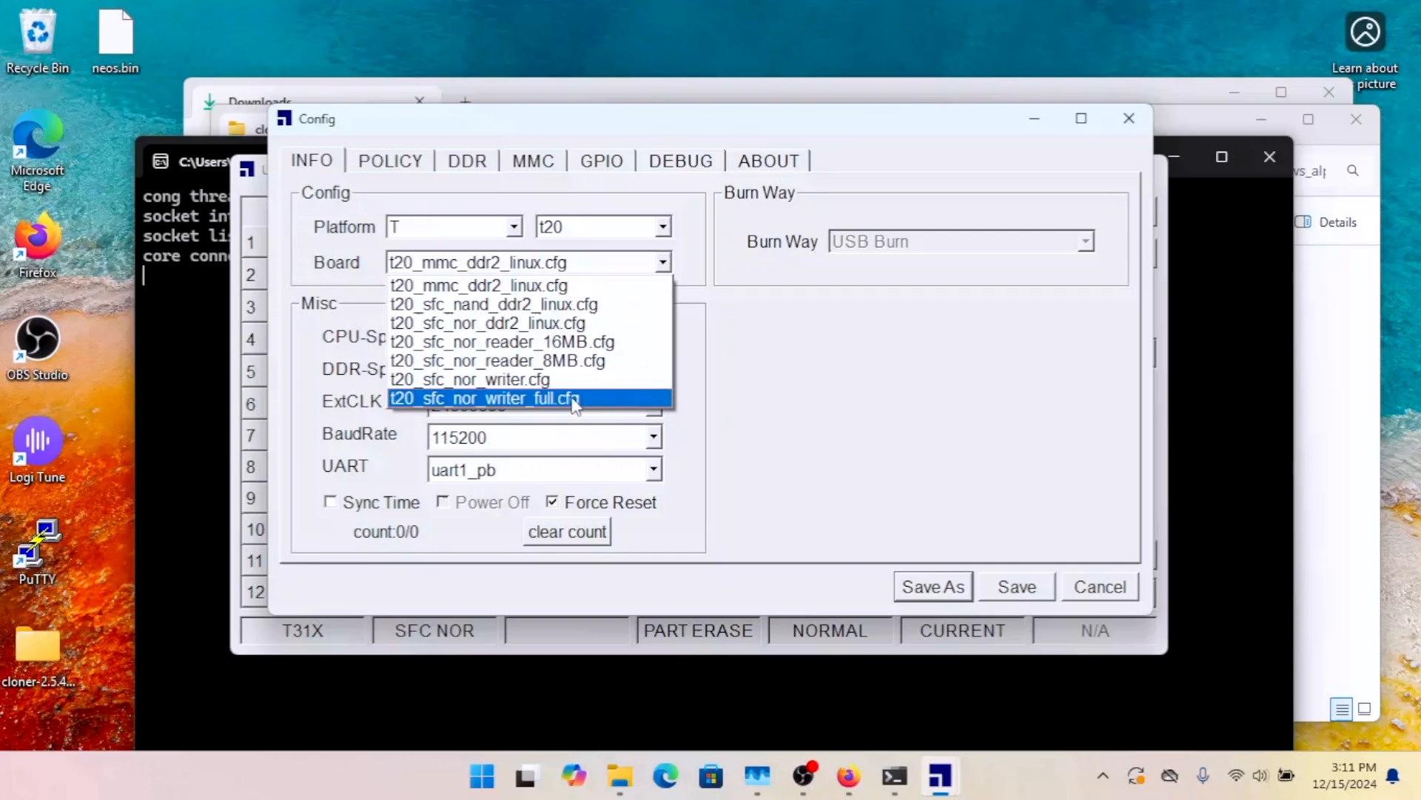
left_click(483, 397)
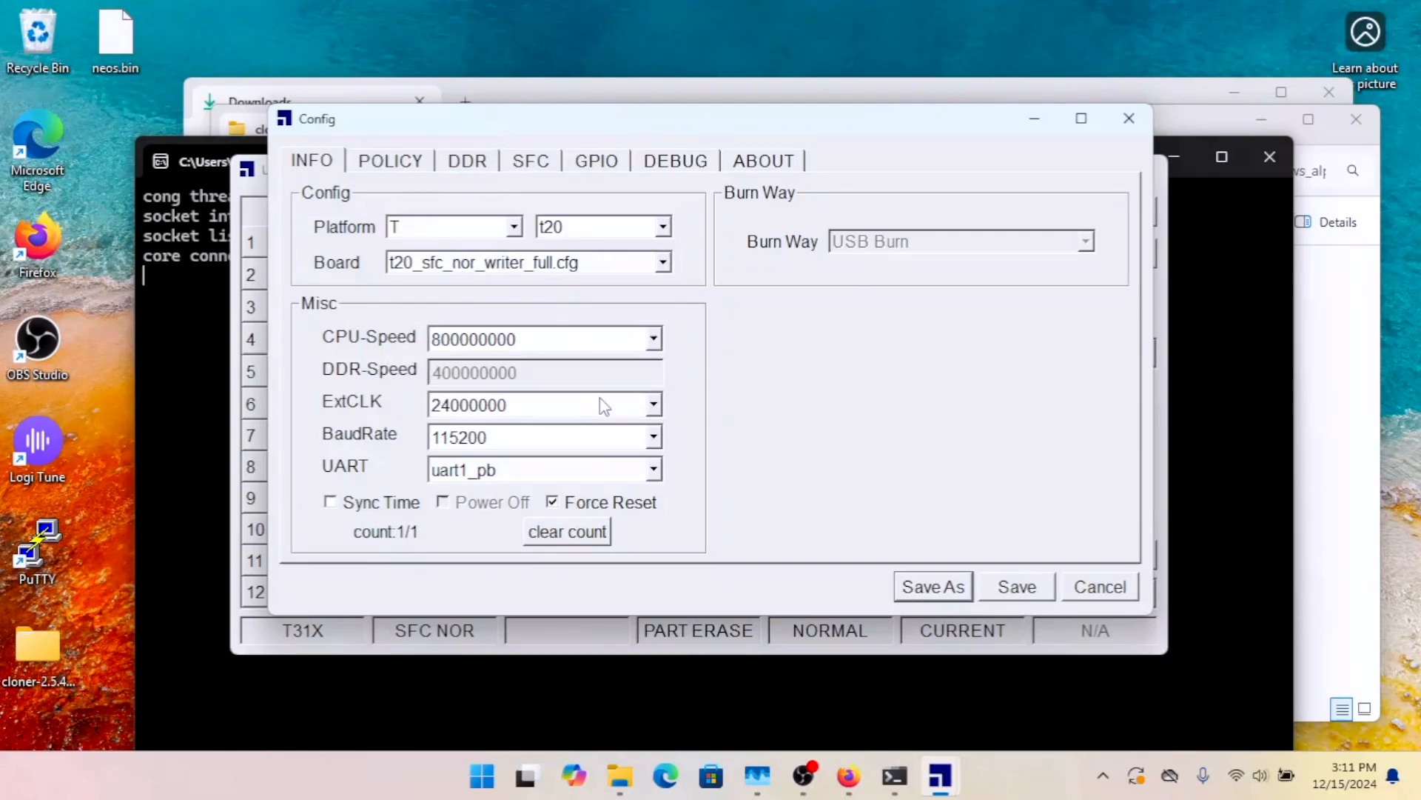
mouse_move(386, 163)
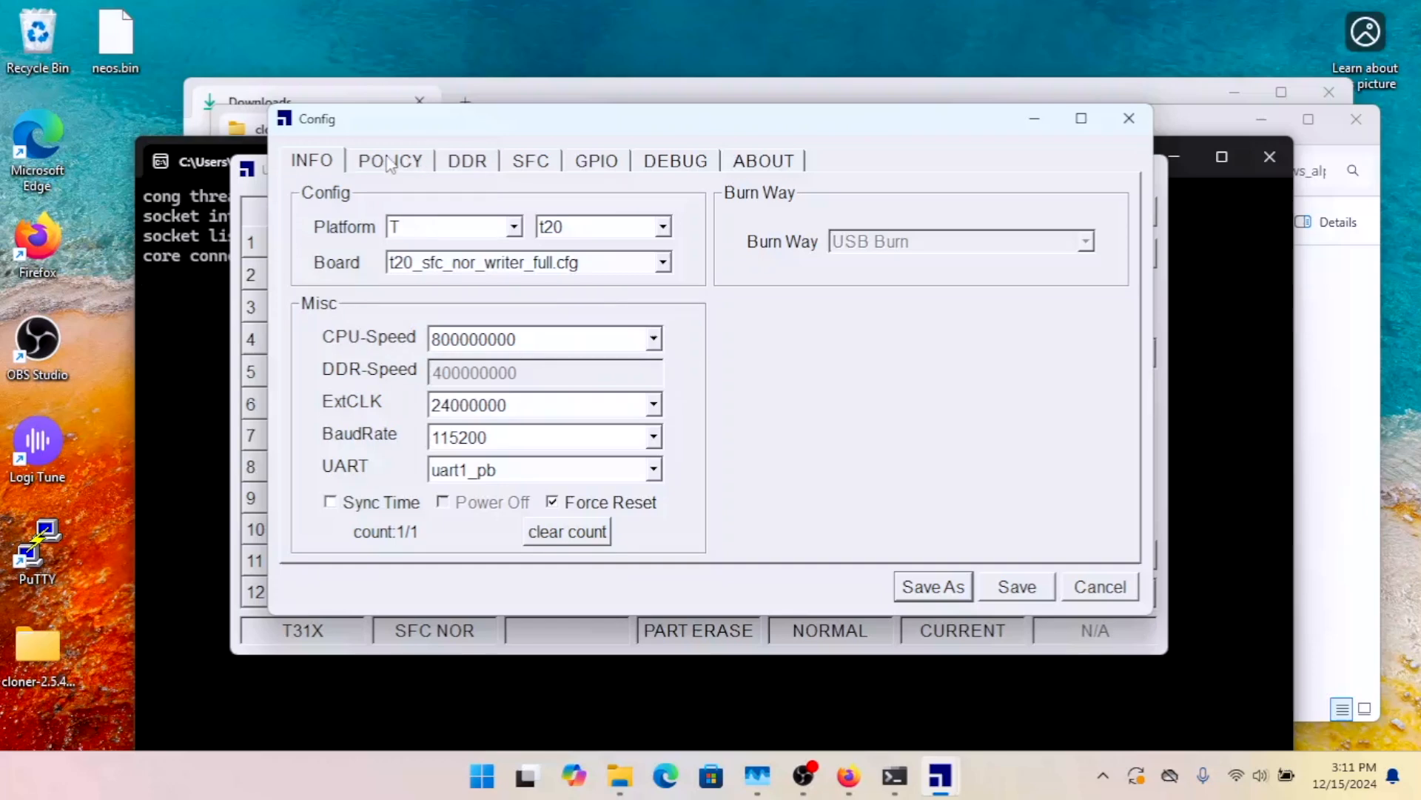
Step: On the POLICY tab set full_image to wyze-cam-2.zip from Downloads and save the T20 configuration
left_click(389, 161)
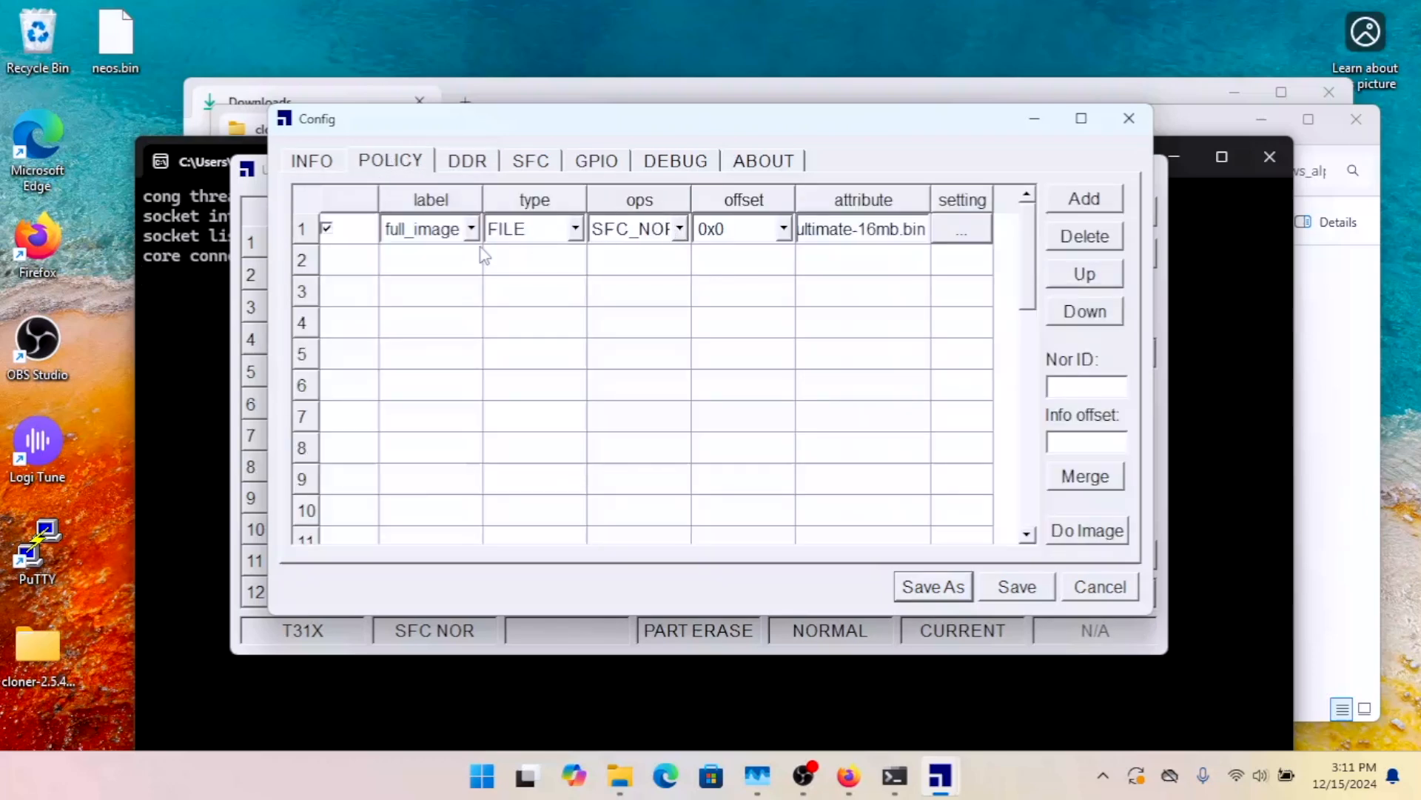
mouse_move(639, 246)
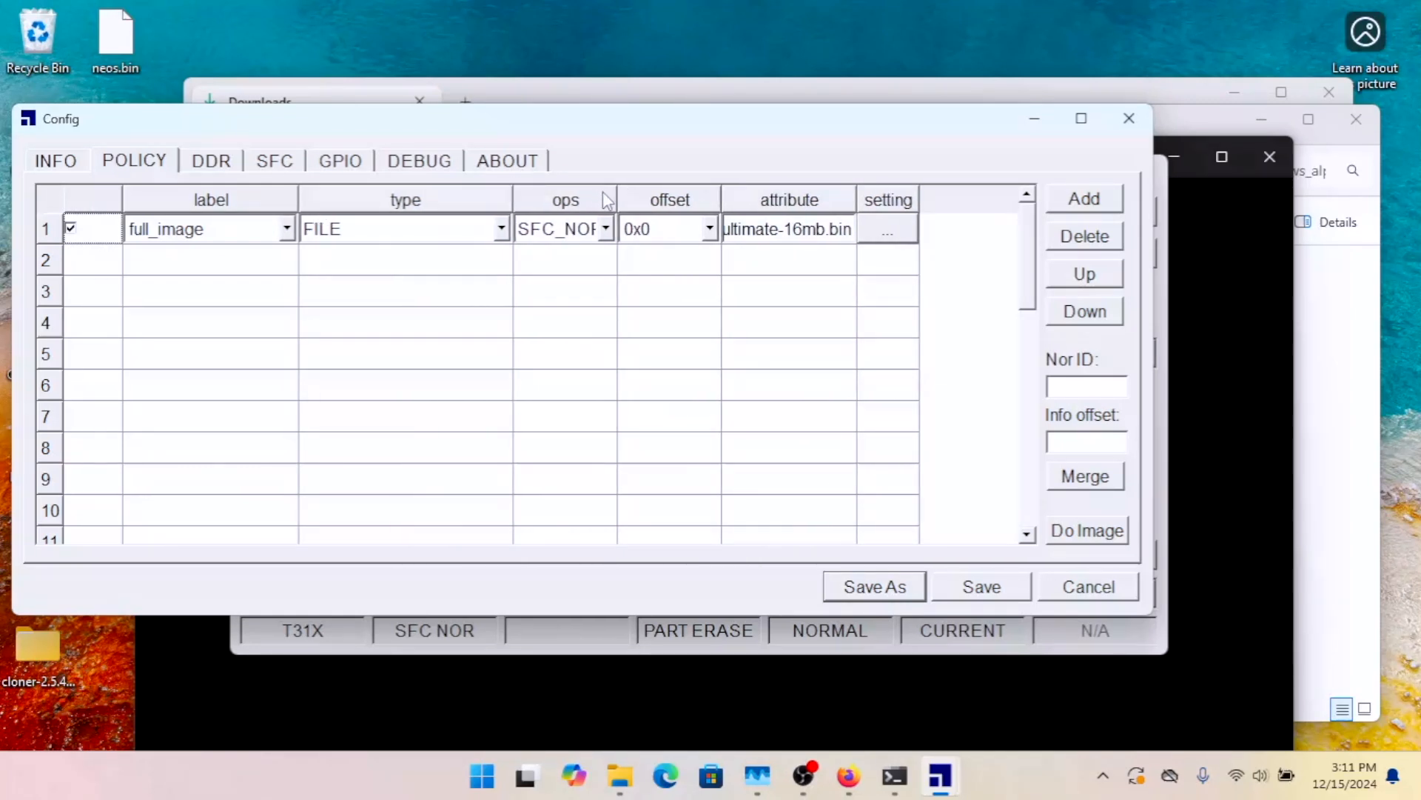
left_click_drag(616, 199, 759, 199)
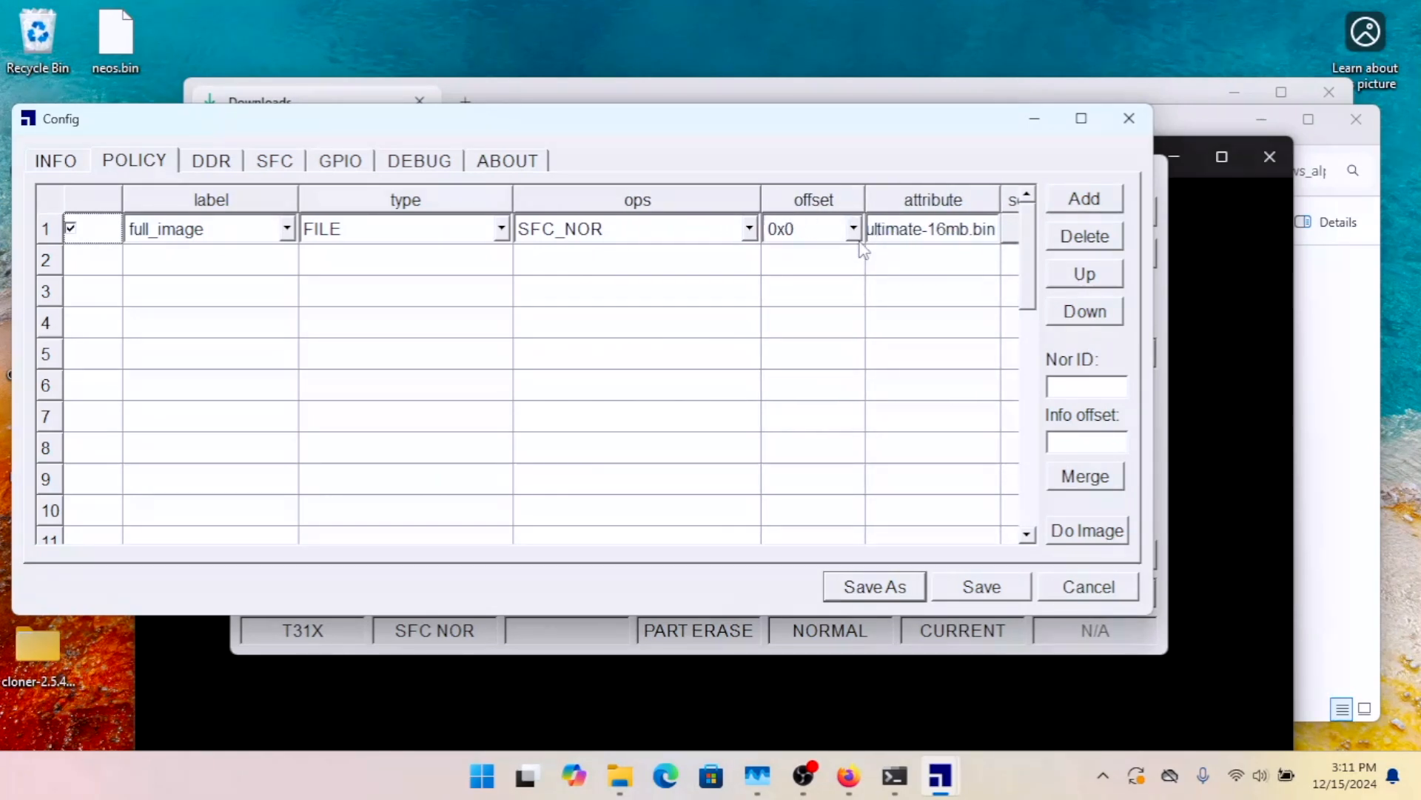
mouse_move(755, 209)
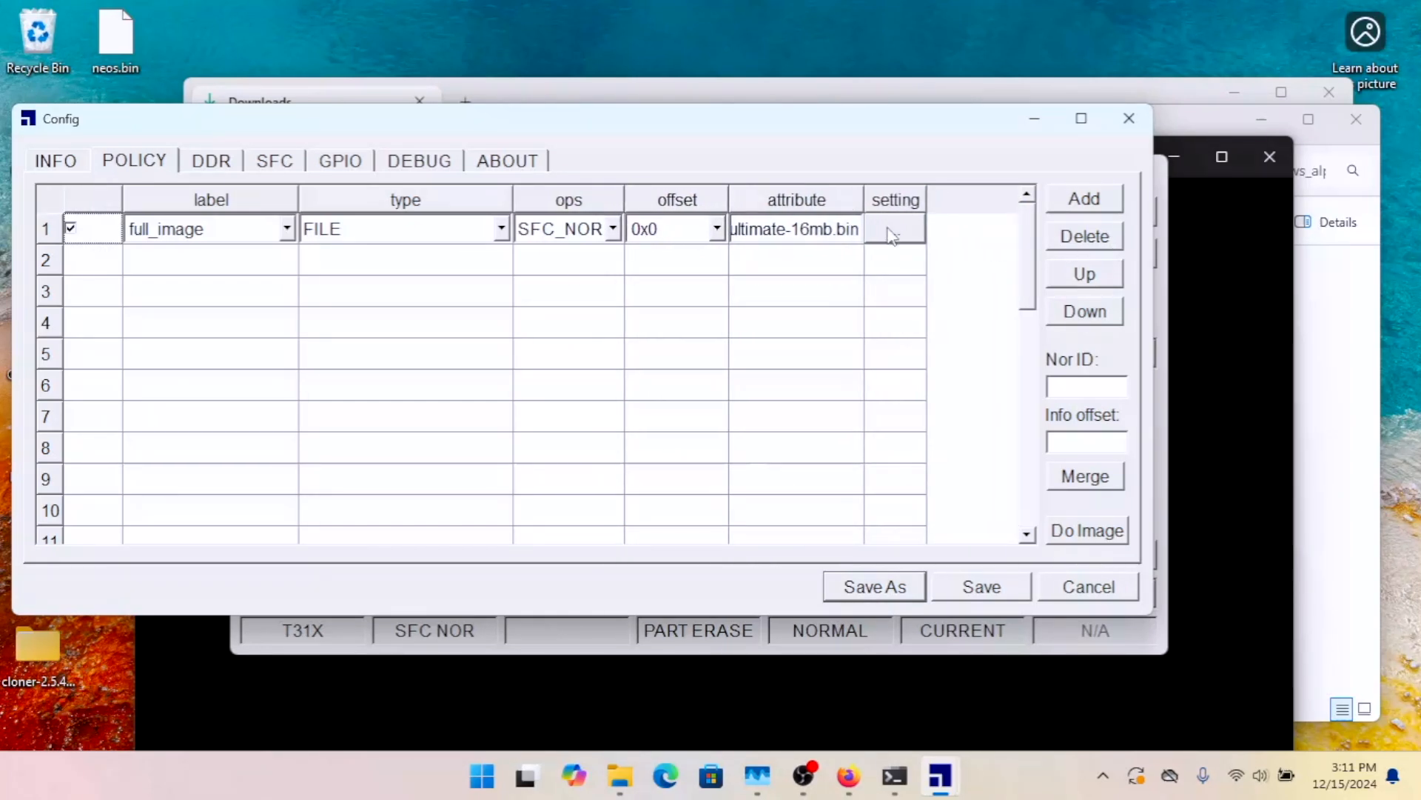
left_click(894, 230)
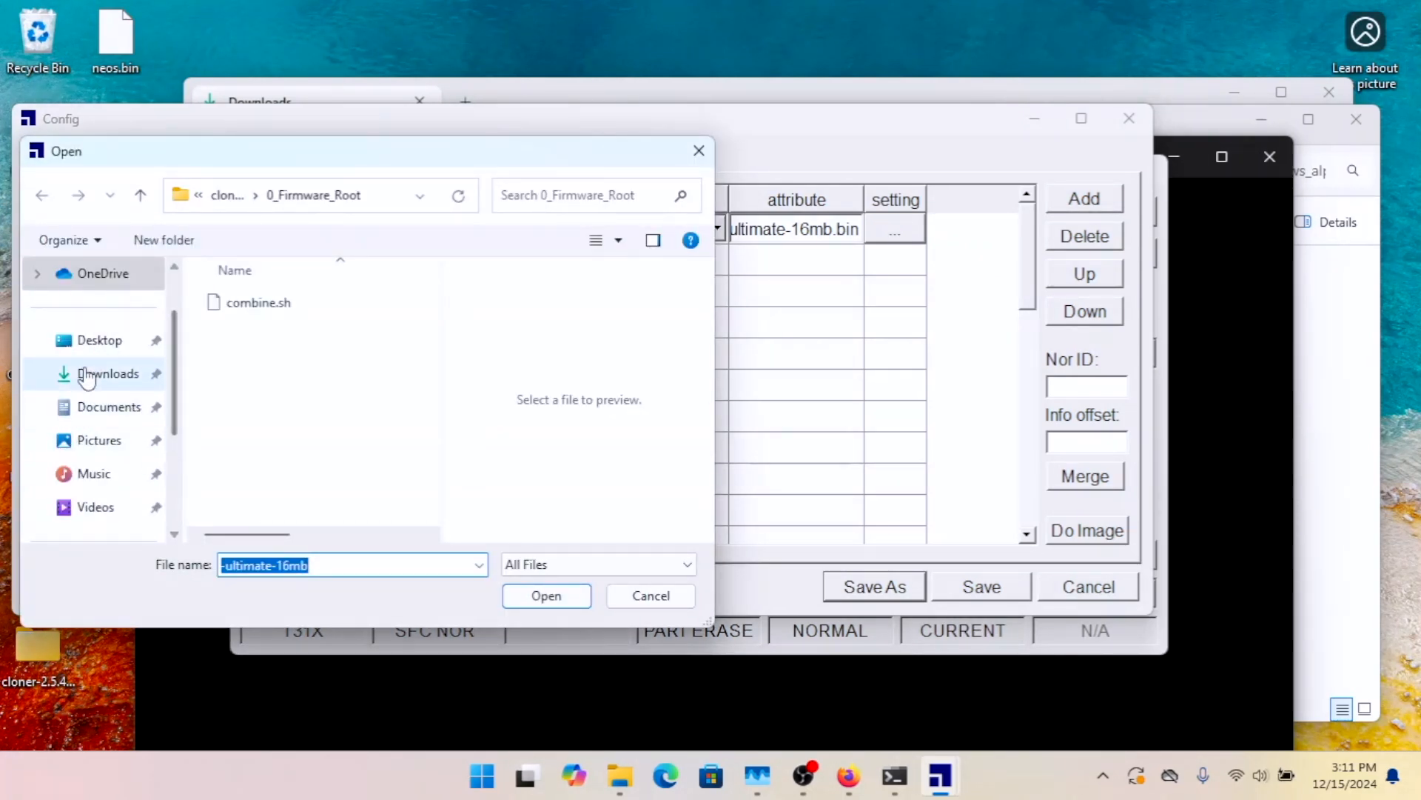
left_click(107, 373)
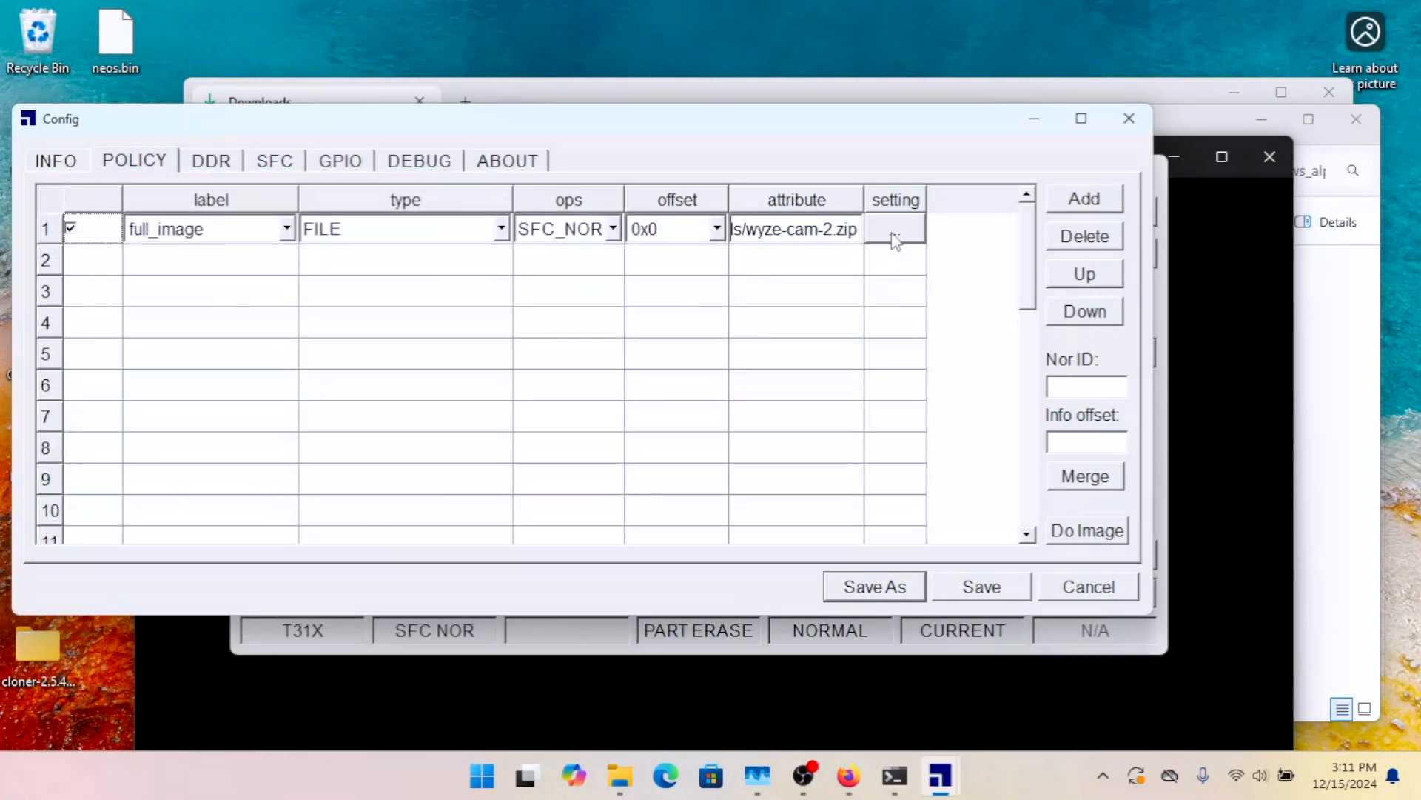
left_click(895, 230)
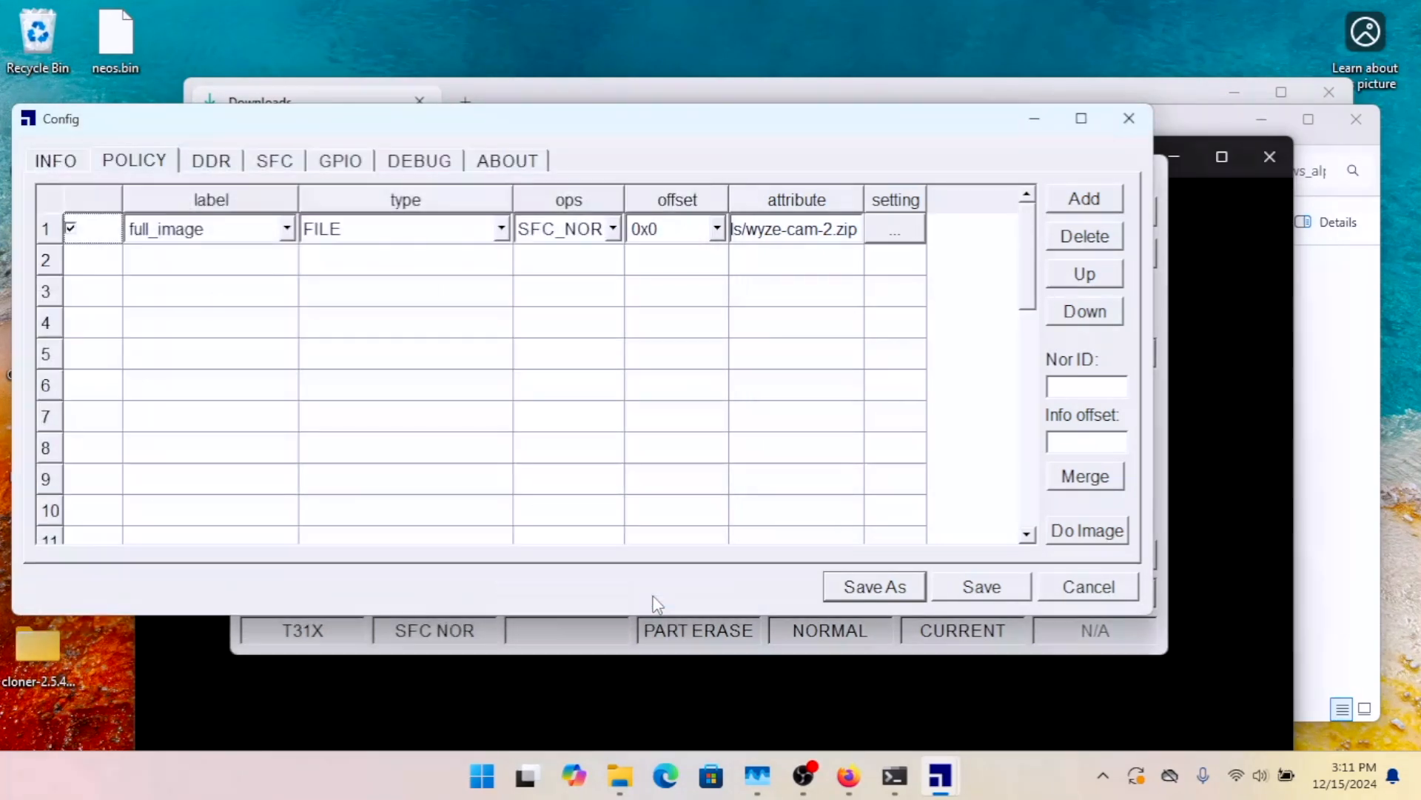
mouse_move(1127, 535)
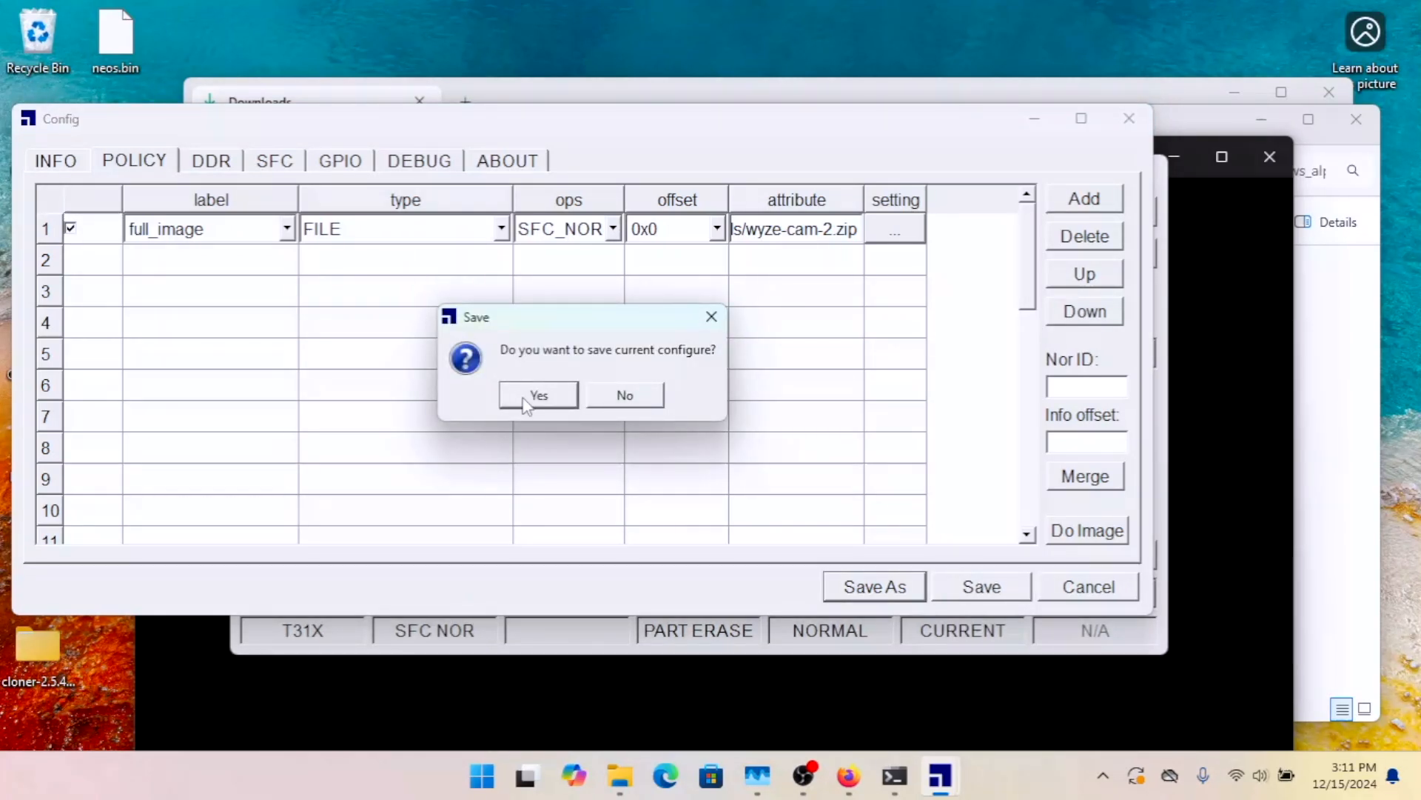
left_click(538, 394)
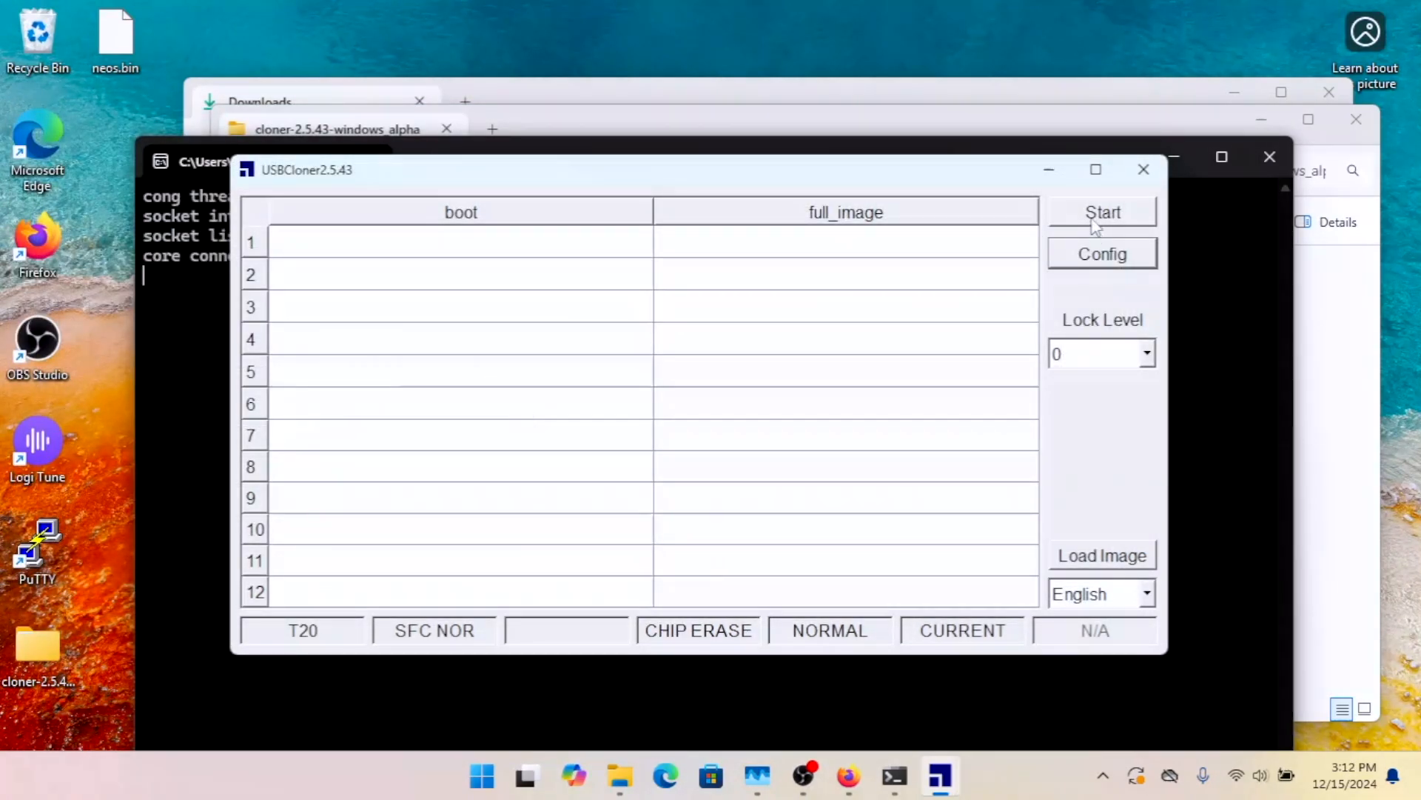
Step: Start flashing, then in Device Manager begin a manual driver update for the USB Boot Device
left_click(1103, 212)
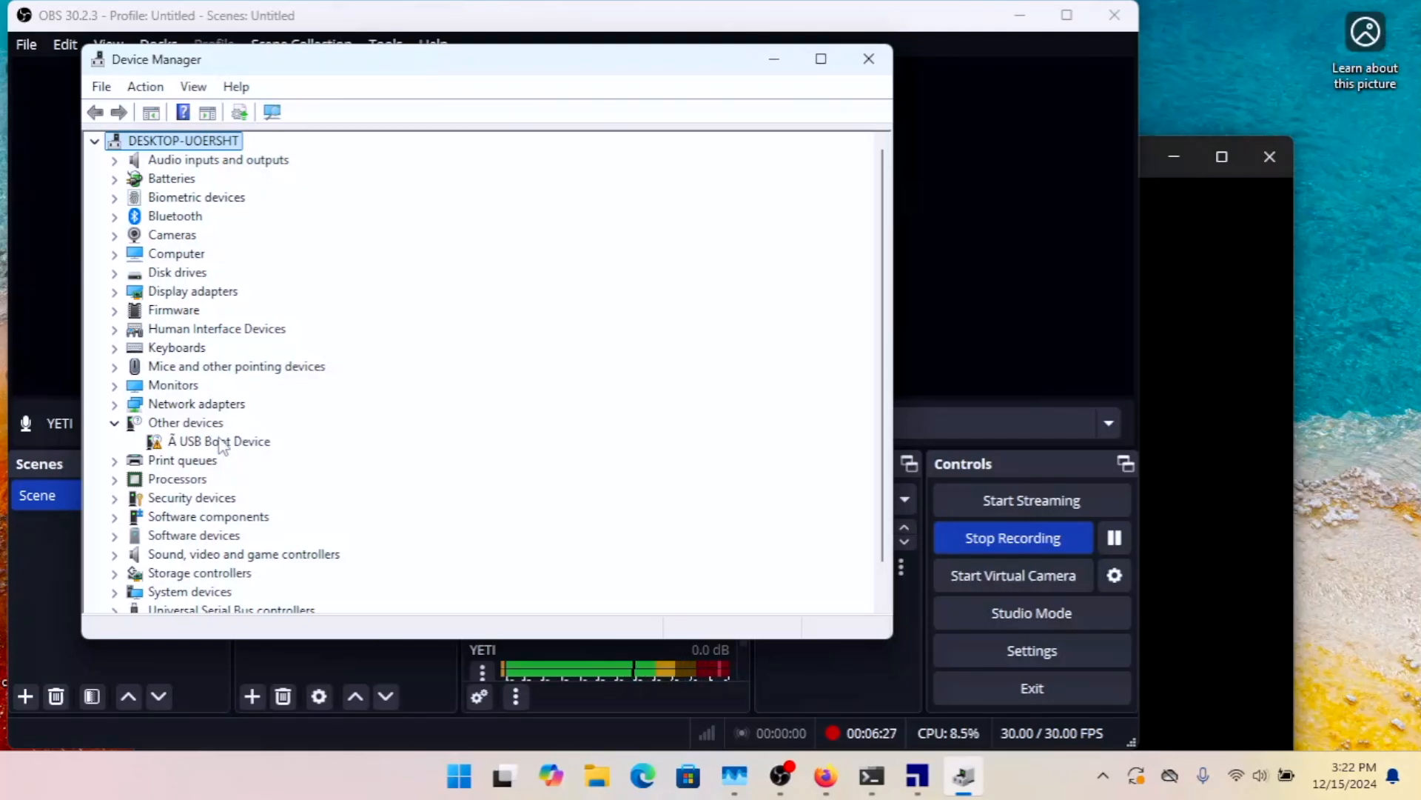
mouse_move(245, 451)
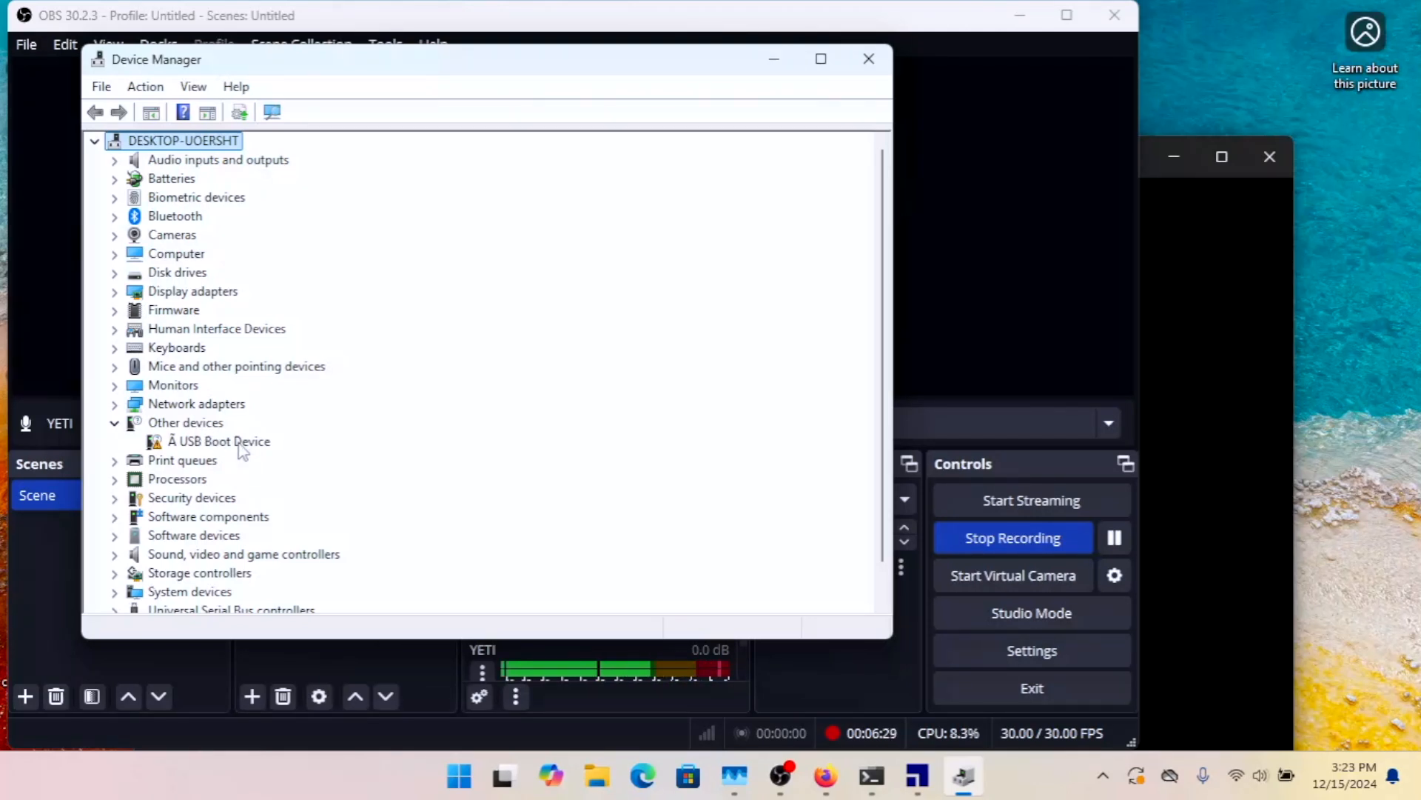
left_click(220, 441)
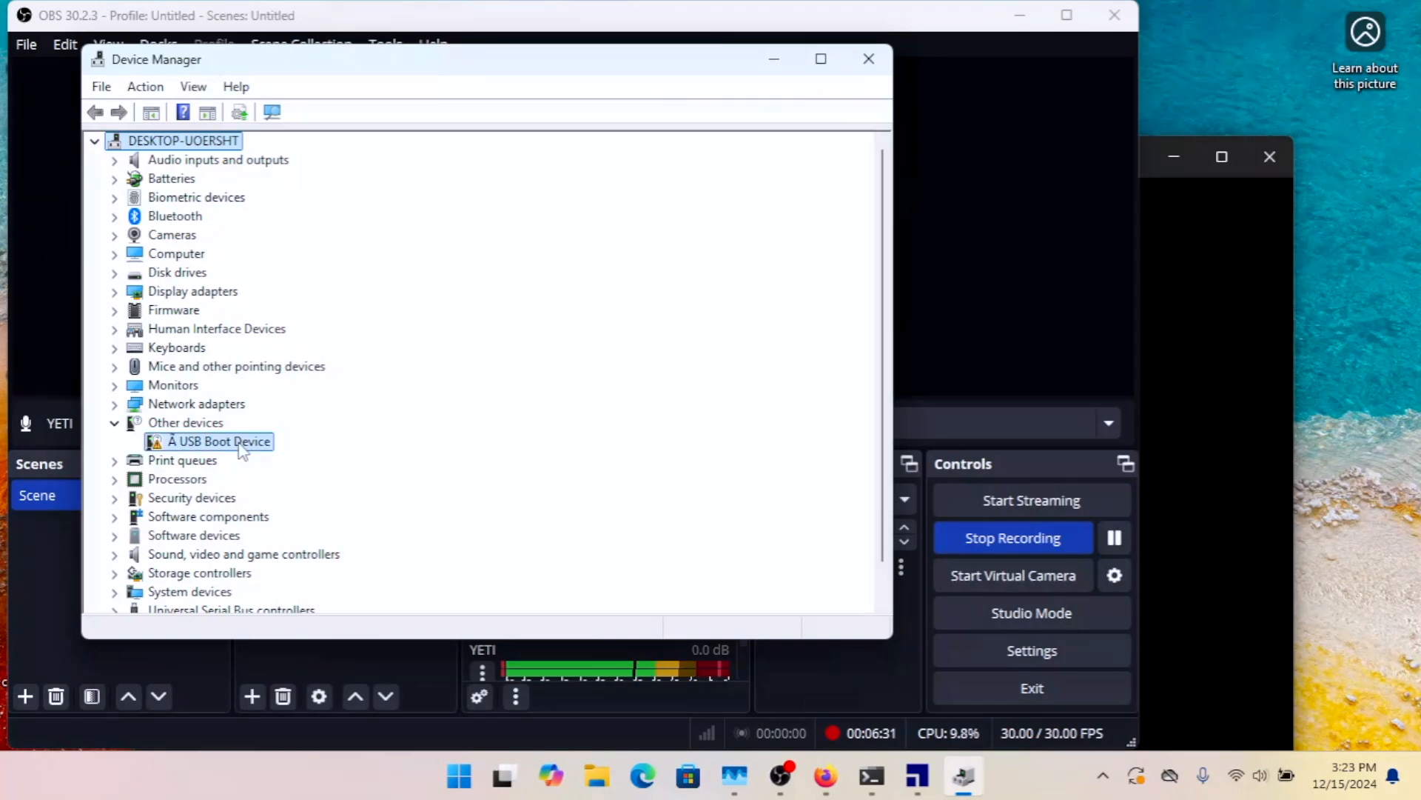
right_click(218, 441)
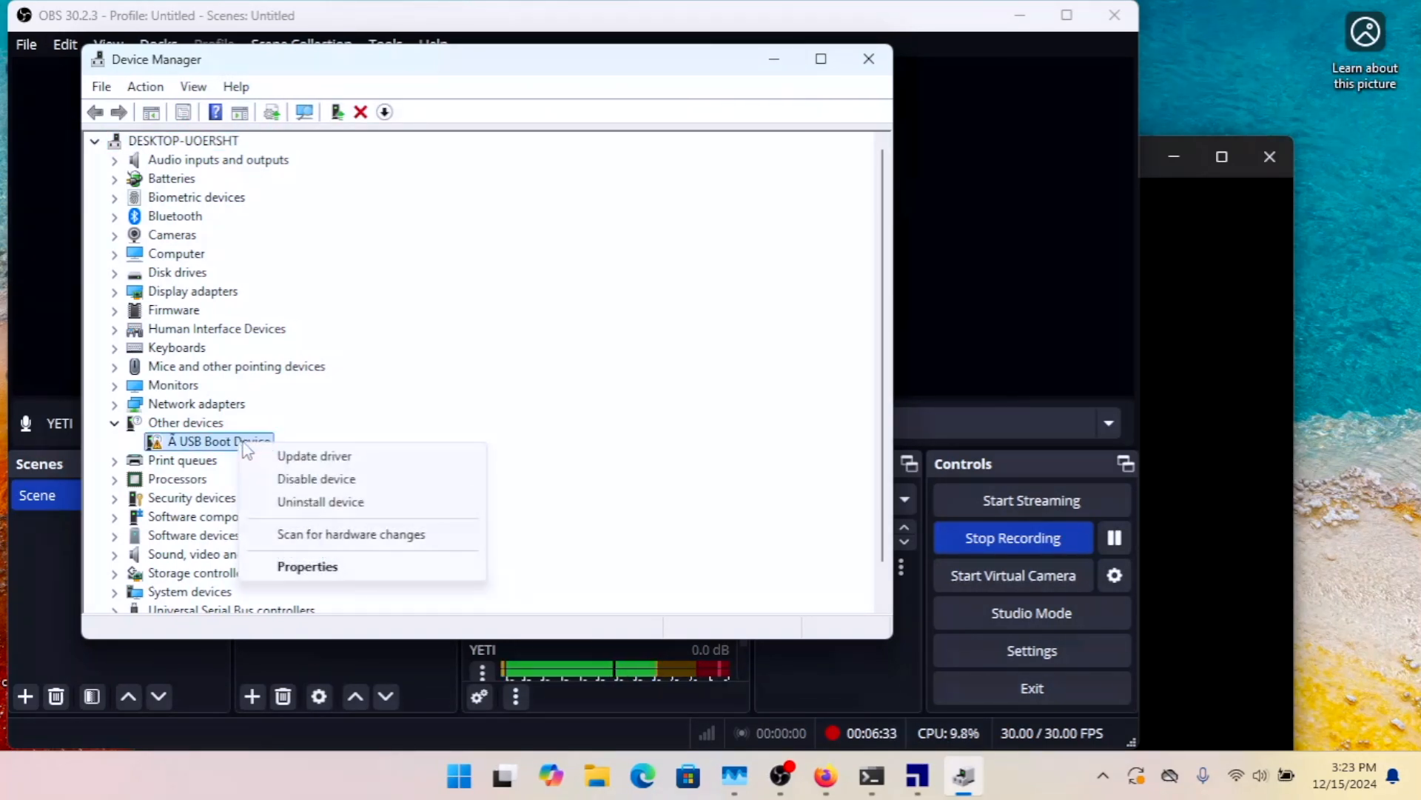
left_click(314, 456)
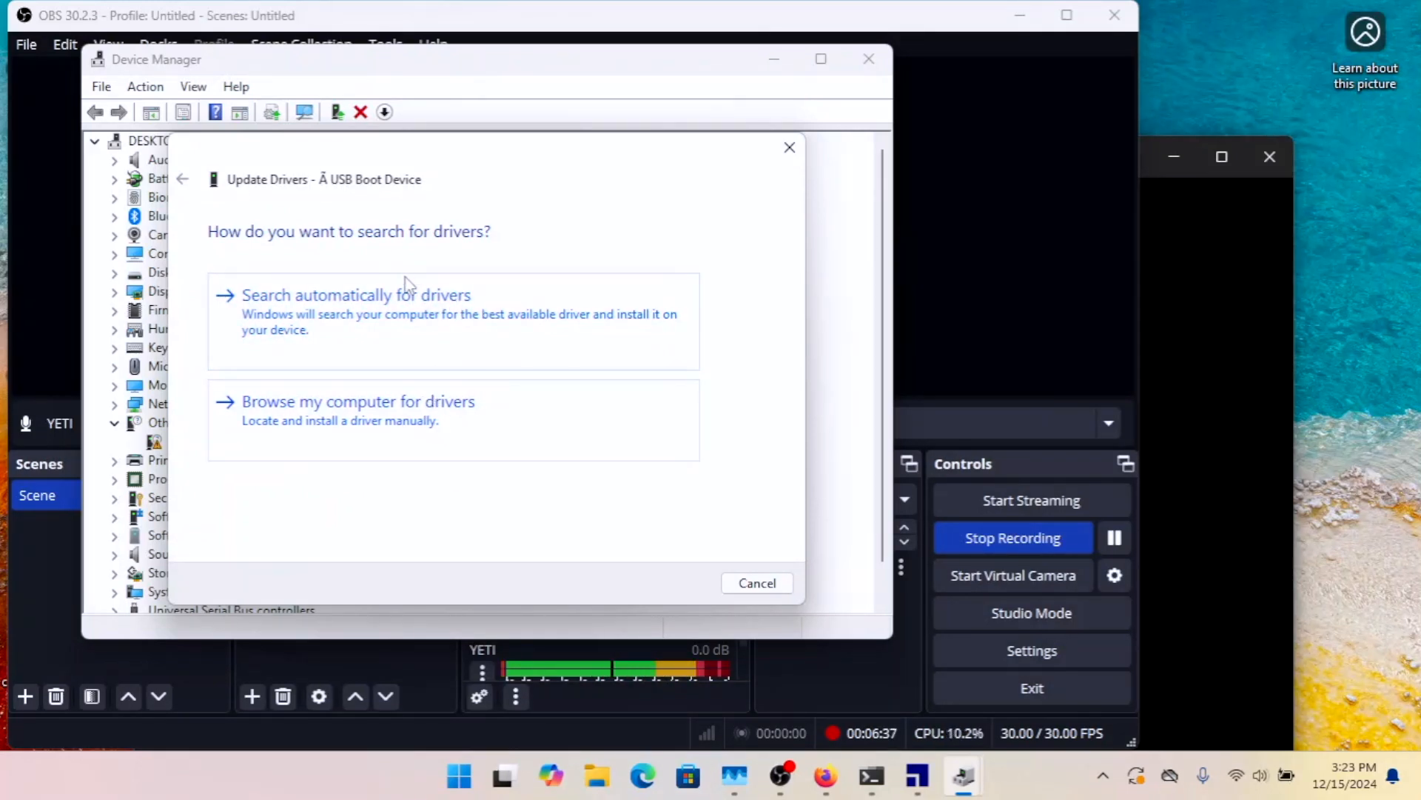
mouse_move(334, 430)
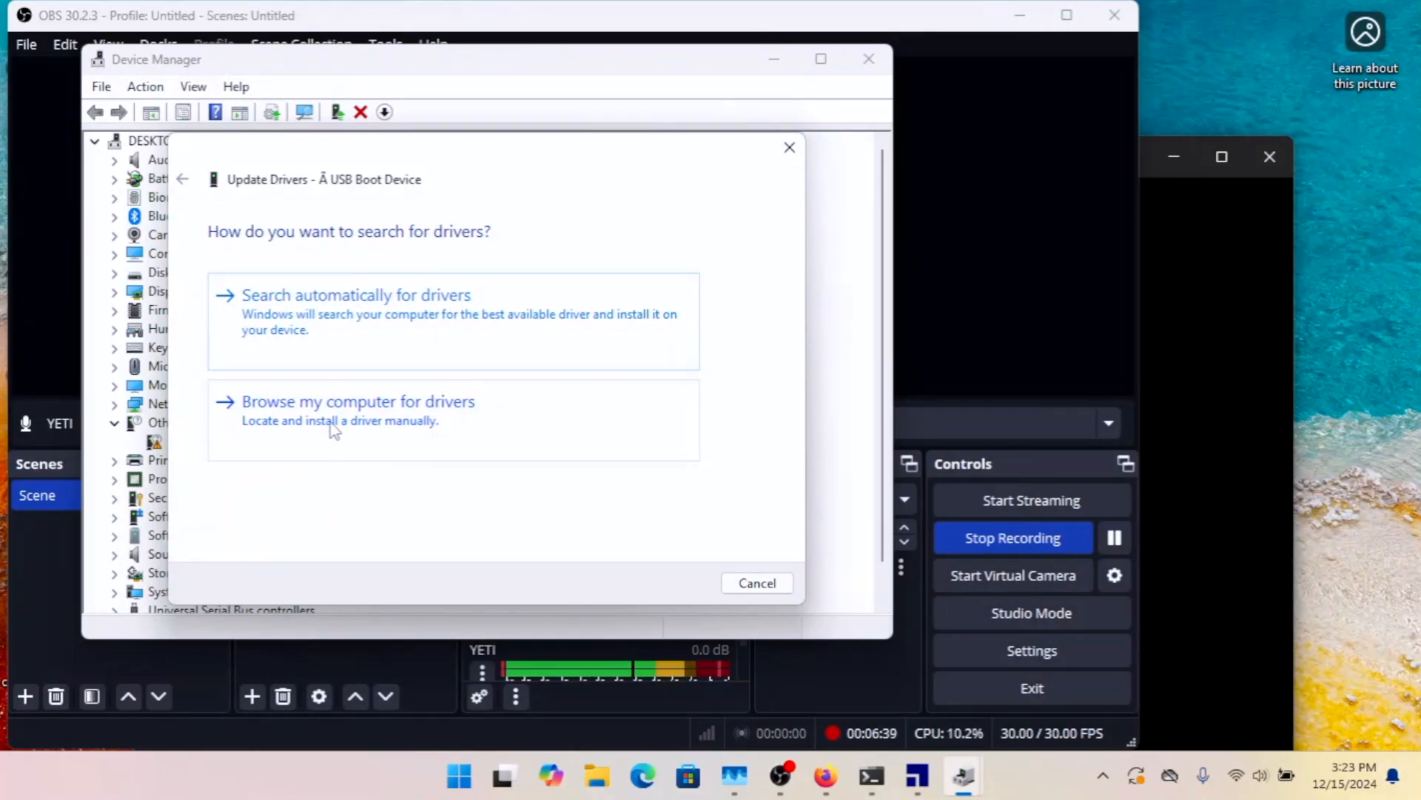
left_click(358, 401)
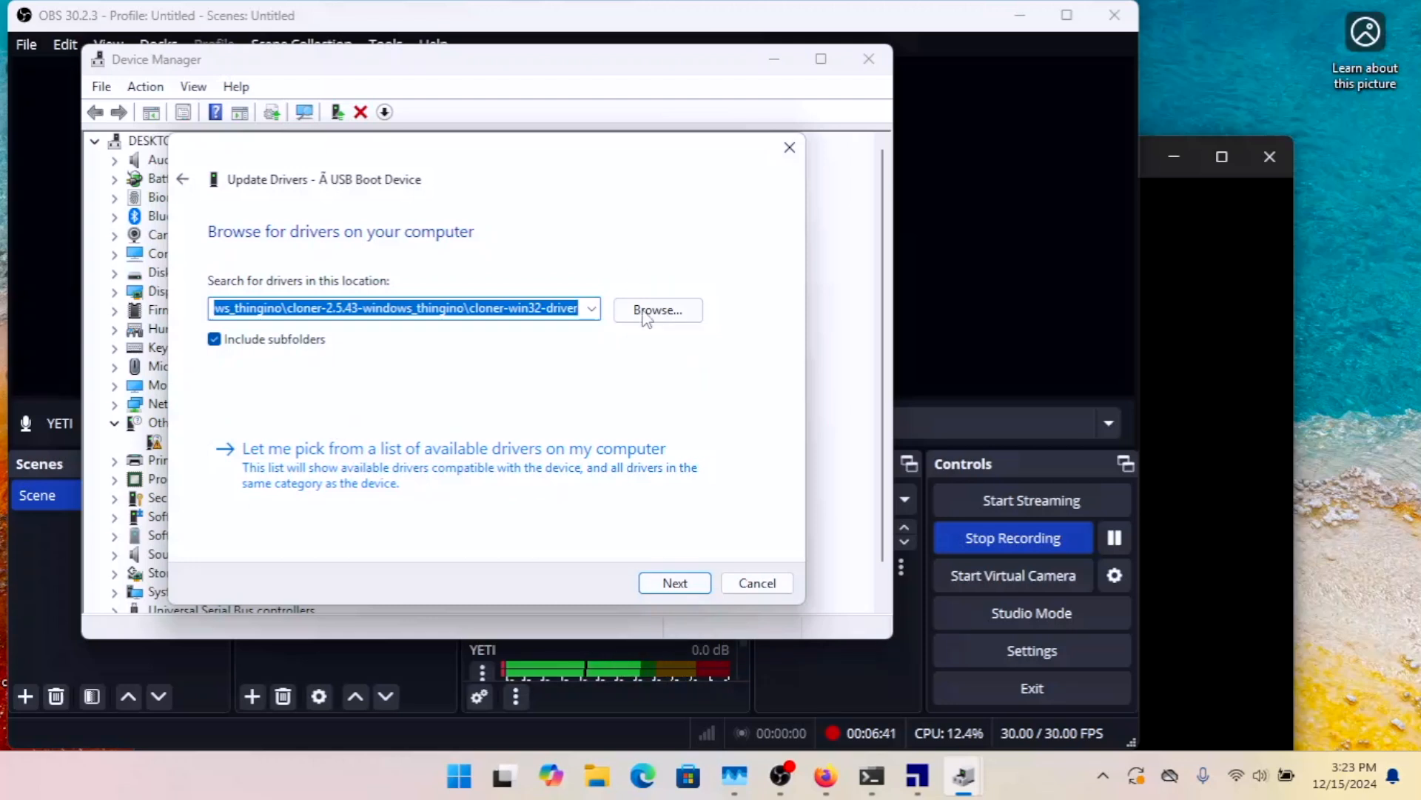
Step: Install the driver from Desktop > cloner-2.5.43-windows_thingino > cloner-win32-driver so it shows as usb cloner device, then close Device Manager
left_click(657, 309)
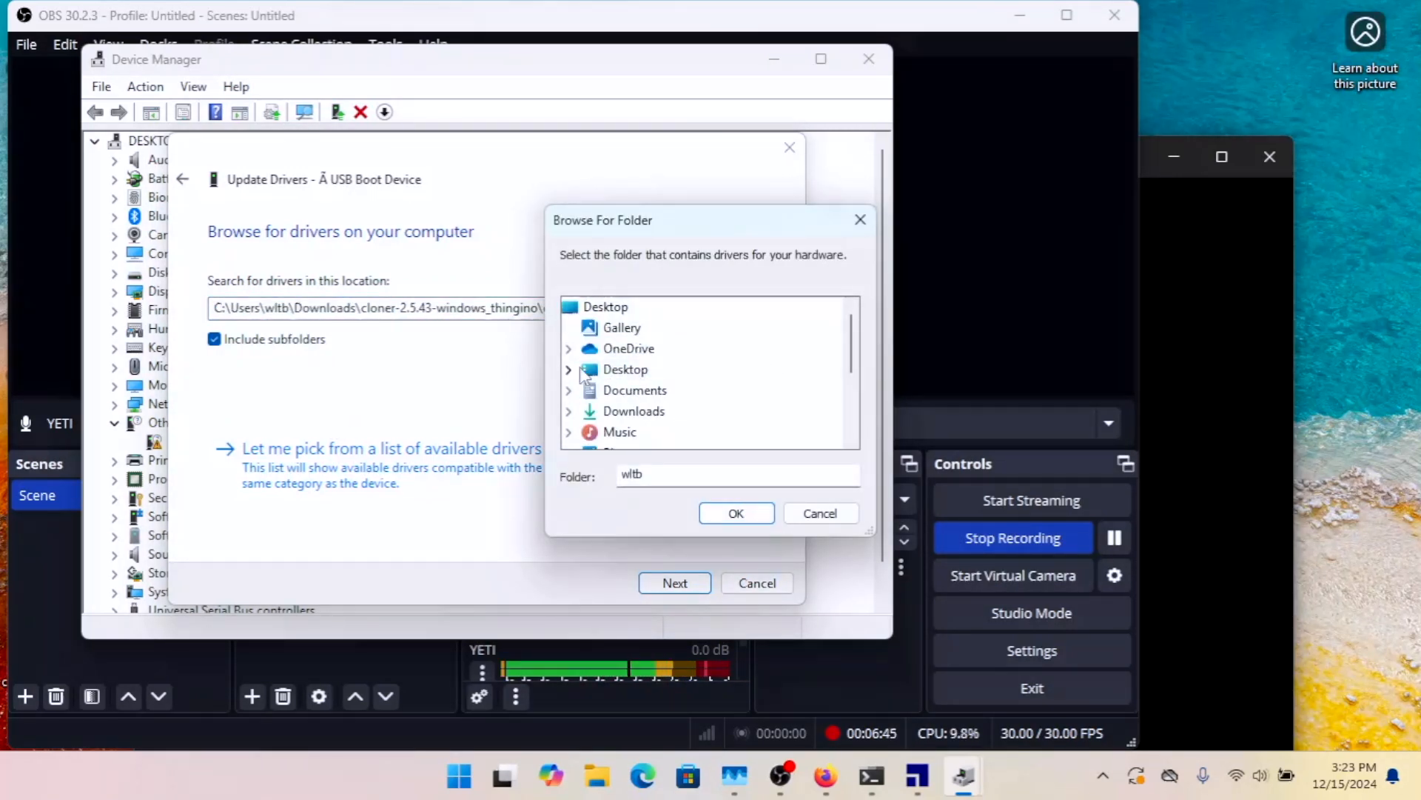
left_click(569, 370)
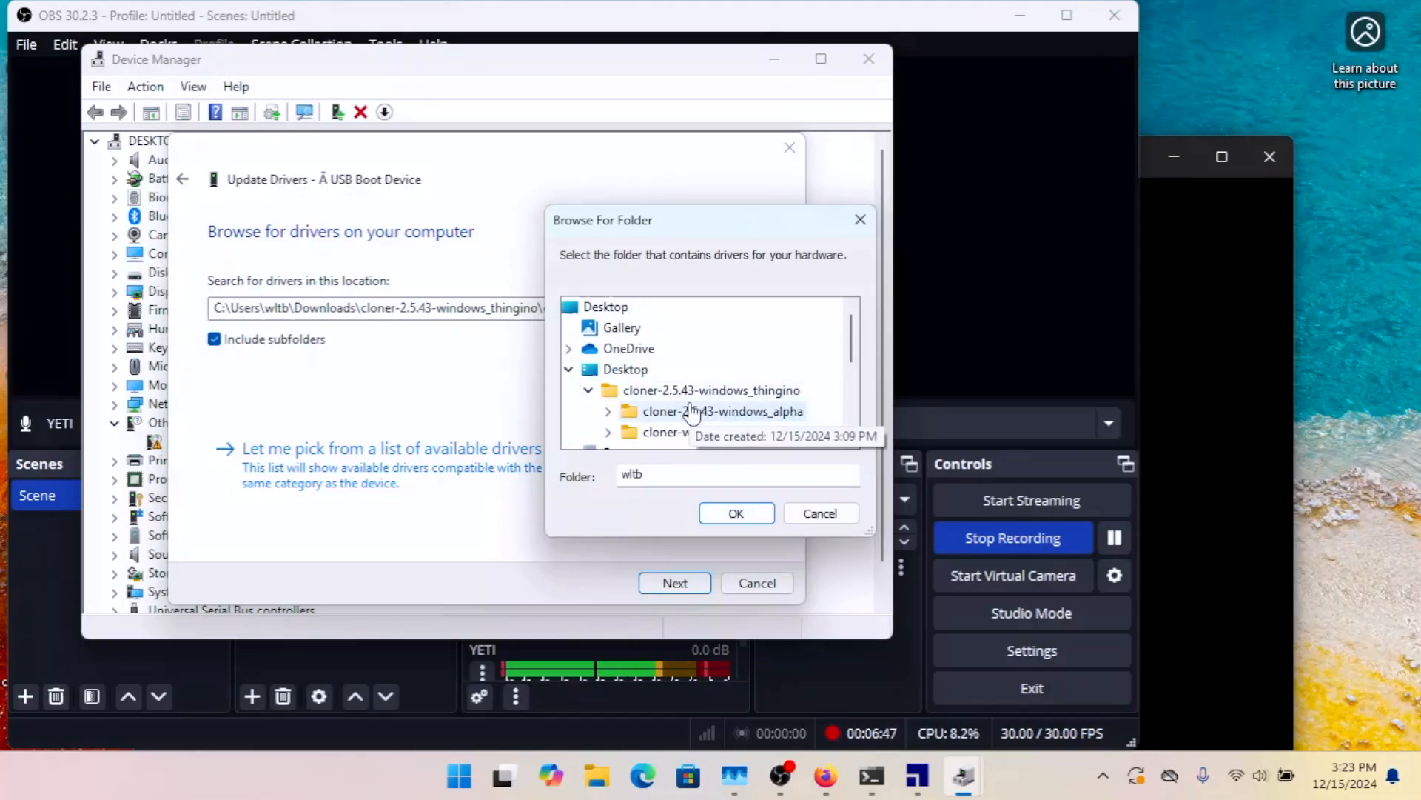
left_click(710, 390)
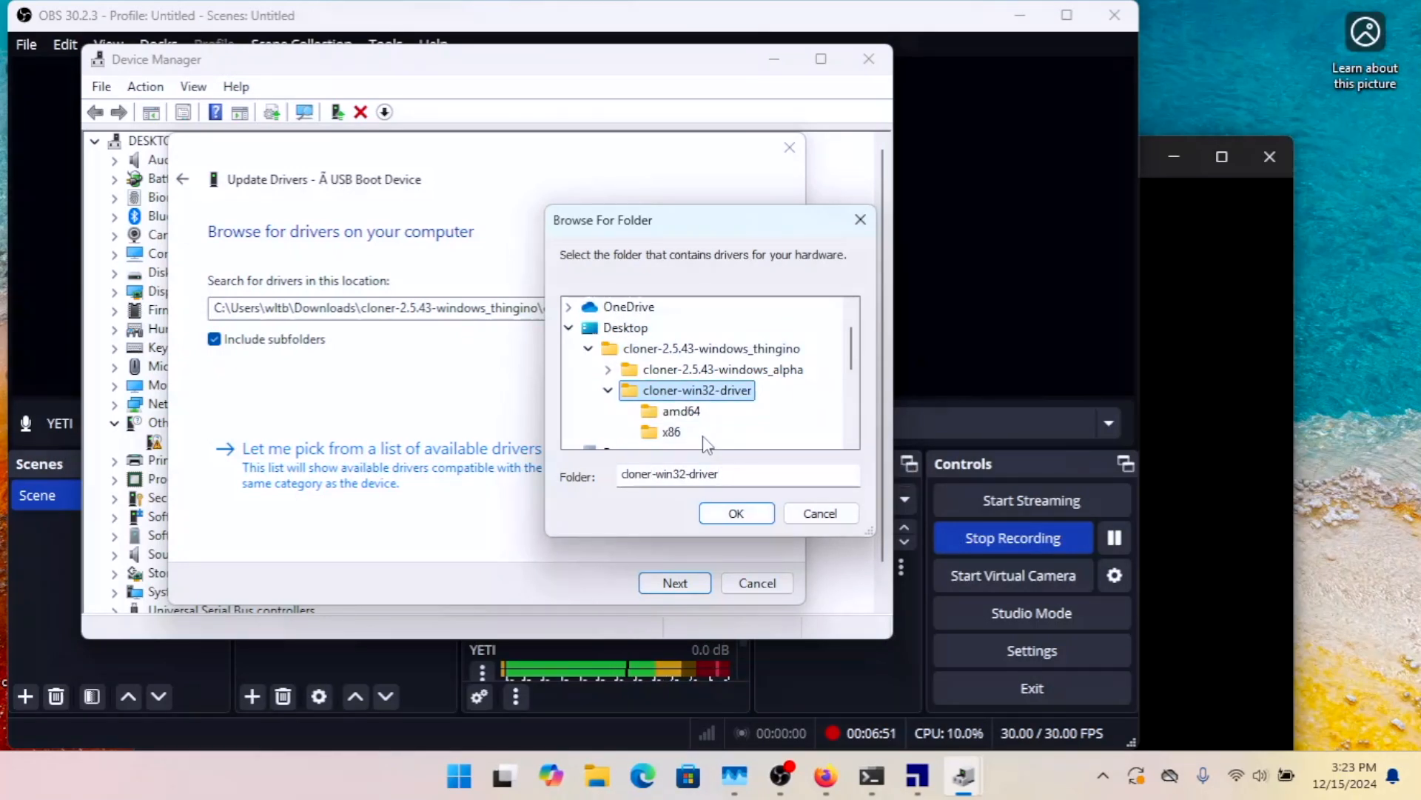
left_click(735, 513)
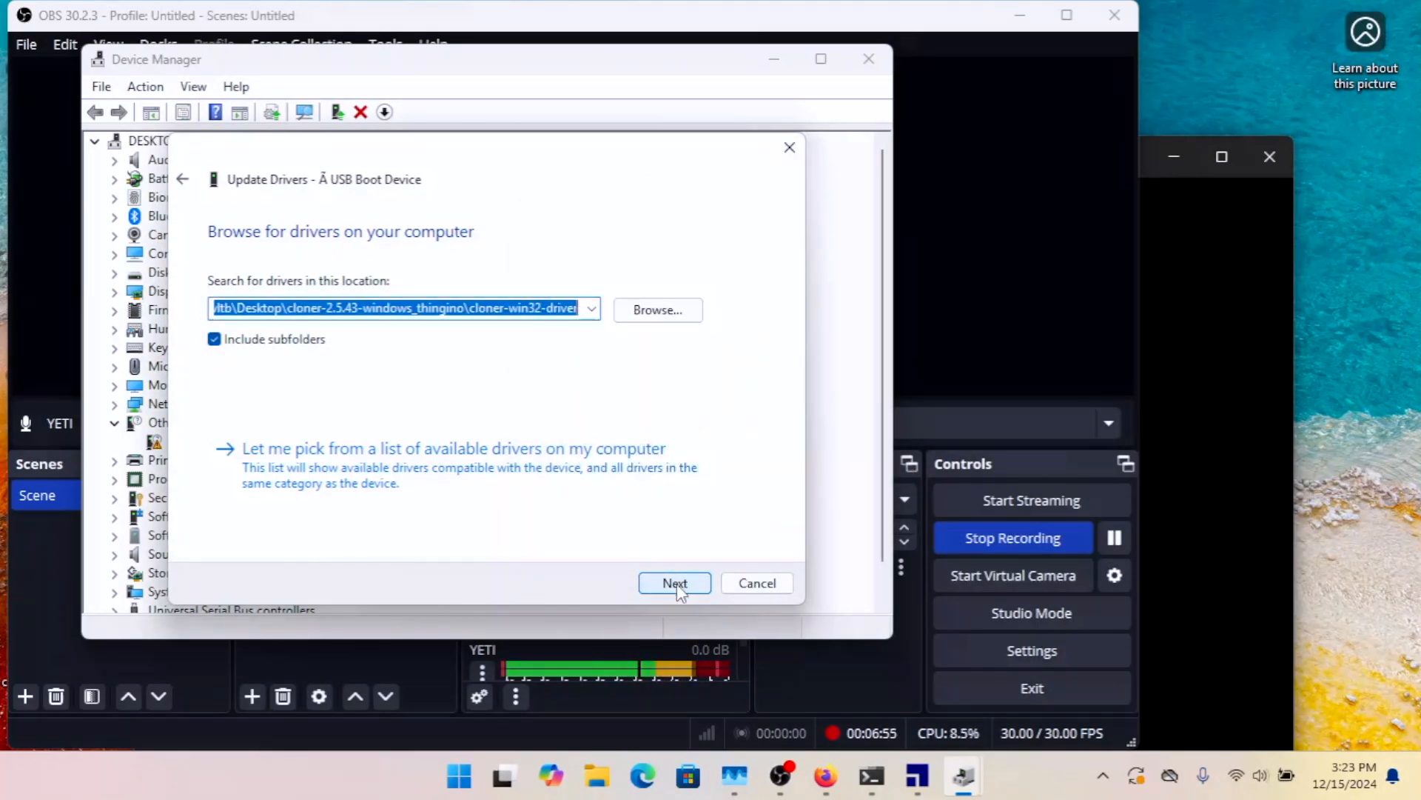
left_click(675, 583)
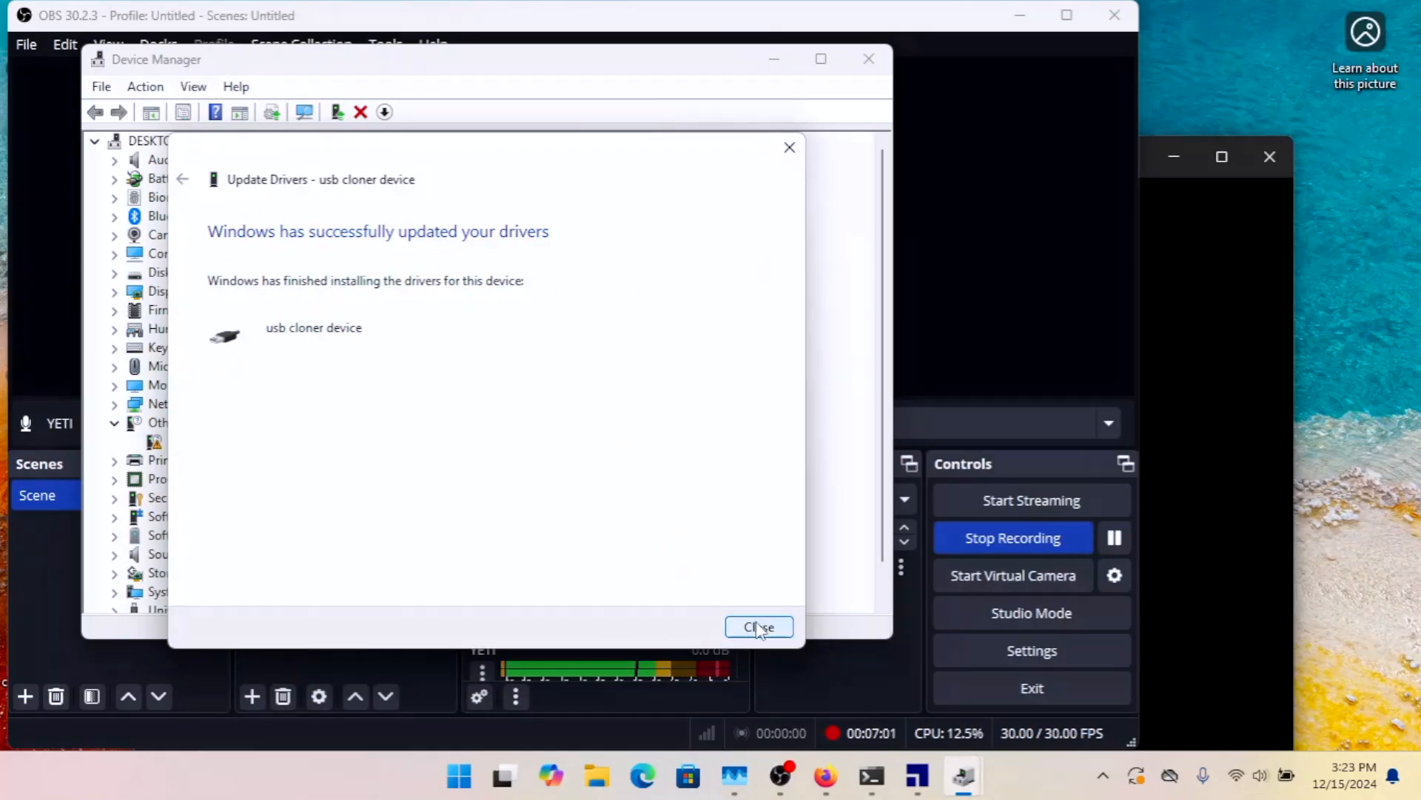
left_click(759, 626)
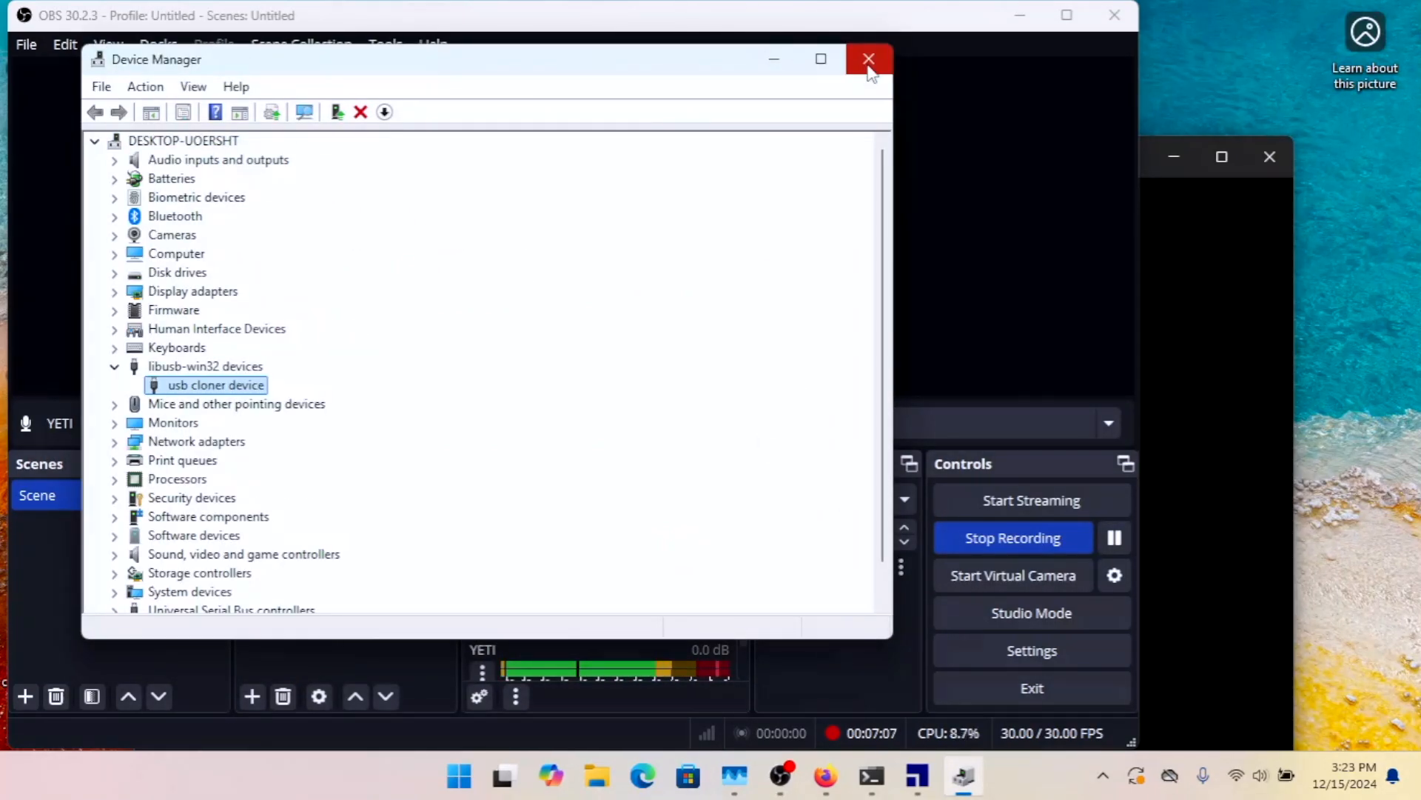
left_click(868, 57)
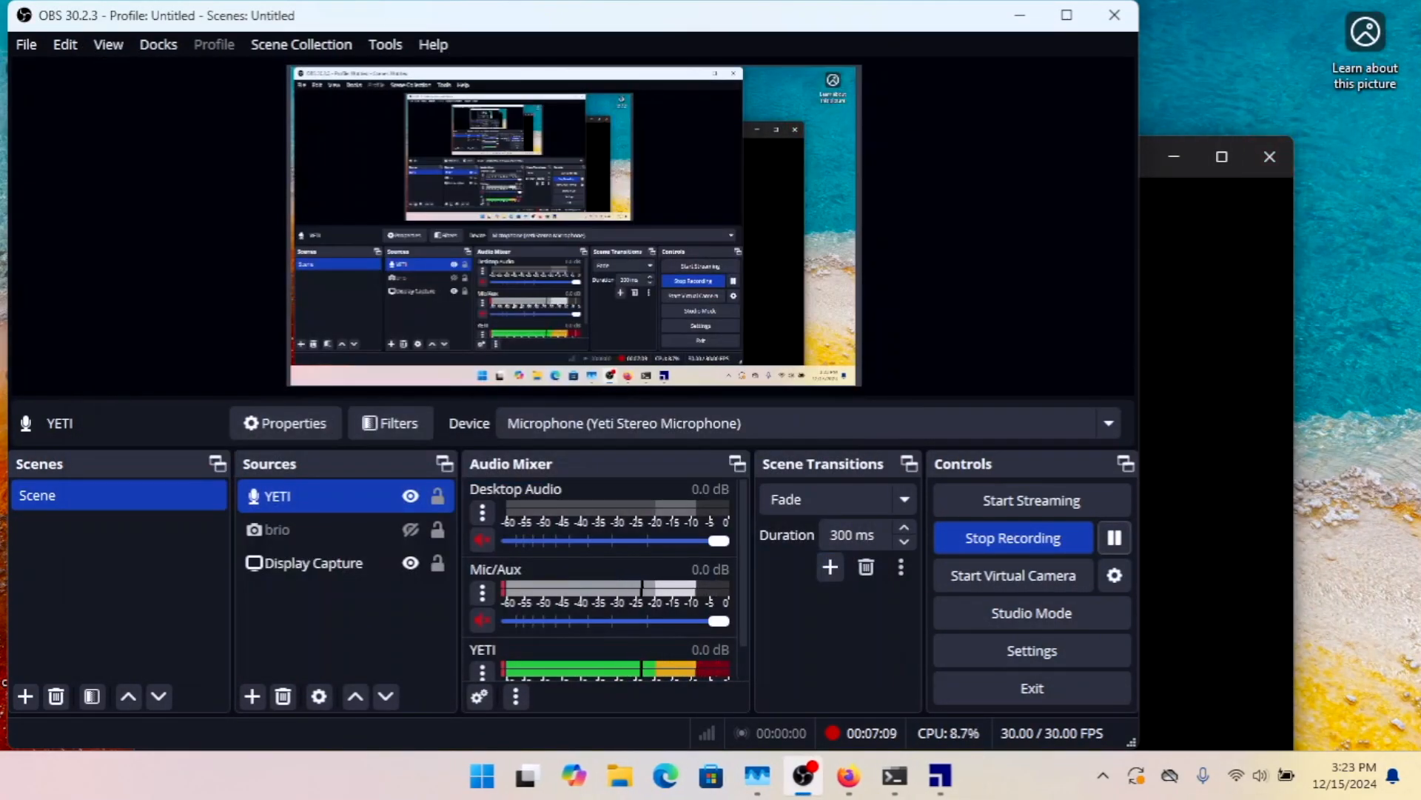
Step: On thingino.com download the Wyze Cam 2 T20X, JXF23 firmware thingino-wyze_c2_jxf23.bin and return to the wiki tab
left_click(846, 776)
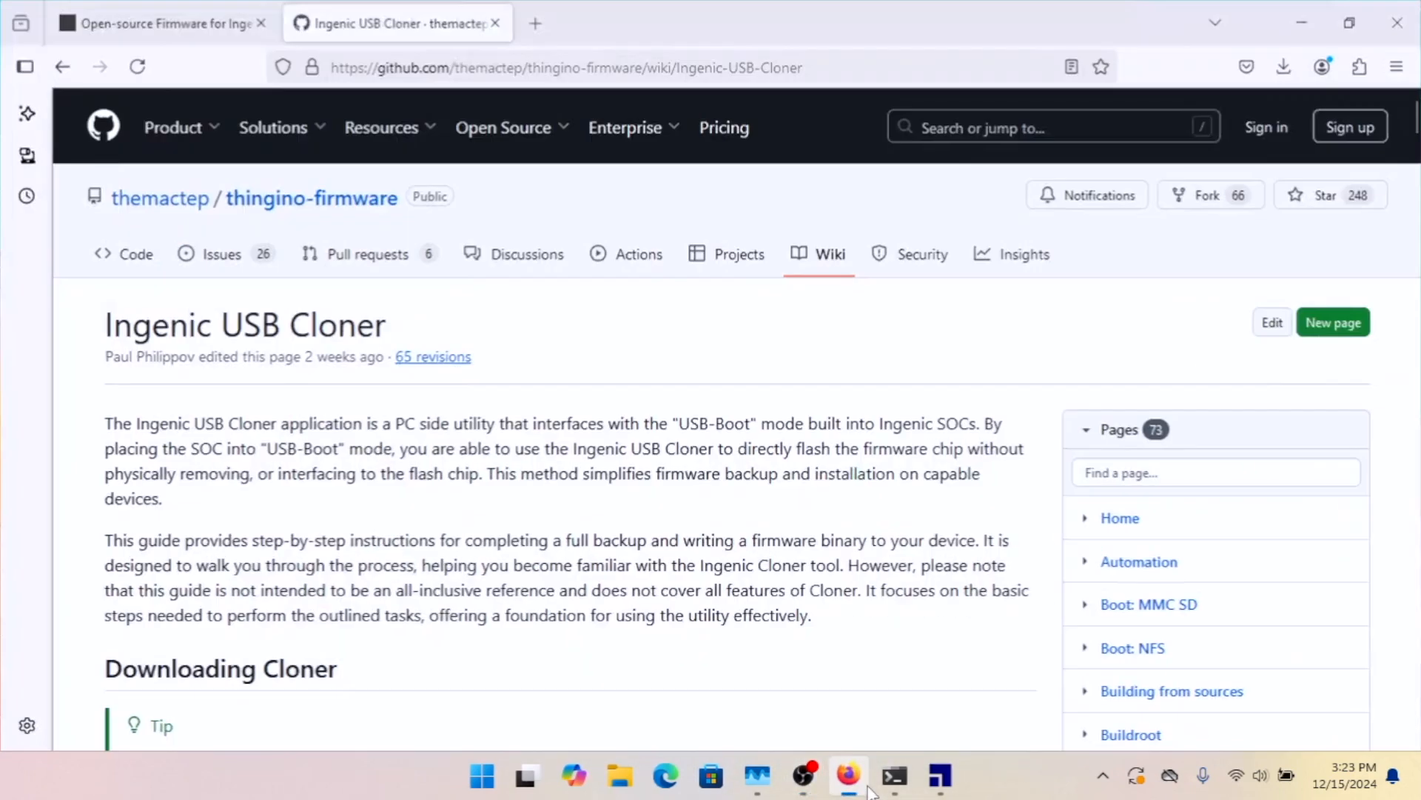
mouse_move(199, 29)
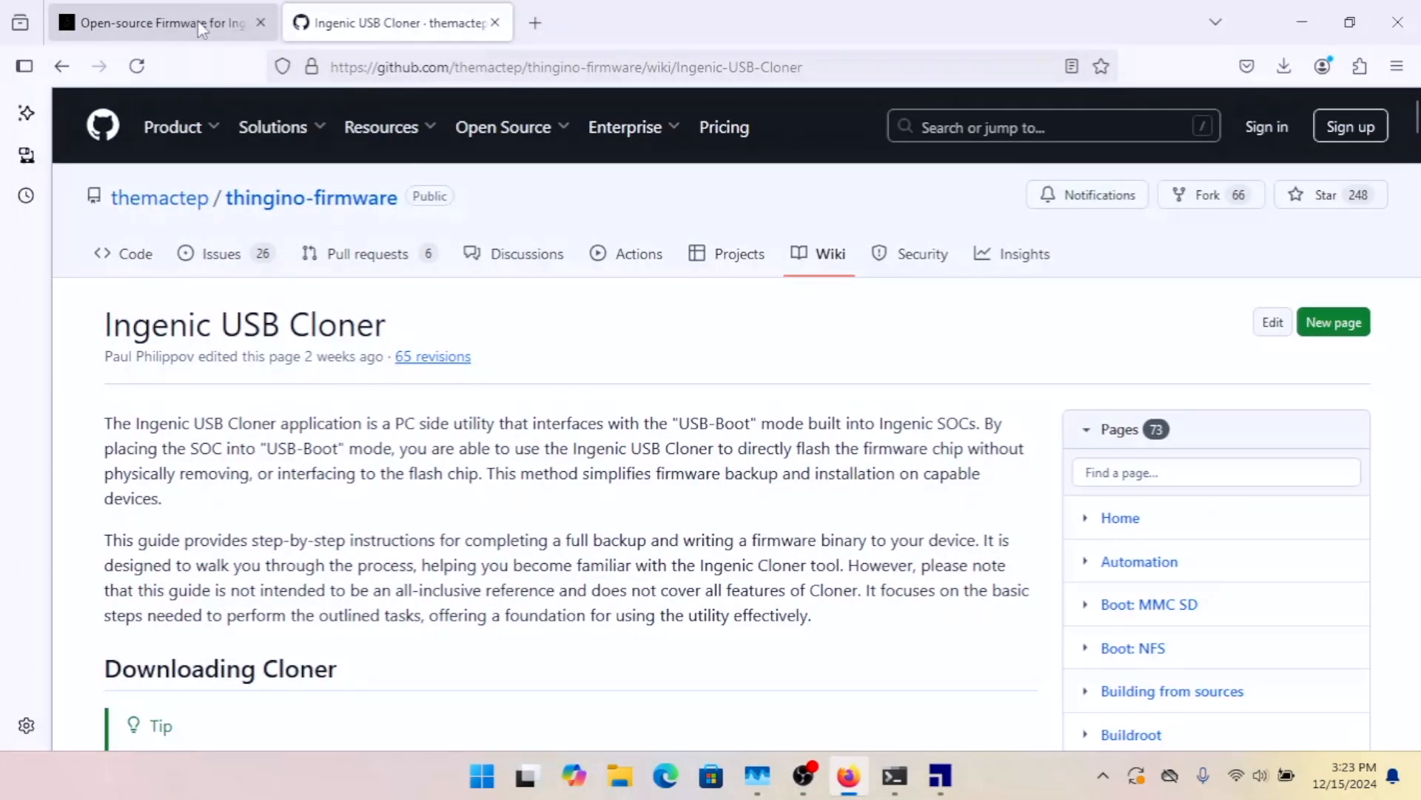
left_click(148, 23)
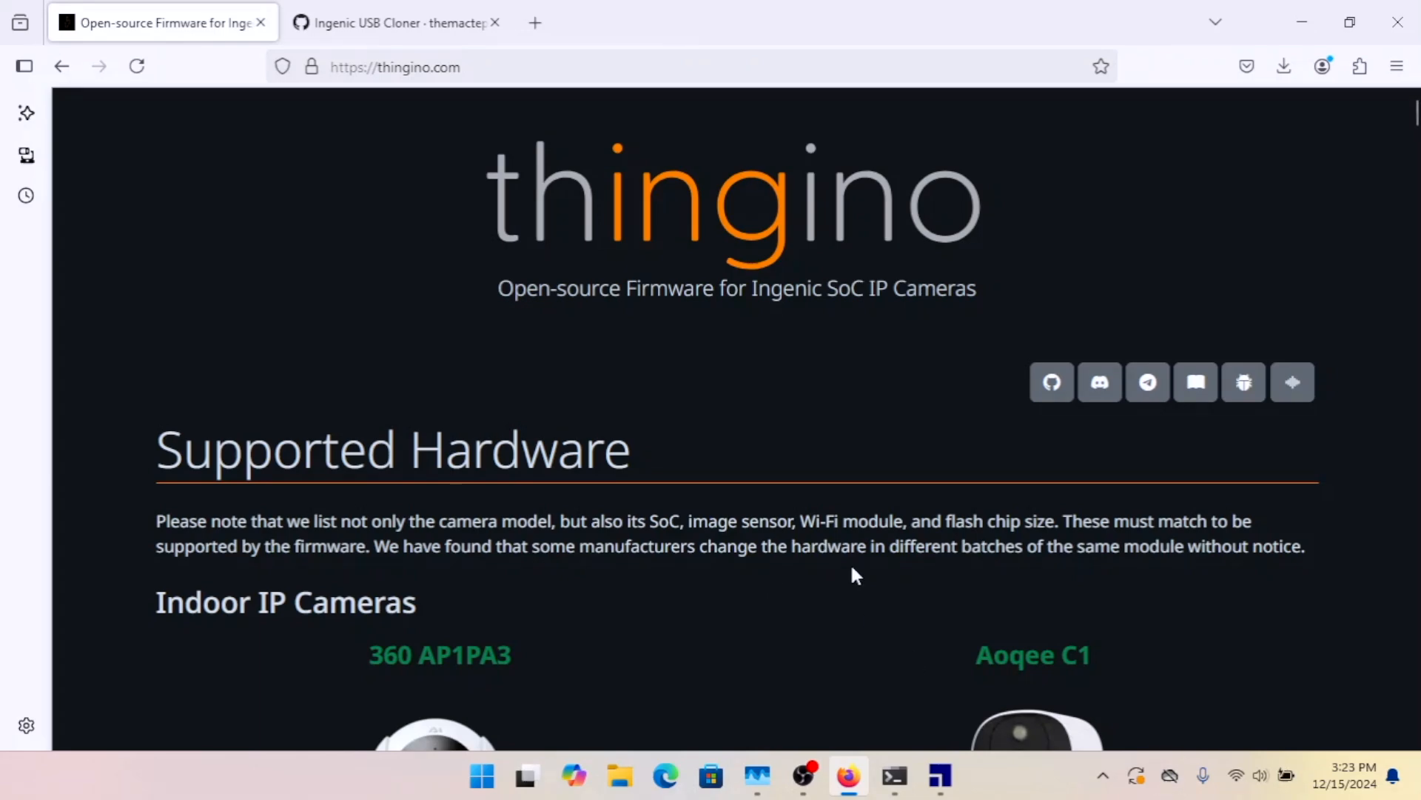
scroll("down", 3)
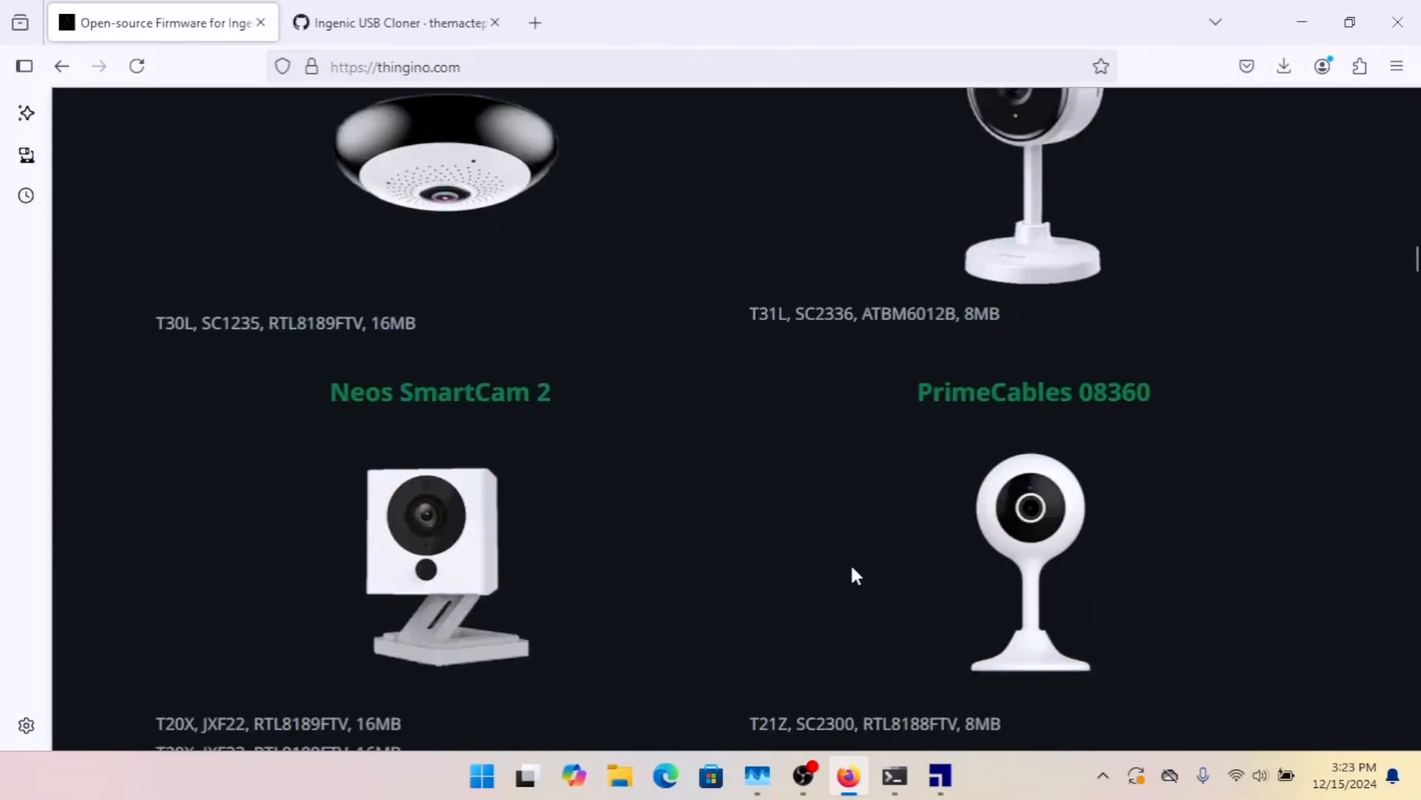
scroll("down", 3)
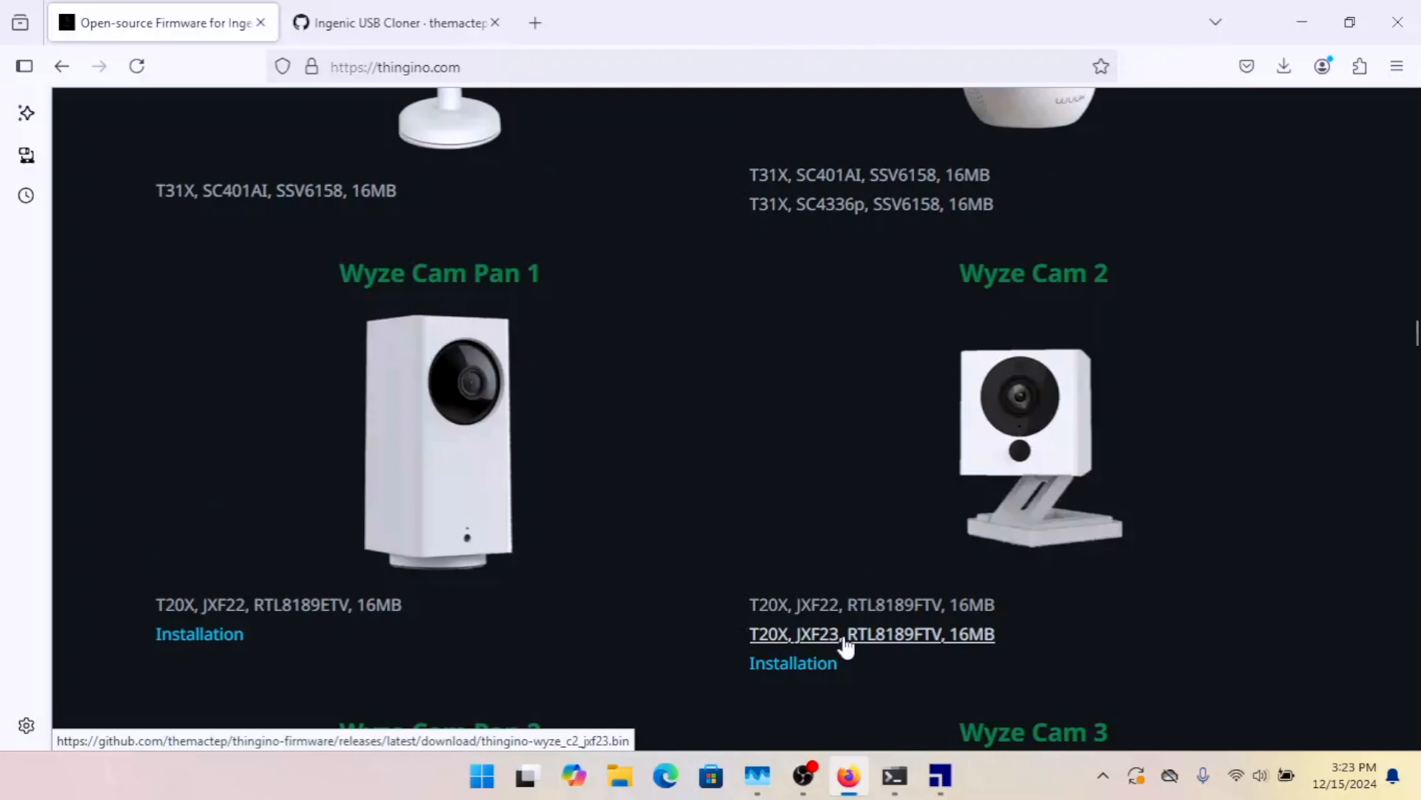
left_click(841, 635)
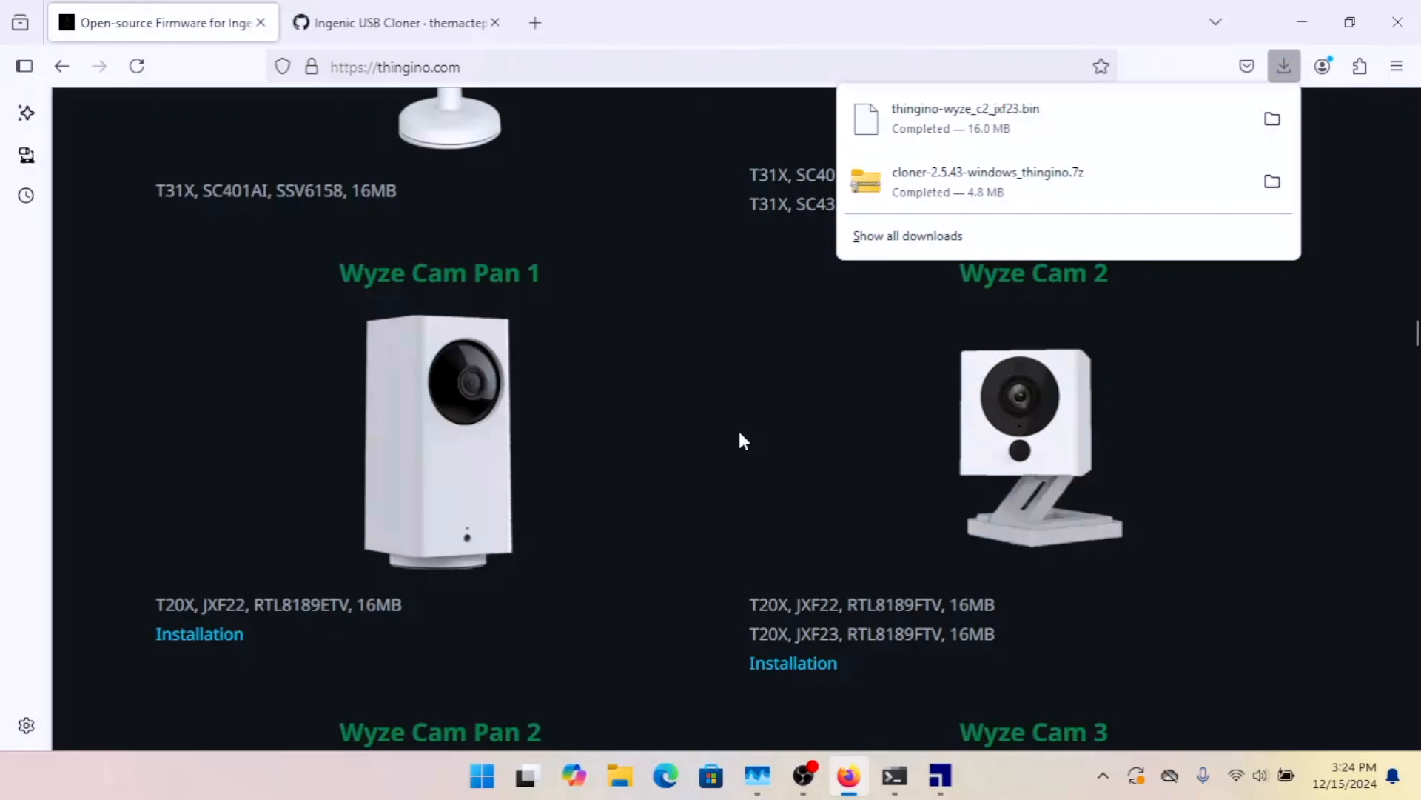
left_click(396, 22)
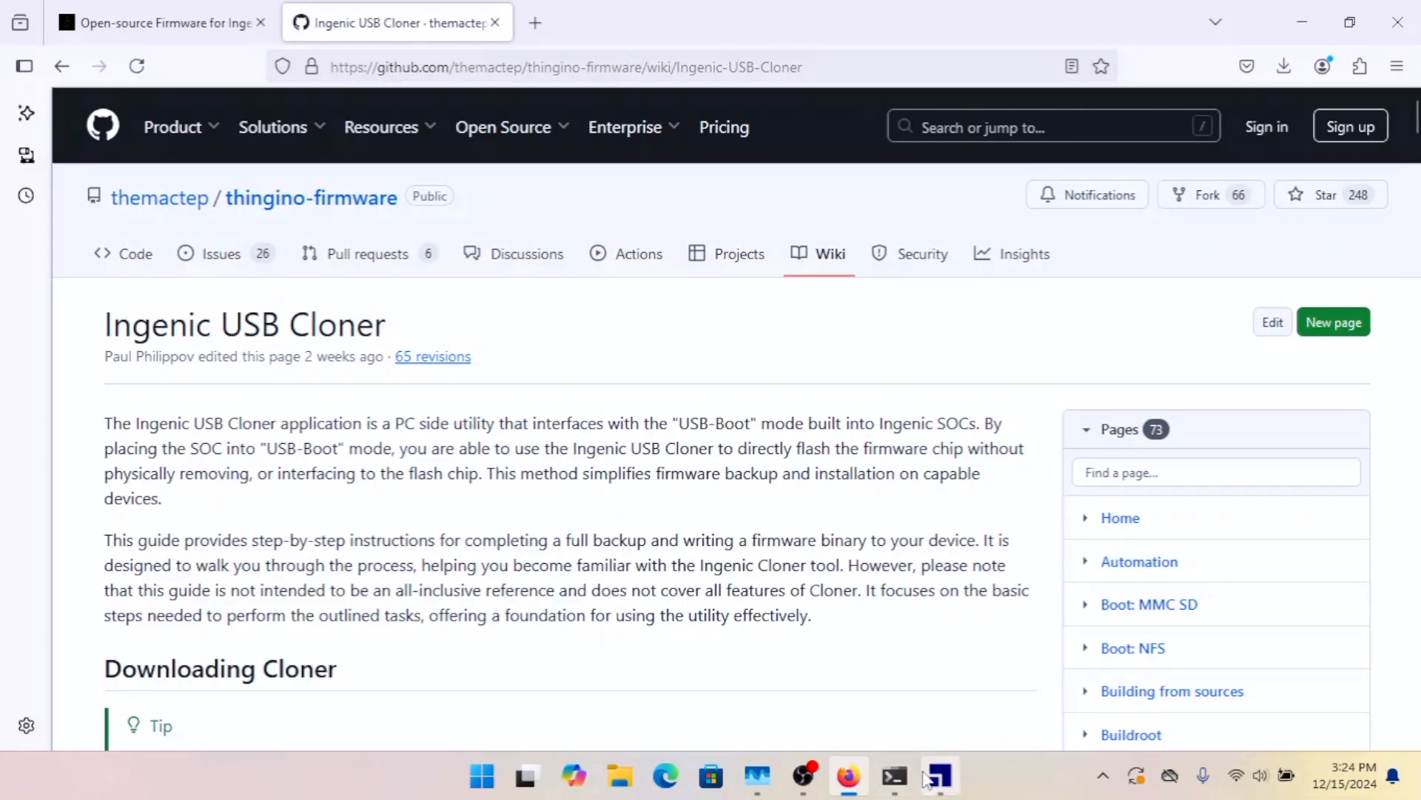
mouse_move(942, 774)
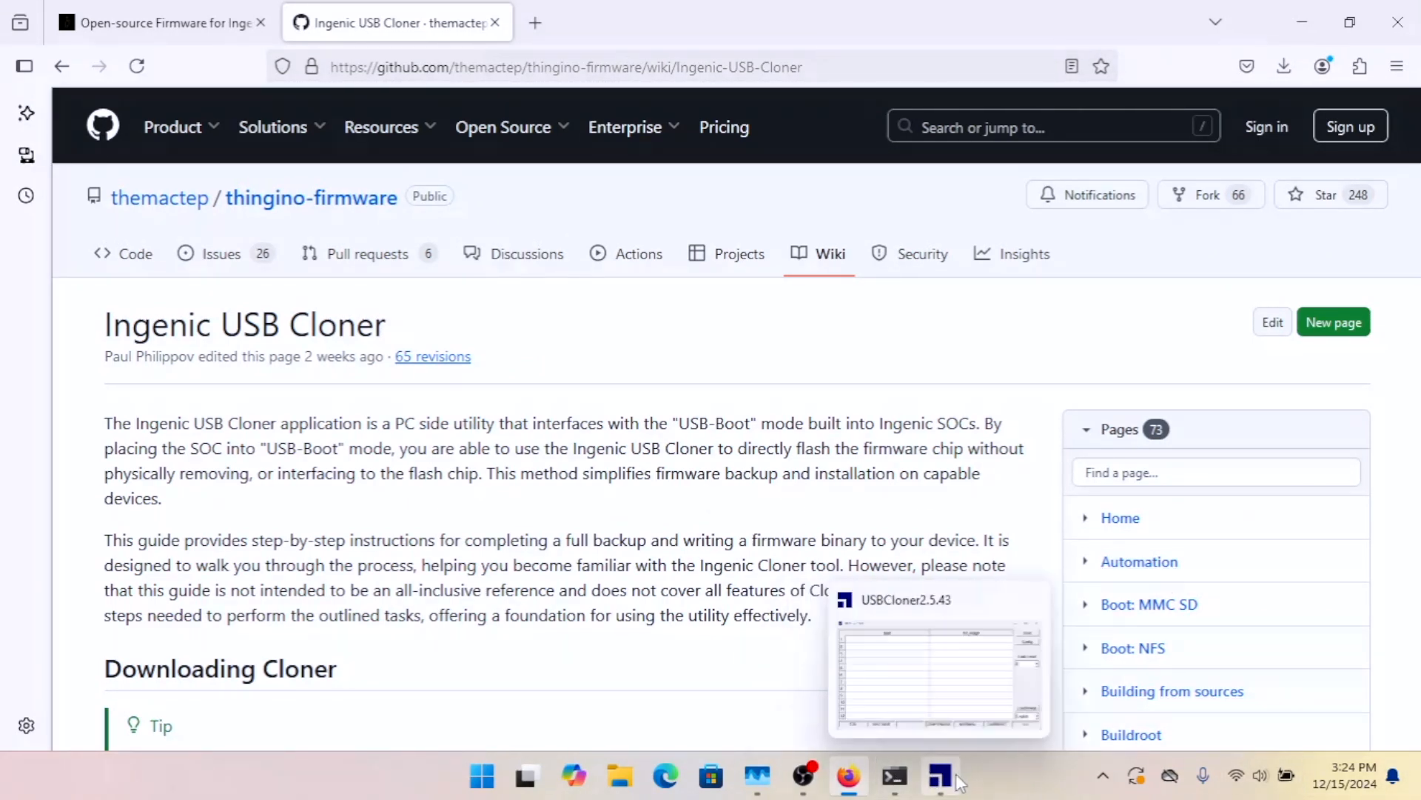
Step: Back in the cloner's Config POLICY tab, bring up the file chooser for the full_image entry
left_click(939, 776)
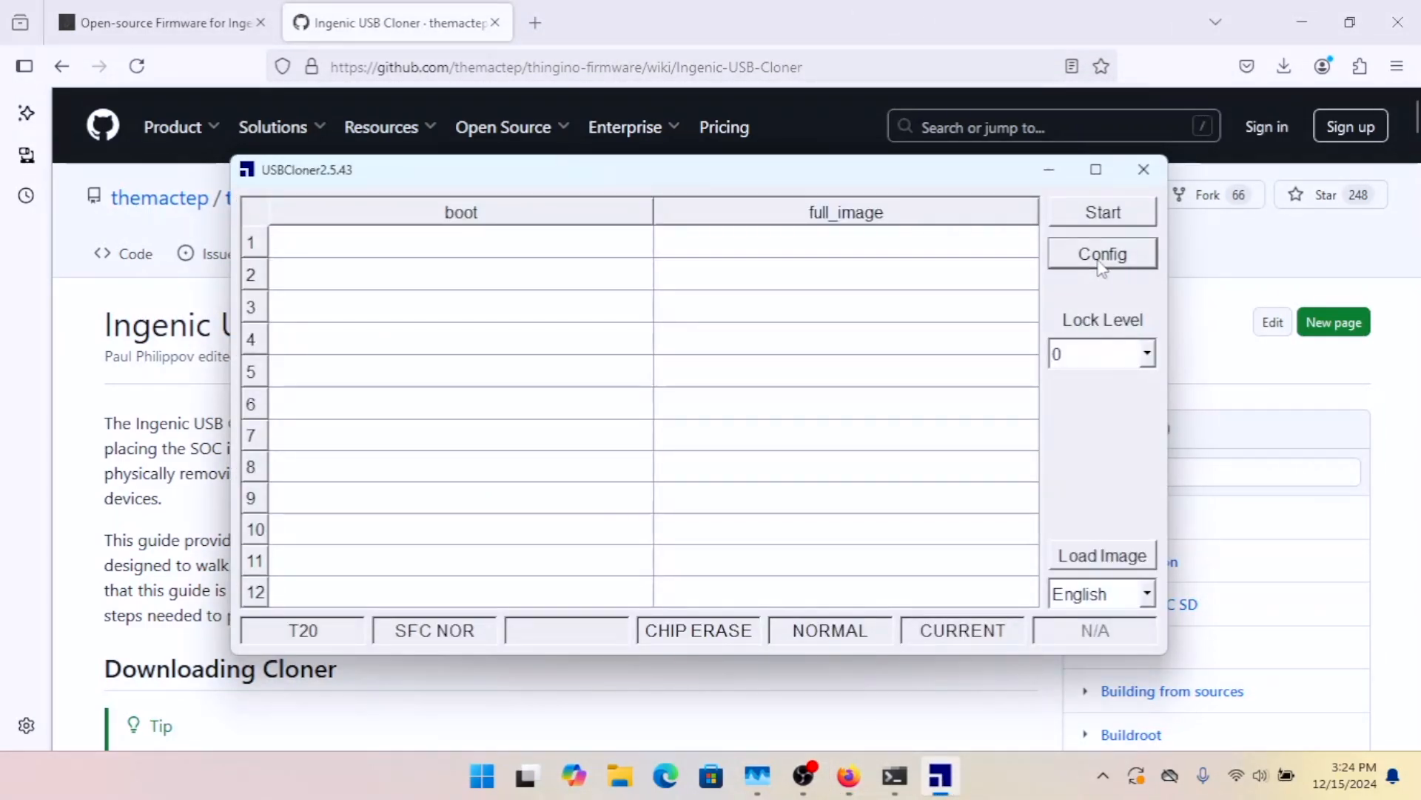
left_click(1102, 253)
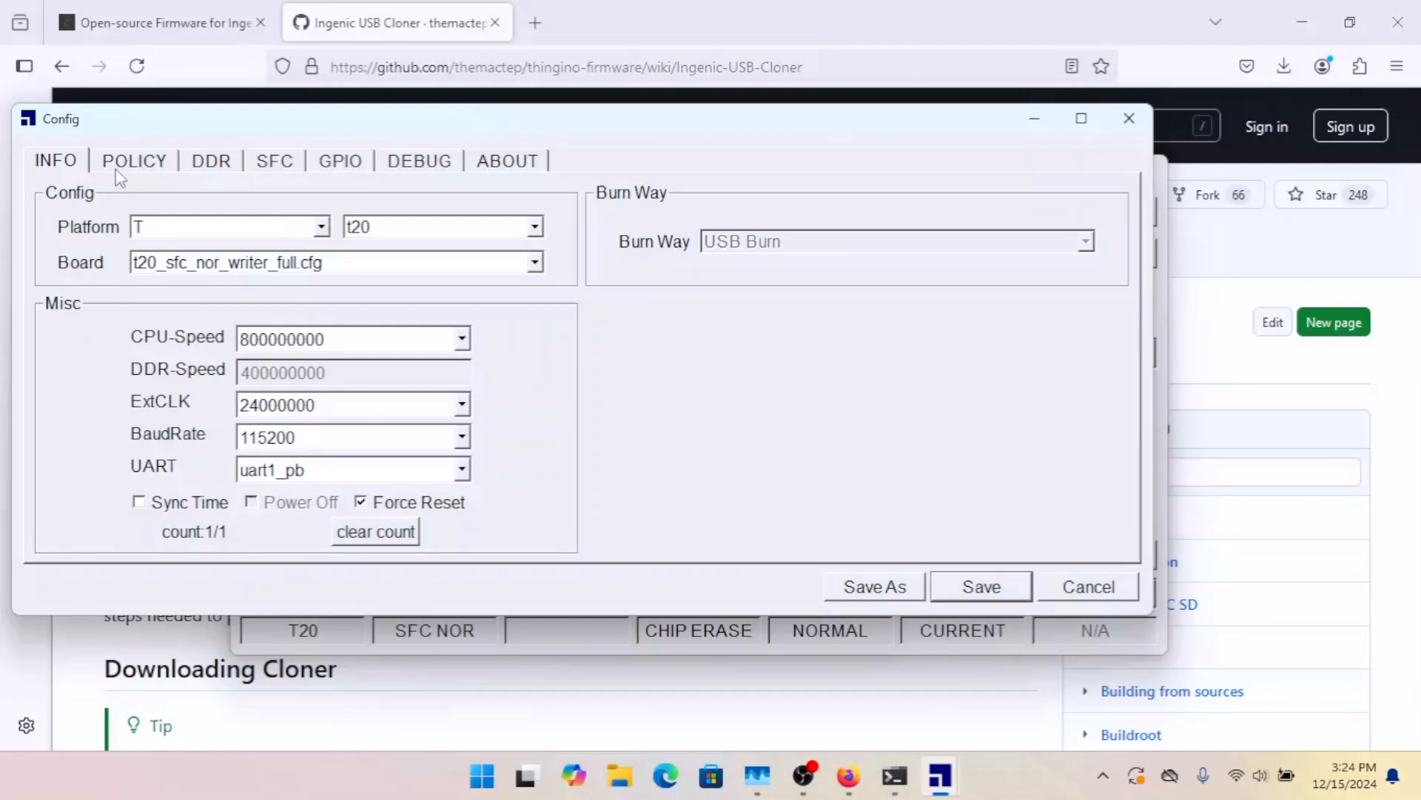
left_click(134, 160)
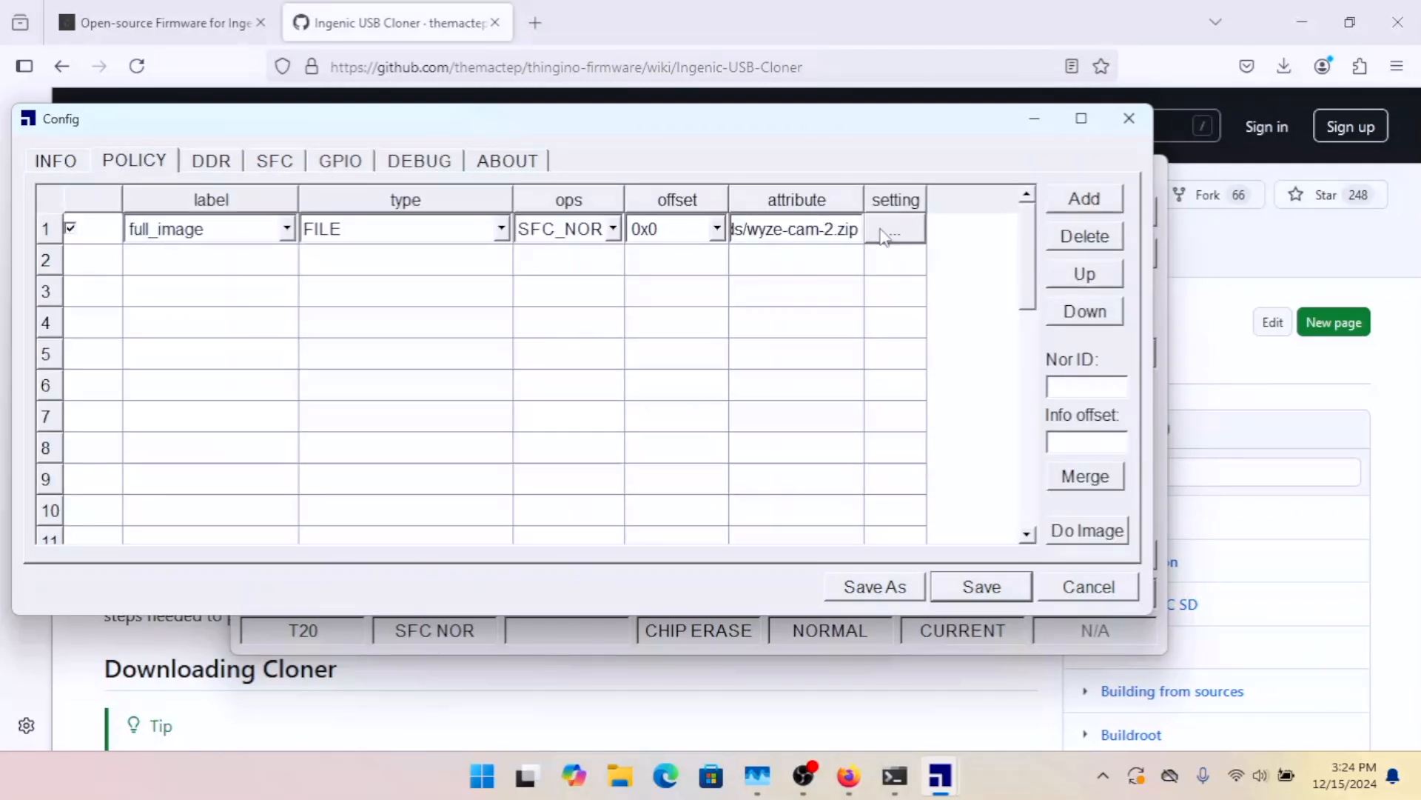
left_click(894, 228)
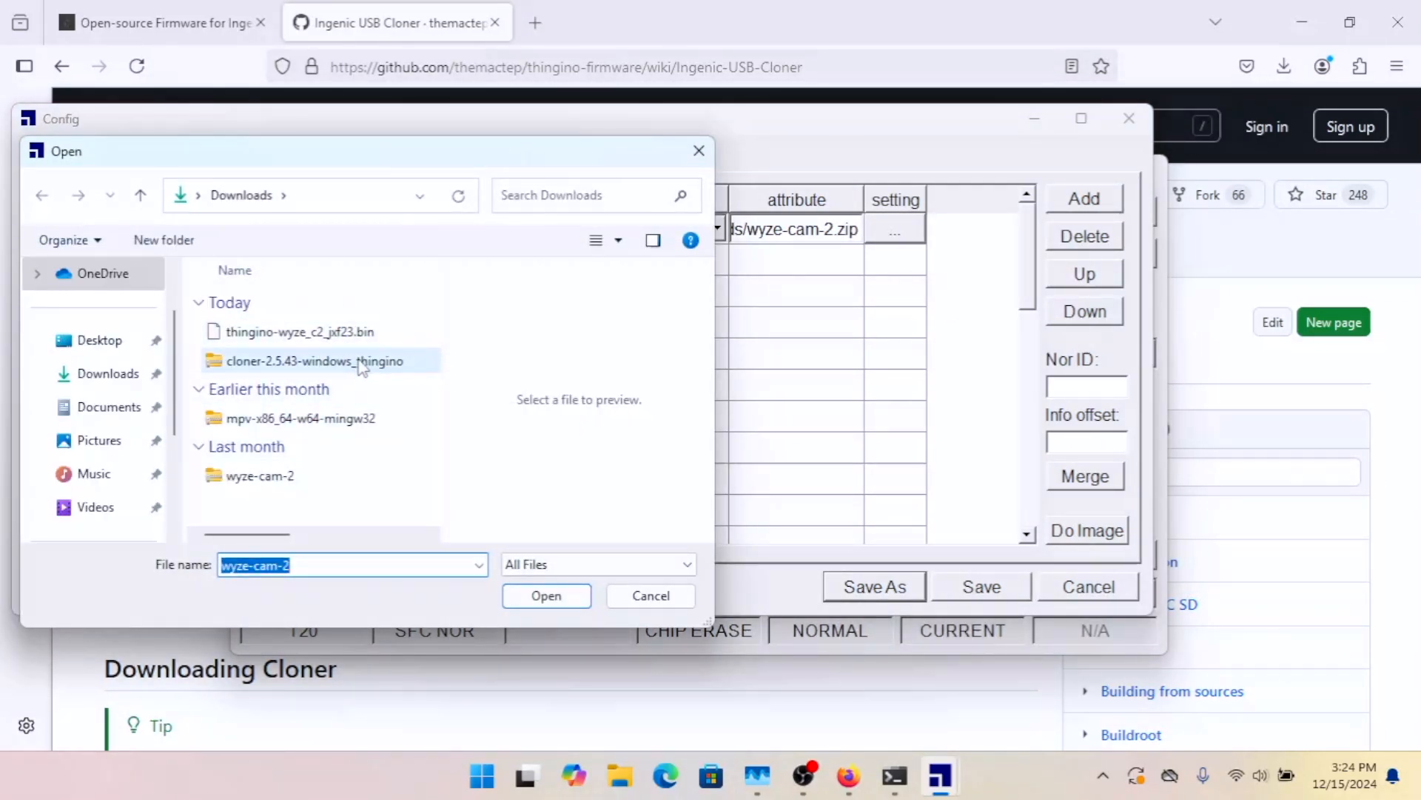
Step: Select thingino-wyze_c2_jxf23.bin as full_image and save the configuration, answering Yes
left_click(299, 331)
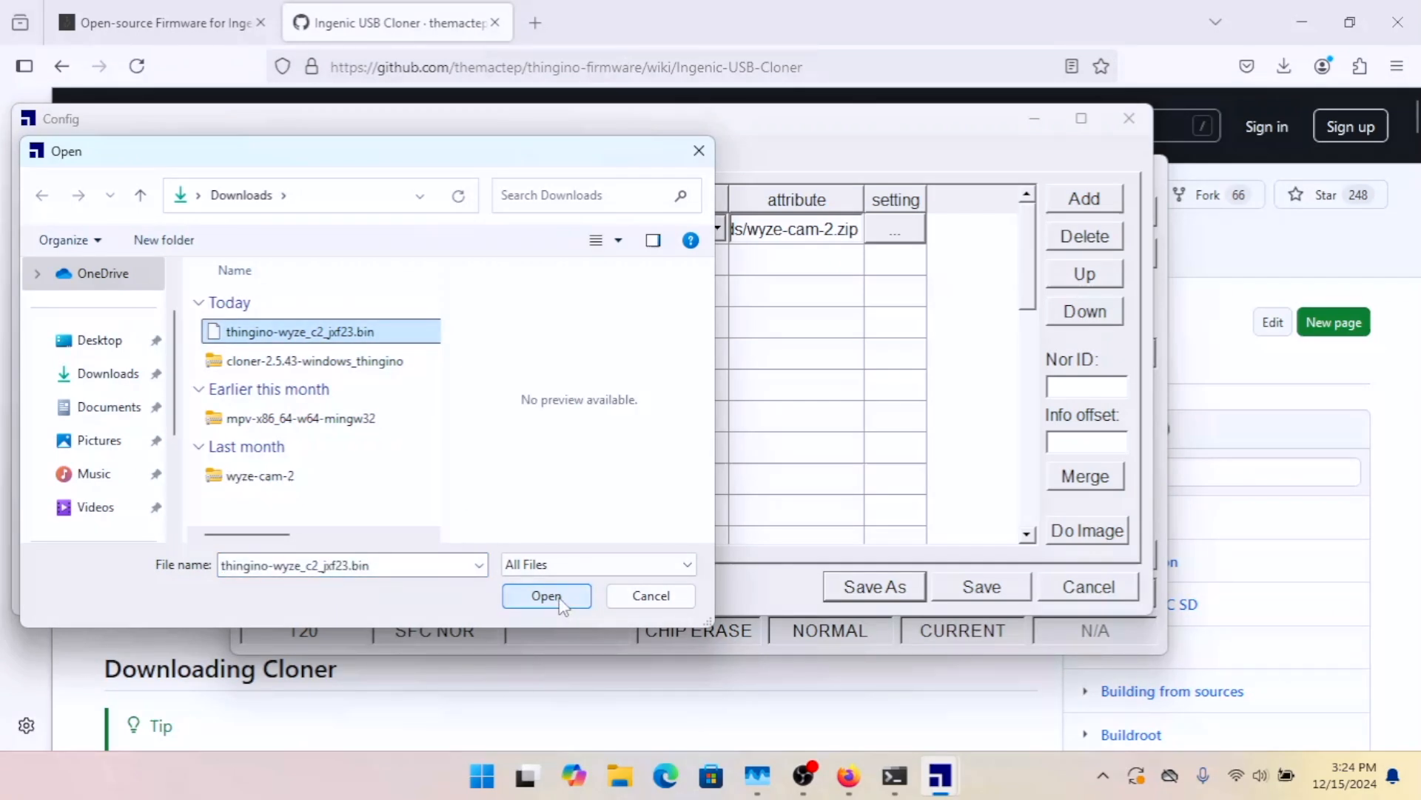
left_click(547, 595)
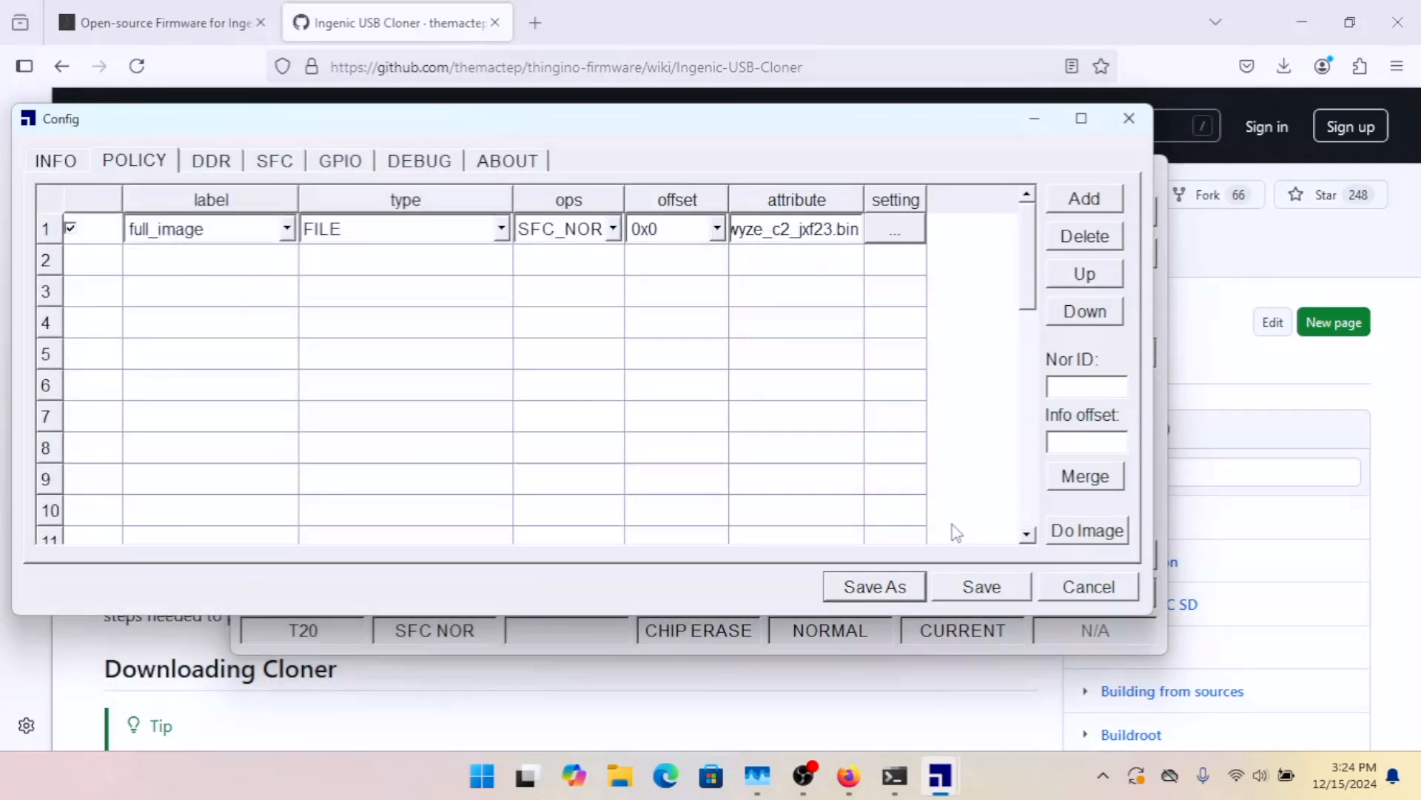
left_click(981, 587)
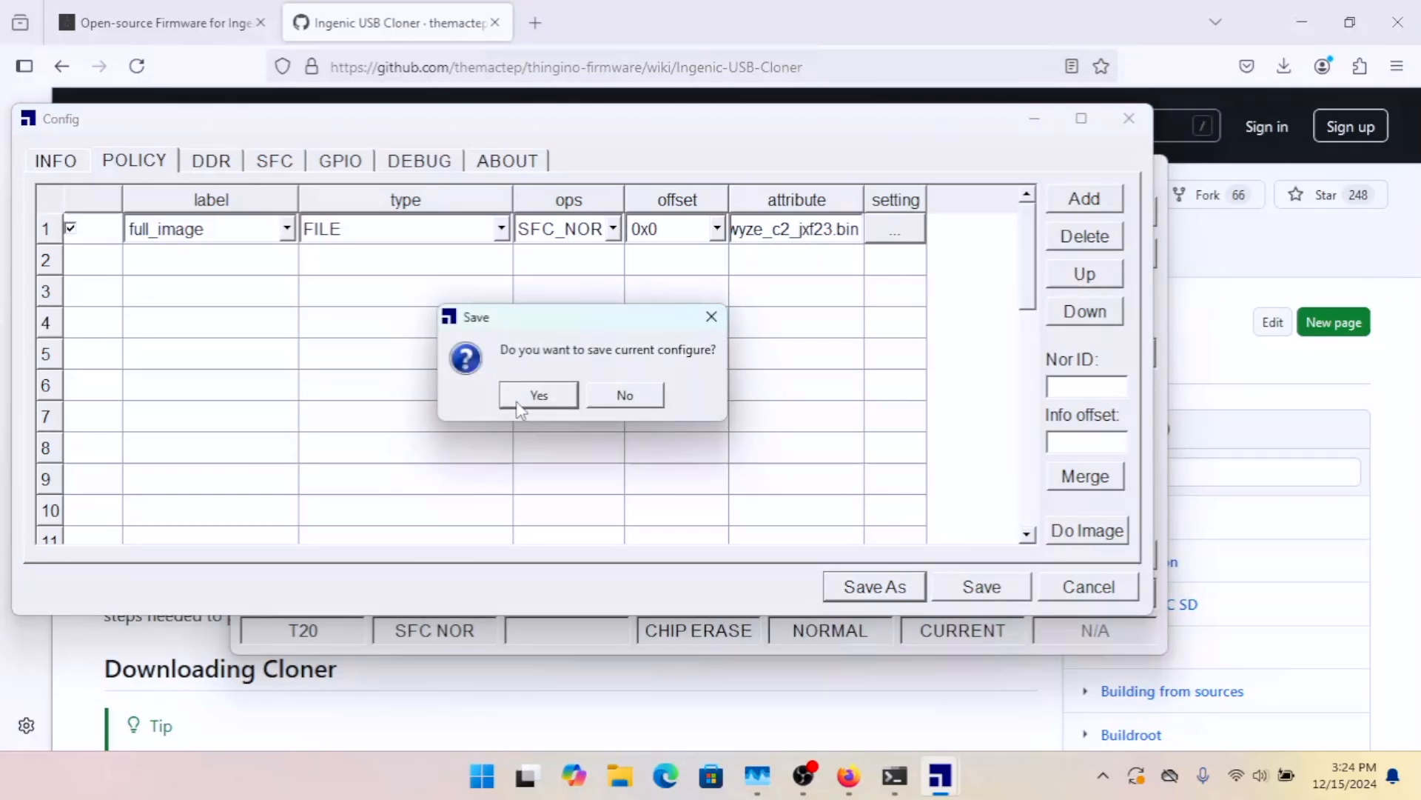
left_click(538, 395)
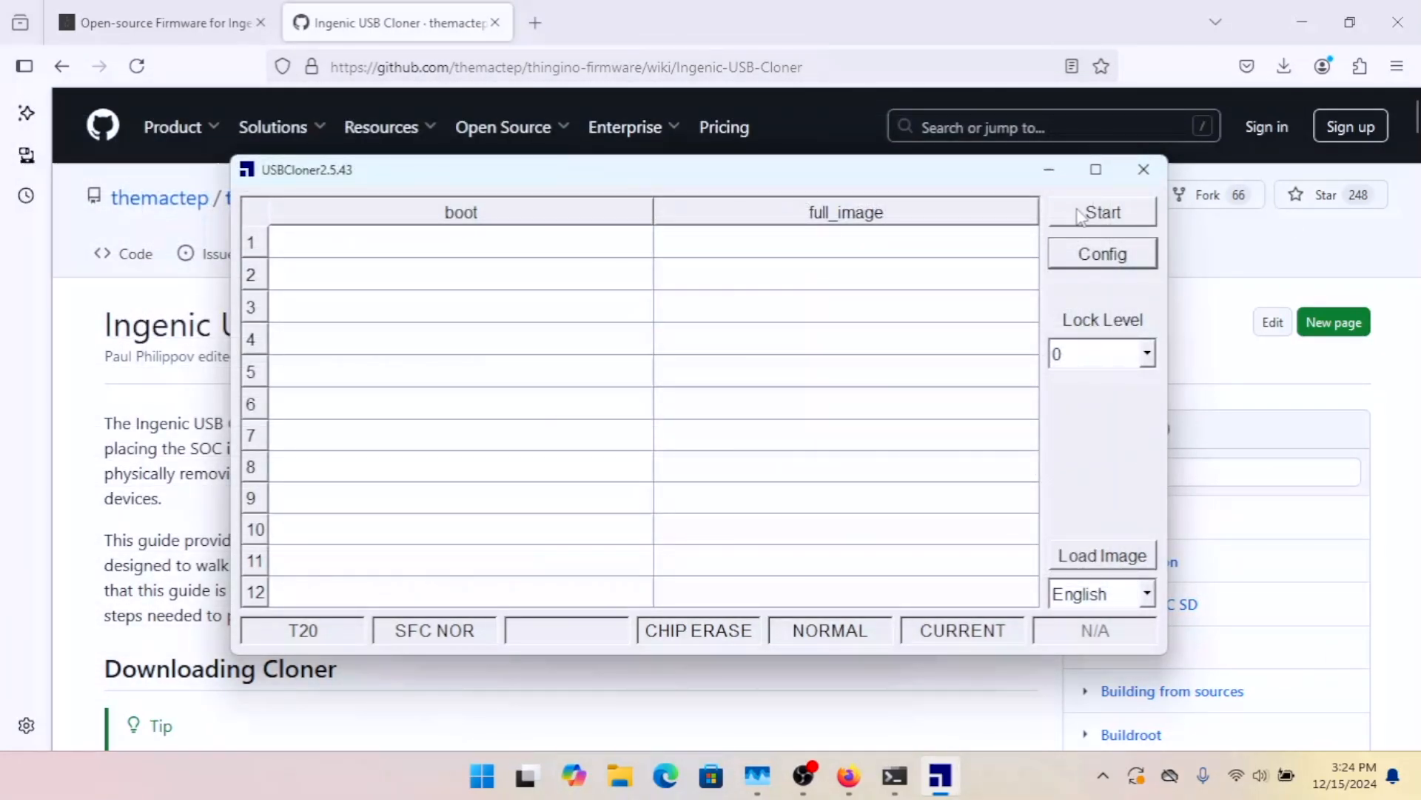
Step: Start the flashing session so boot begins erasing the flash chip
left_click(1102, 211)
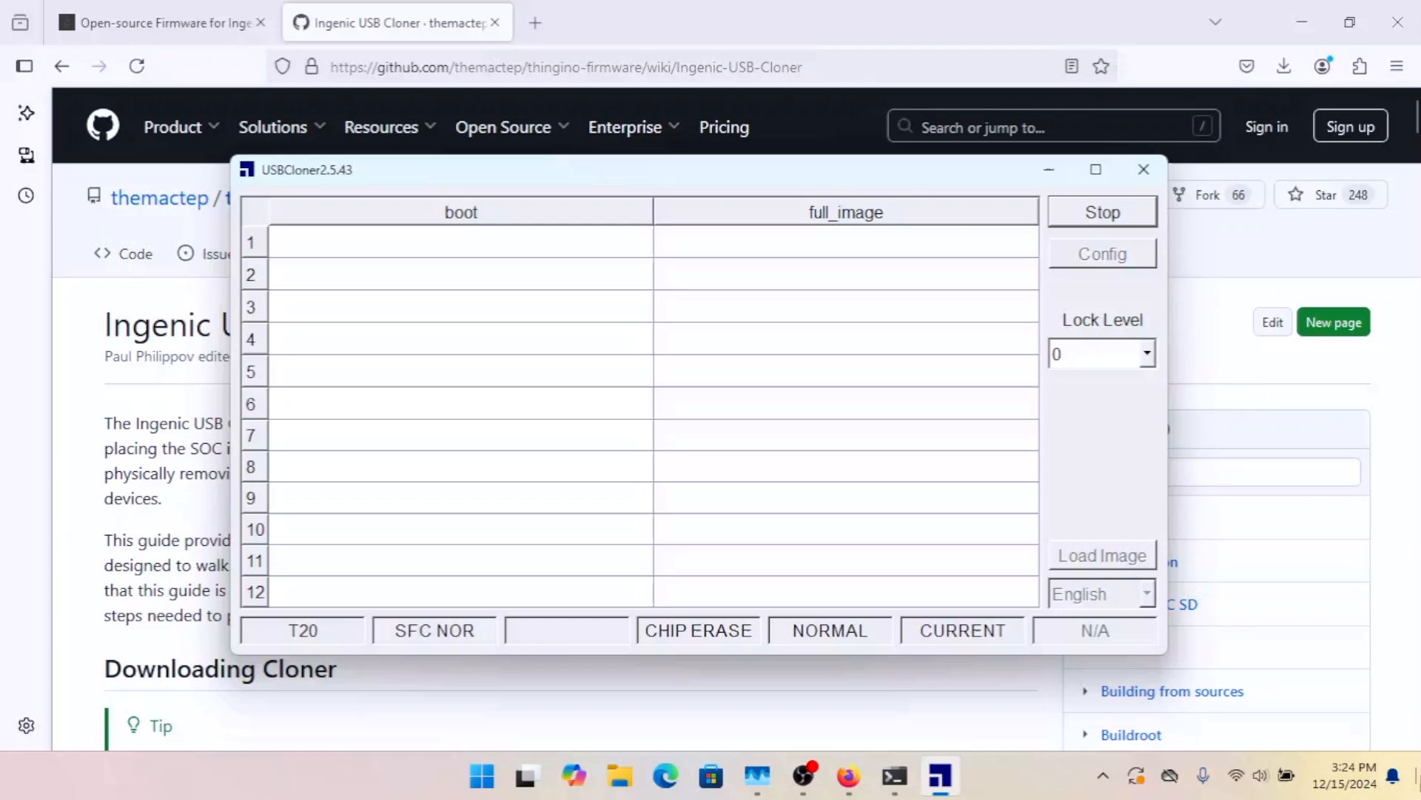
mouse_move(1420, 778)
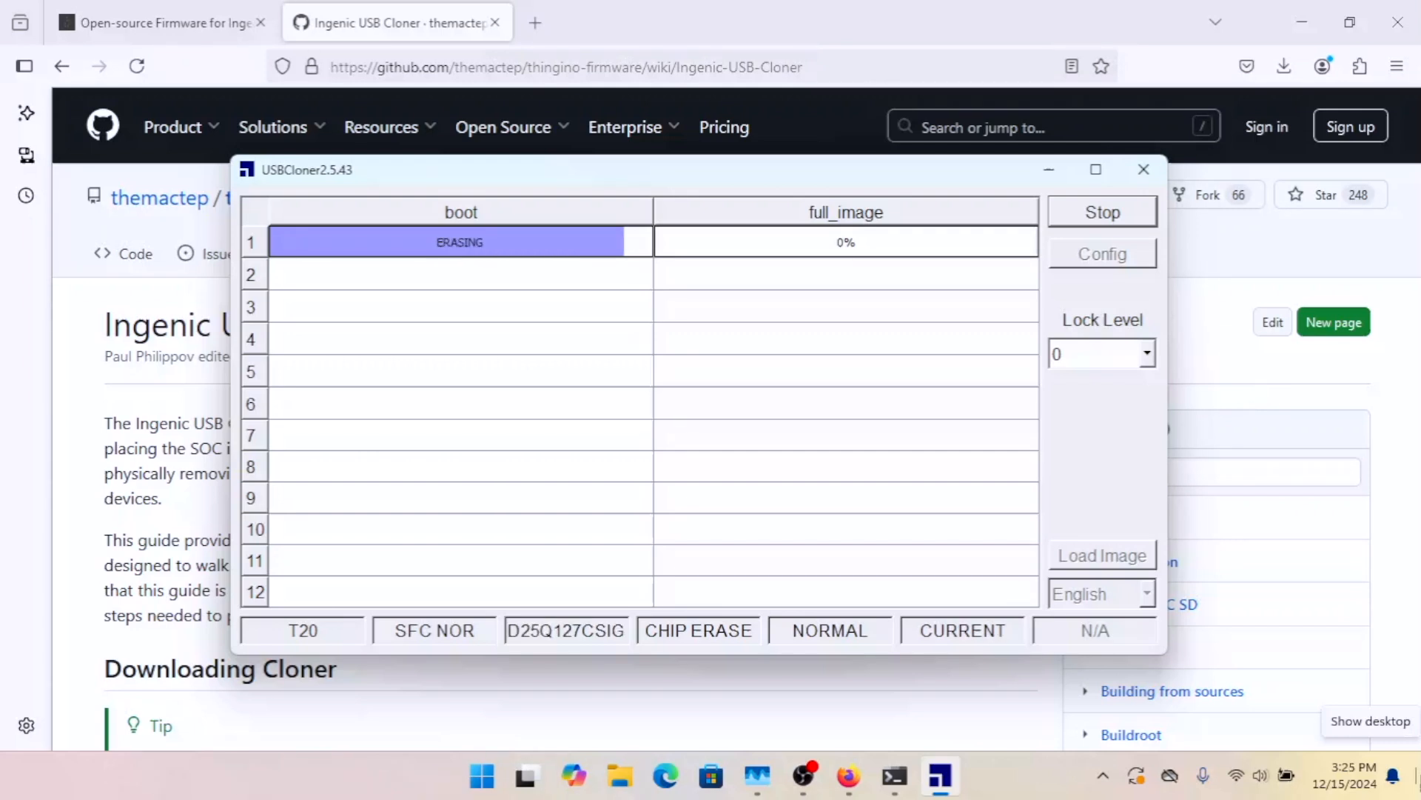
mouse_move(439, 429)
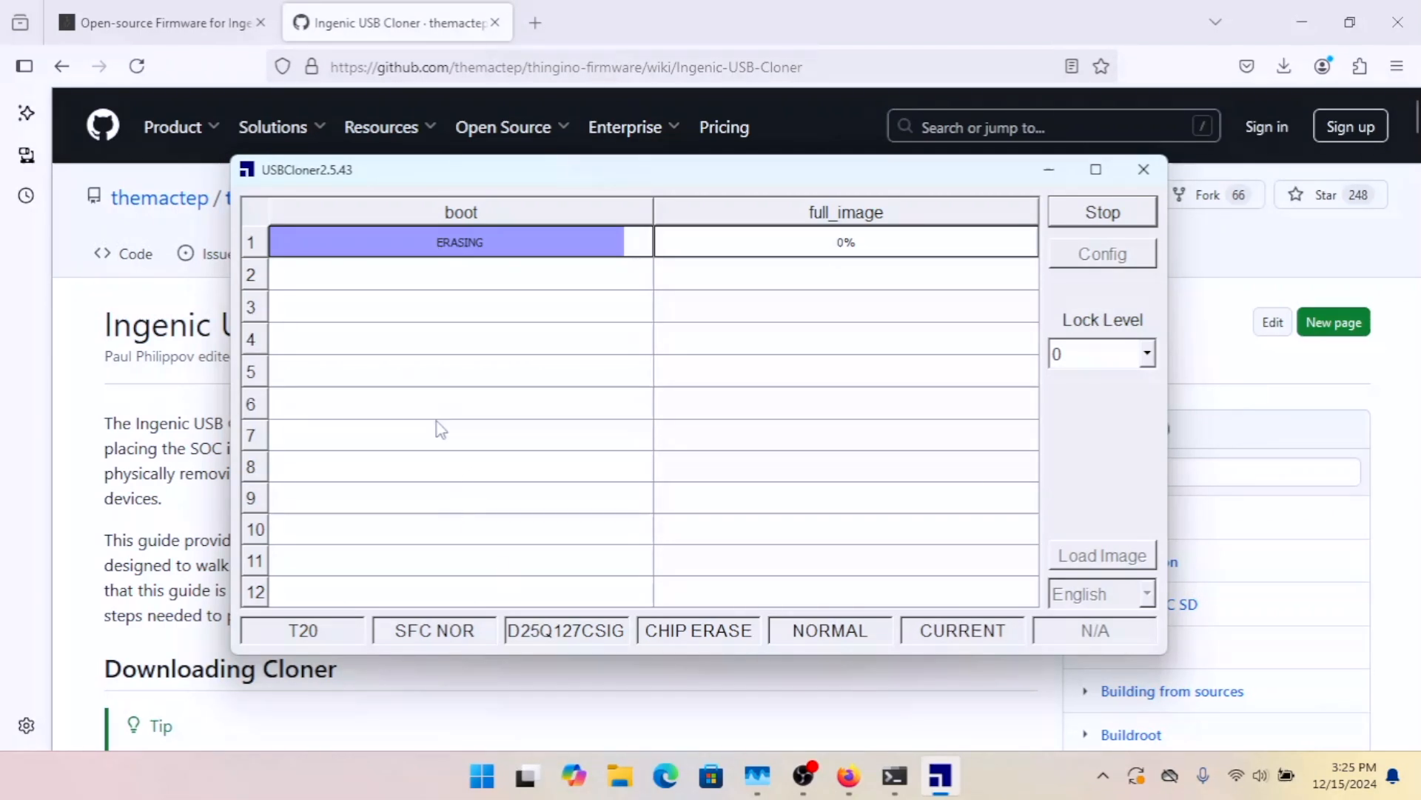
mouse_move(411, 254)
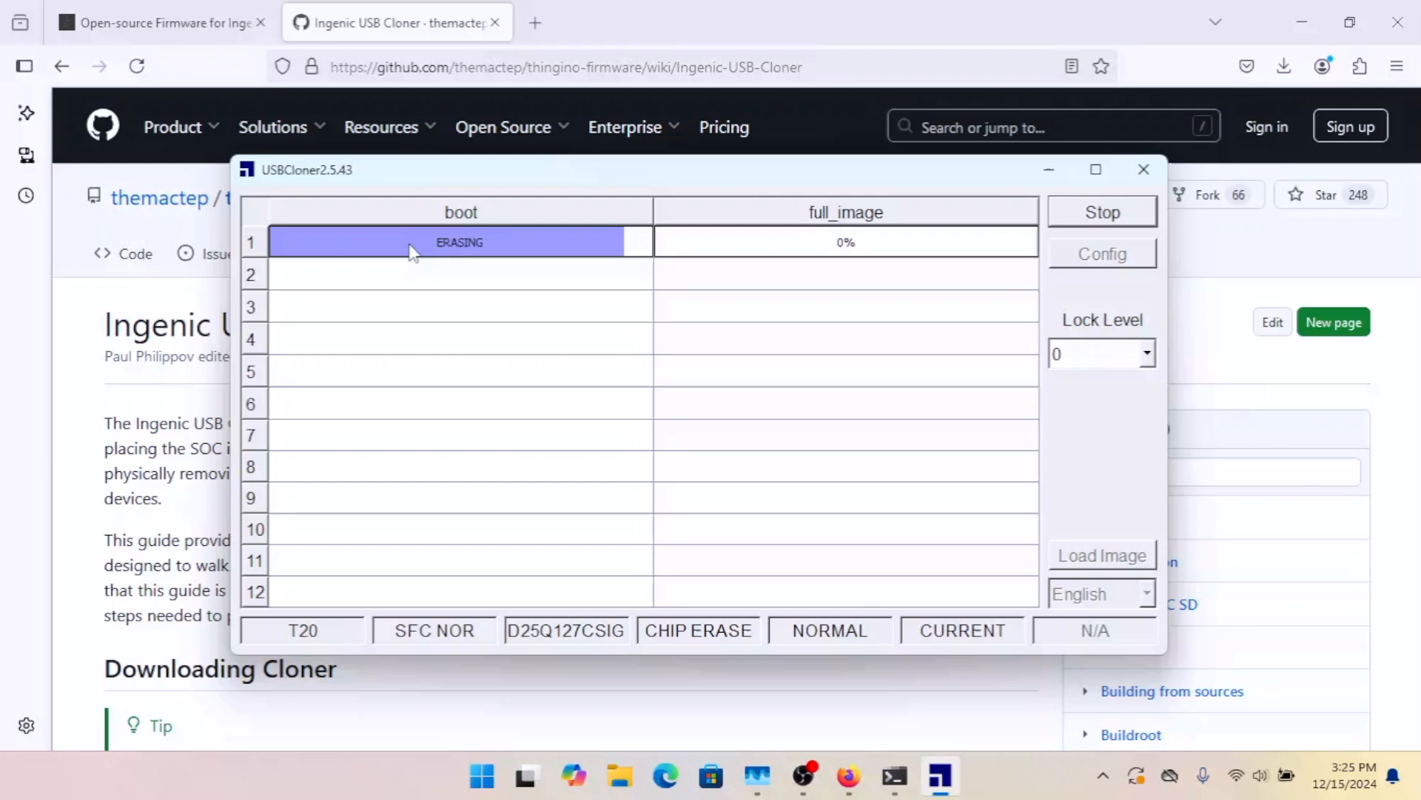
mouse_move(757, 255)
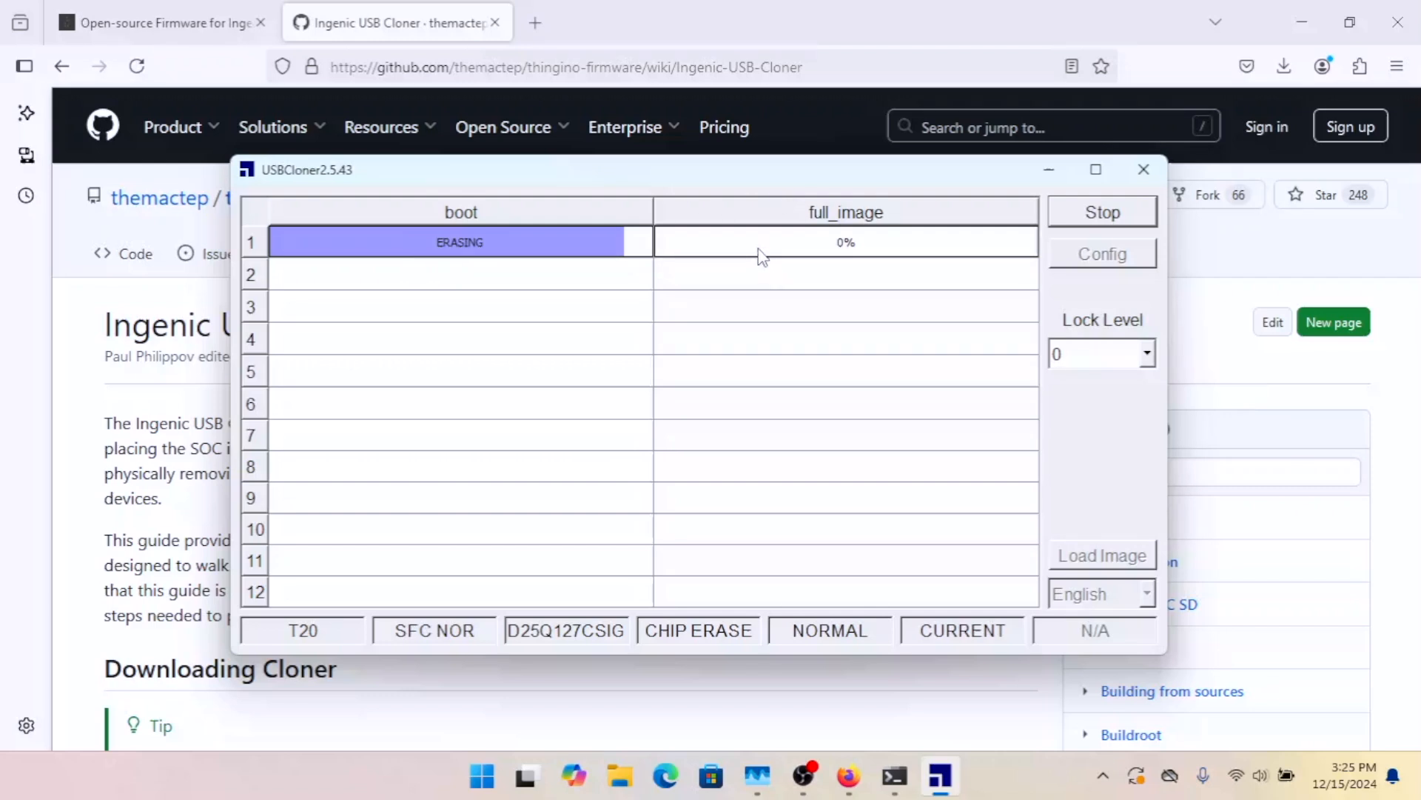
mouse_move(665, 396)
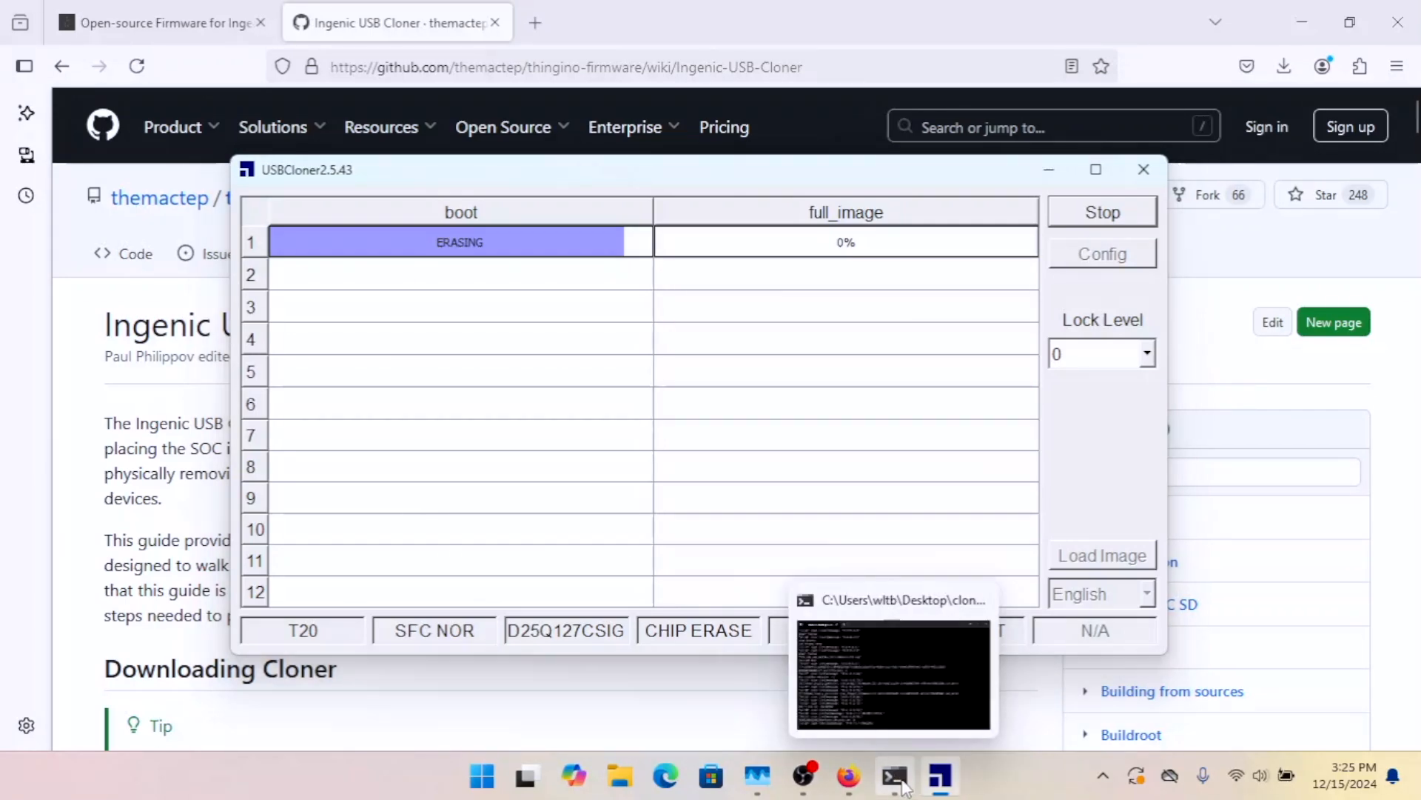
Step: Check the terminal log, wait for boot and full_image to reach 100%, then stop the cloner
left_click(894, 774)
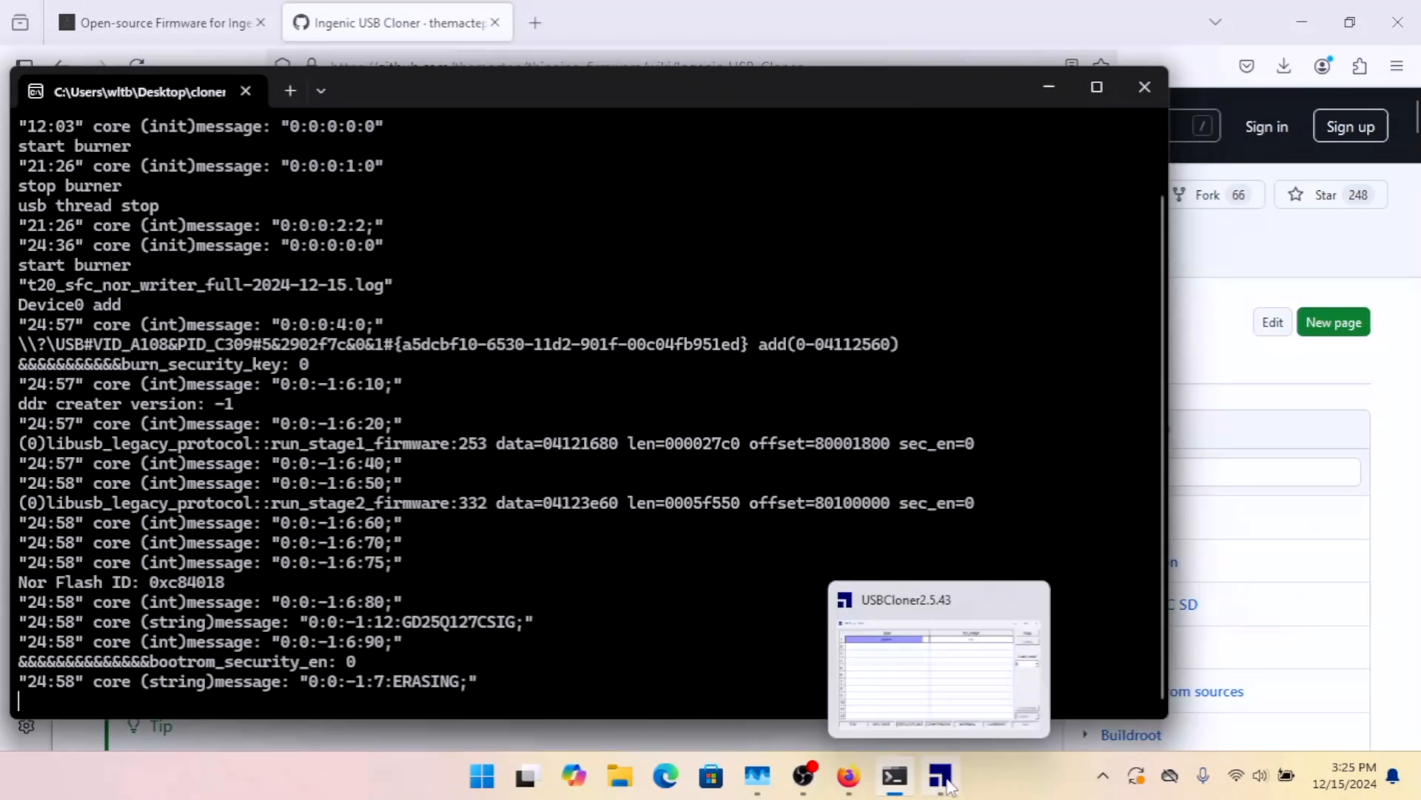
left_click(940, 774)
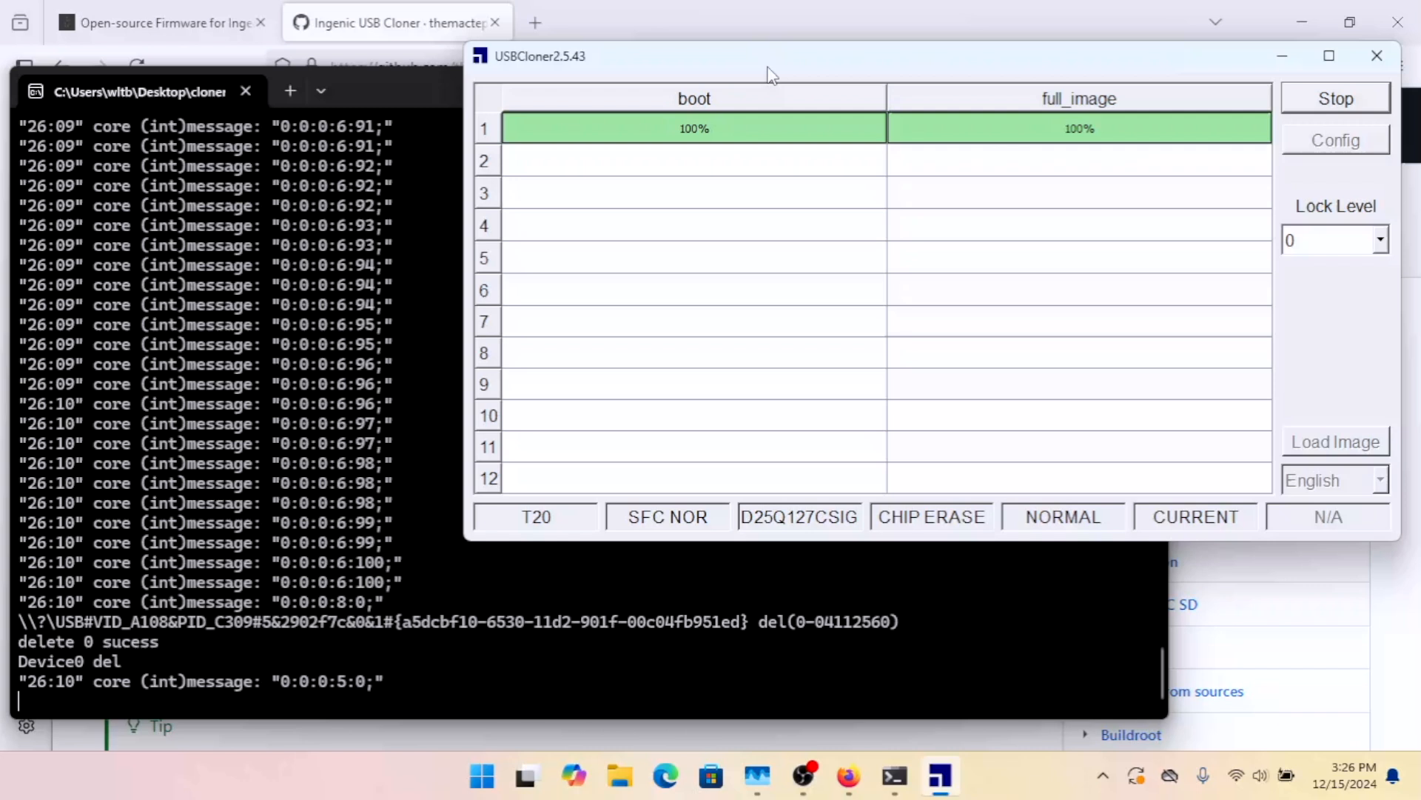
left_click(1336, 97)
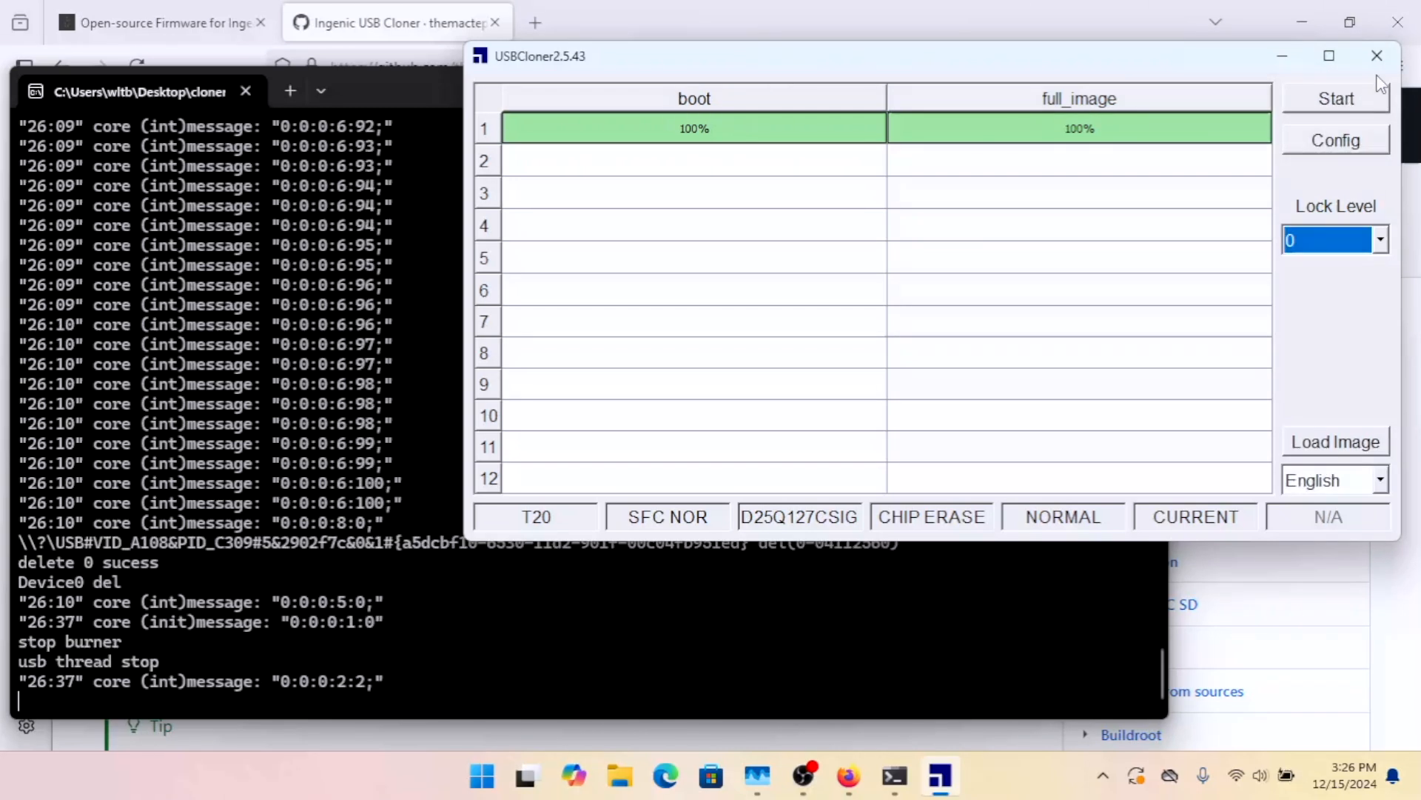